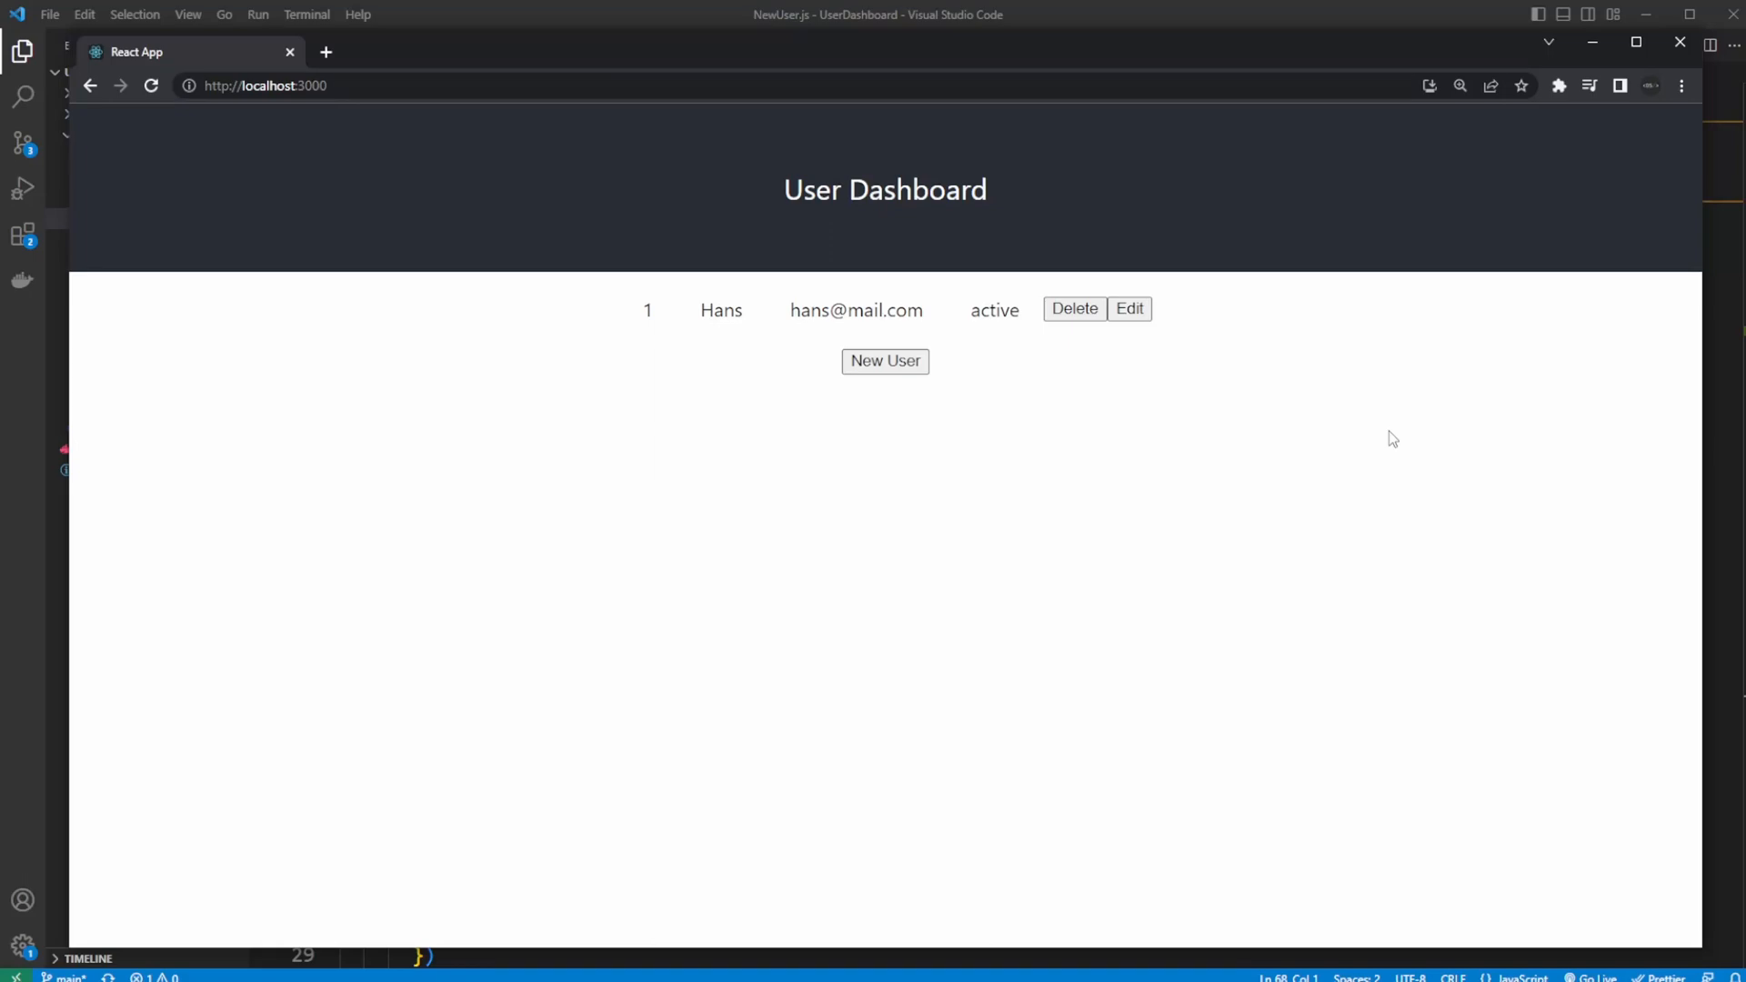
{"action": "mouse_move", "coordinate": [1139, 415]}
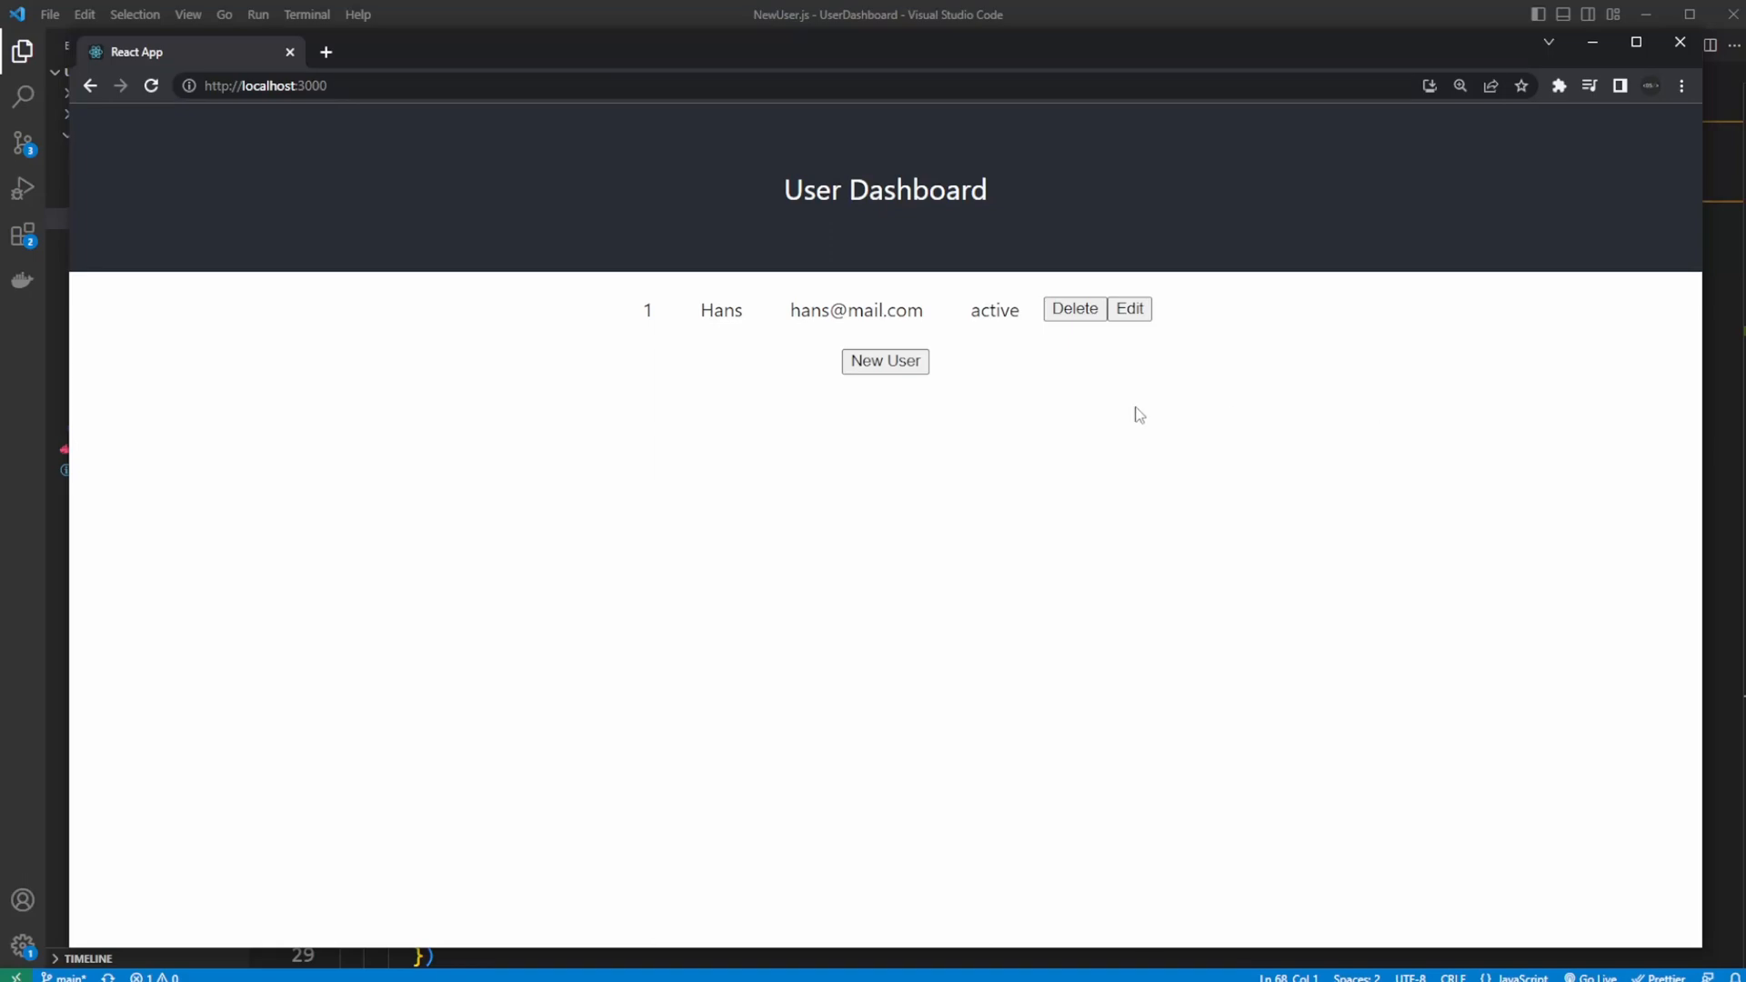
{"action": "mouse_move", "coordinate": [632, 342]}
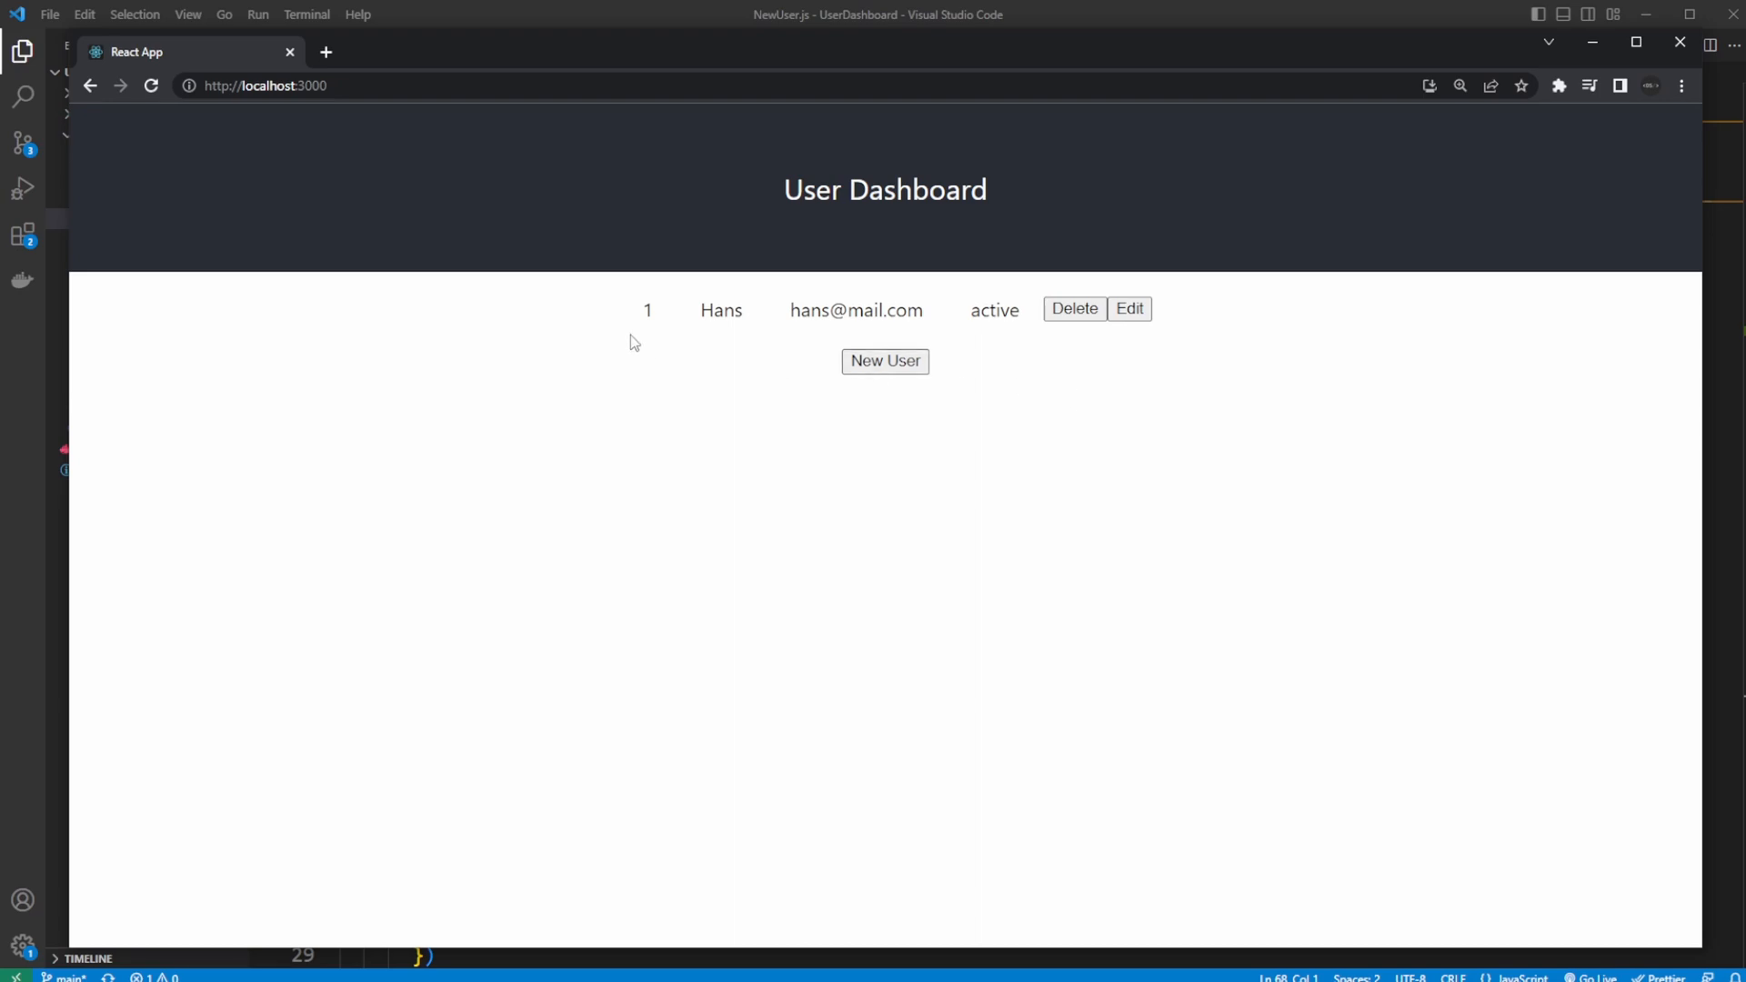
{"action": "mouse_move", "coordinate": [537, 309]}
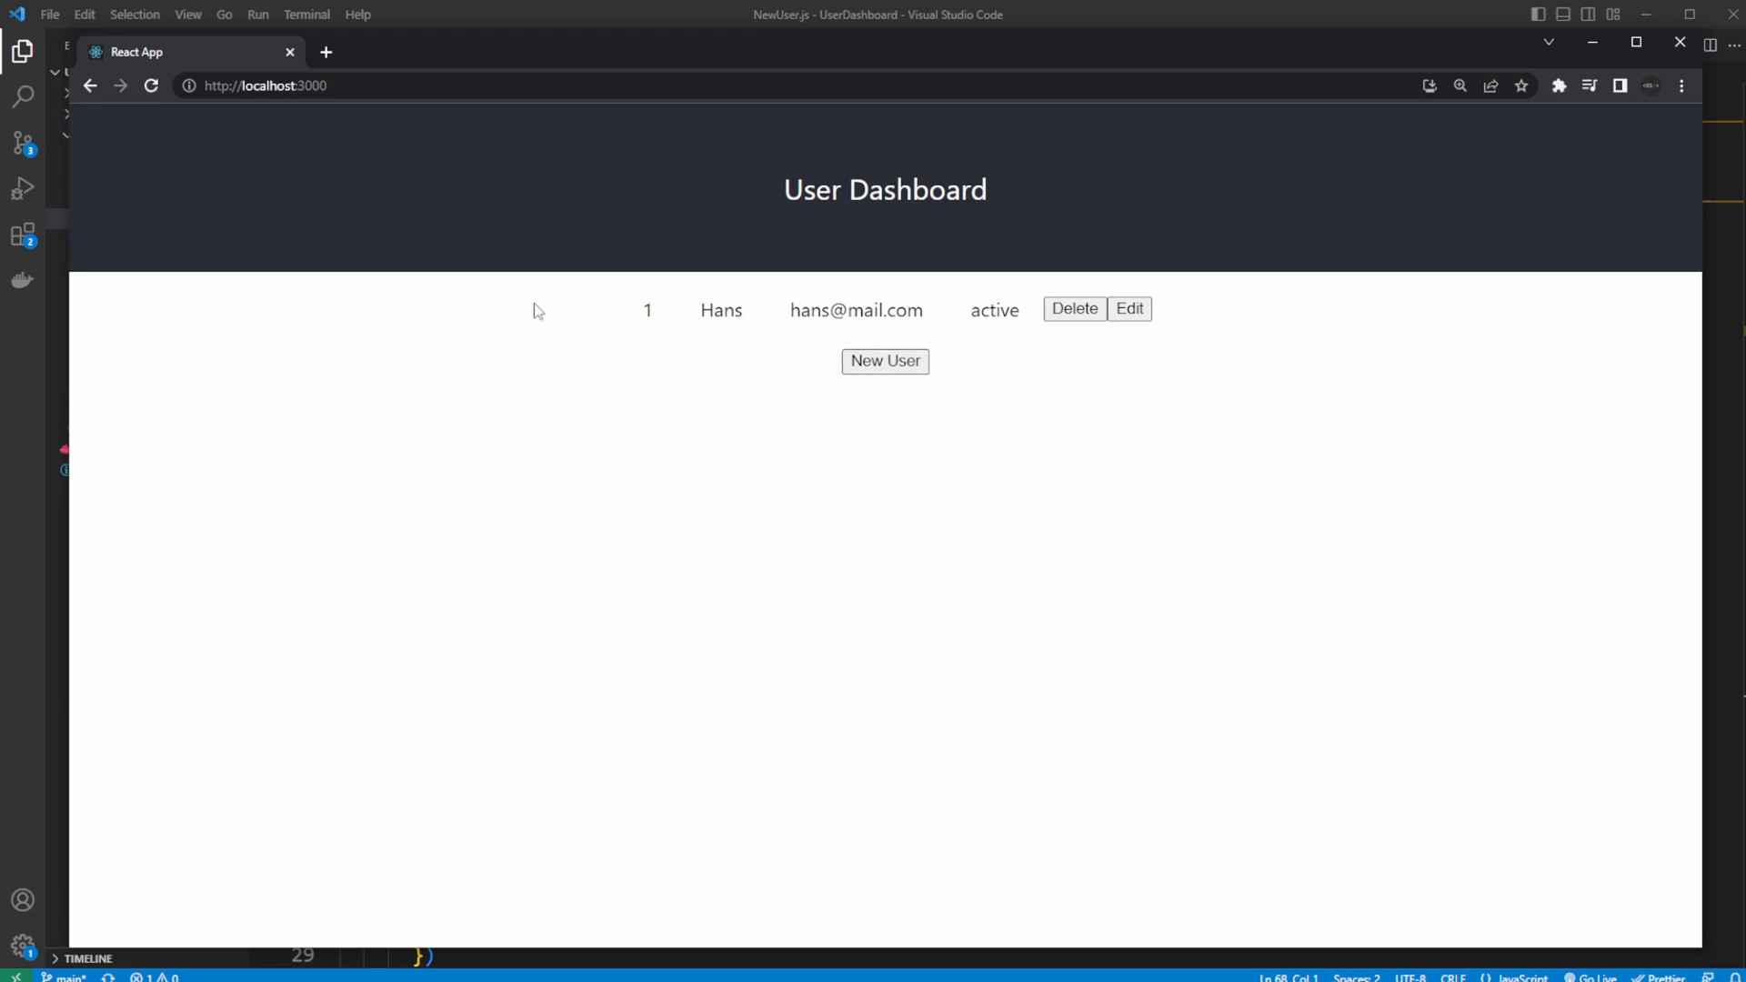
{"action": "mouse_move", "coordinate": [486, 146]}
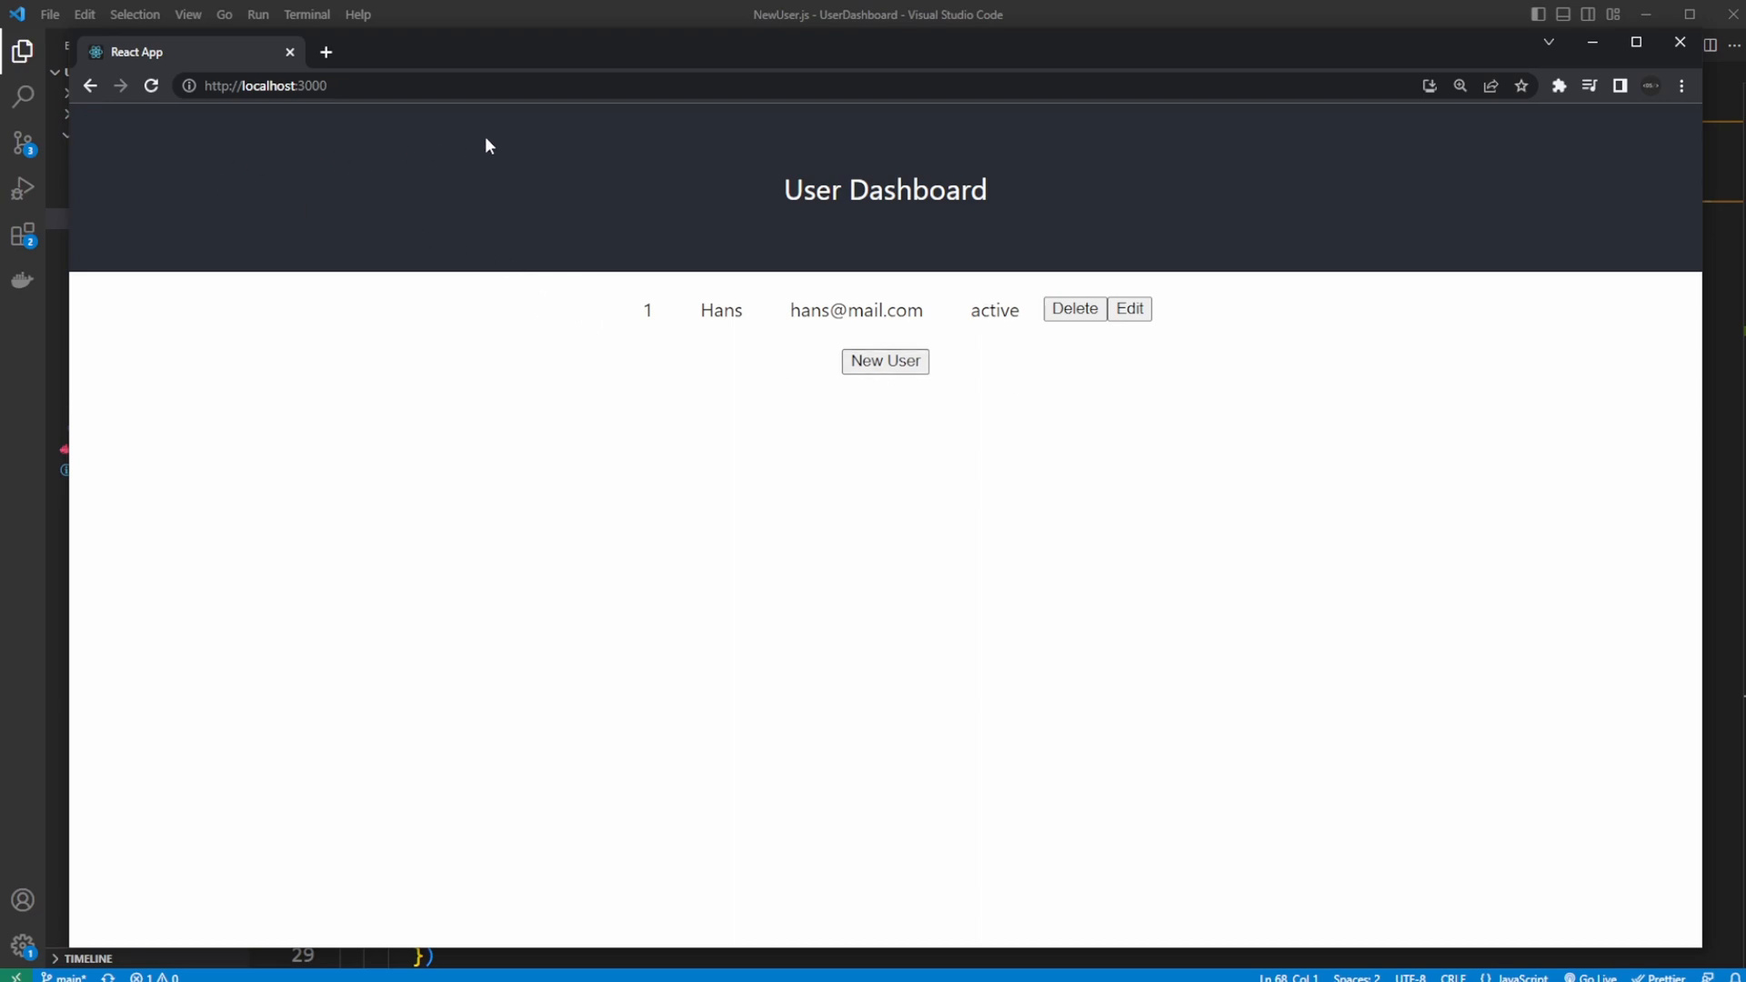
{"action": "mouse_move", "coordinate": [1179, 438]}
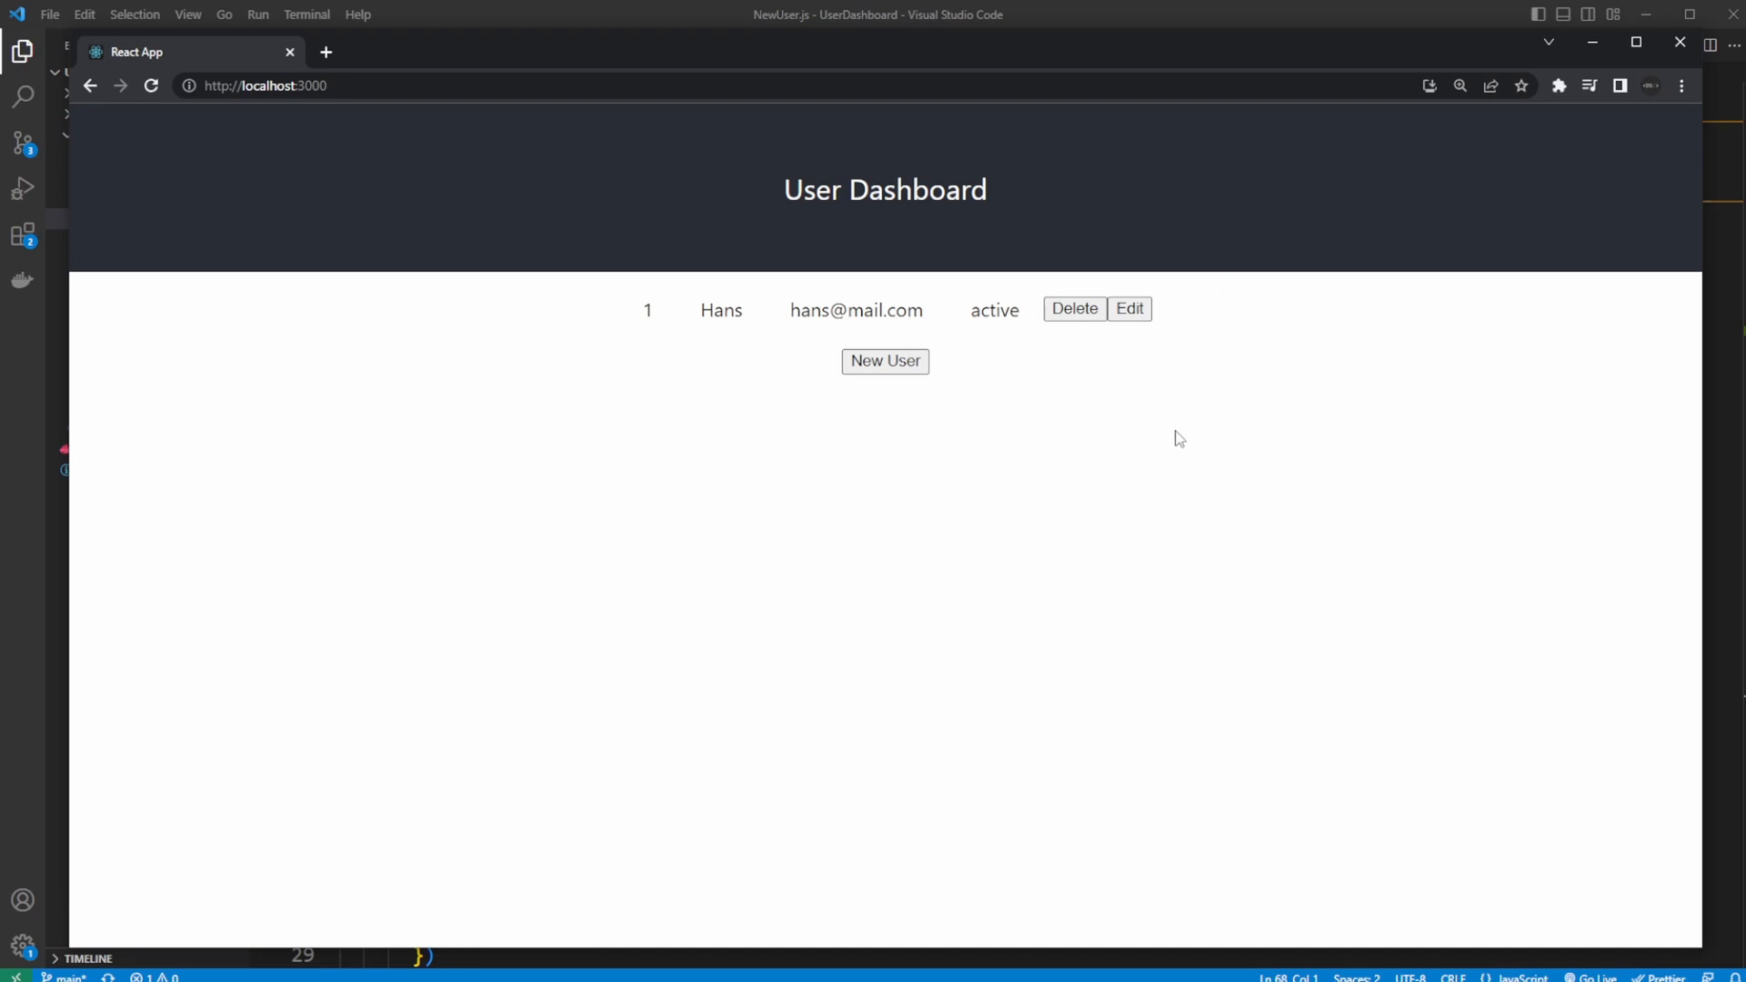
{"action": "mouse_move", "coordinate": [644, 436]}
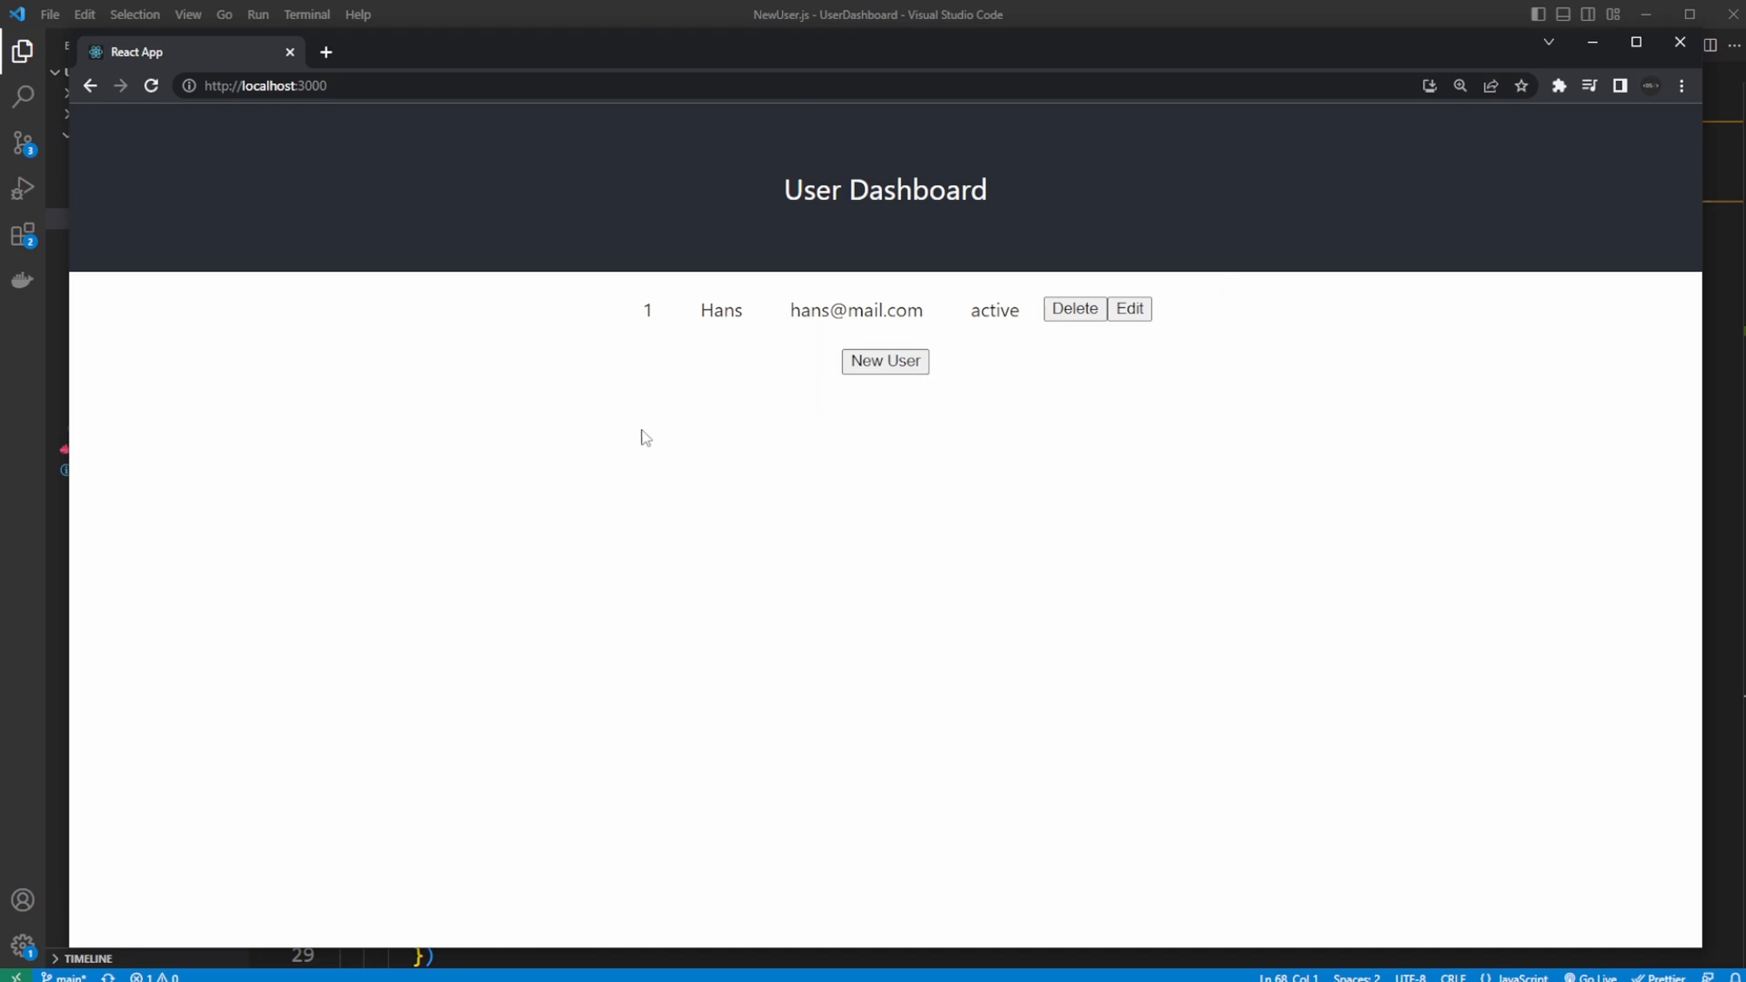
{"action": "mouse_move", "coordinate": [304, 360]}
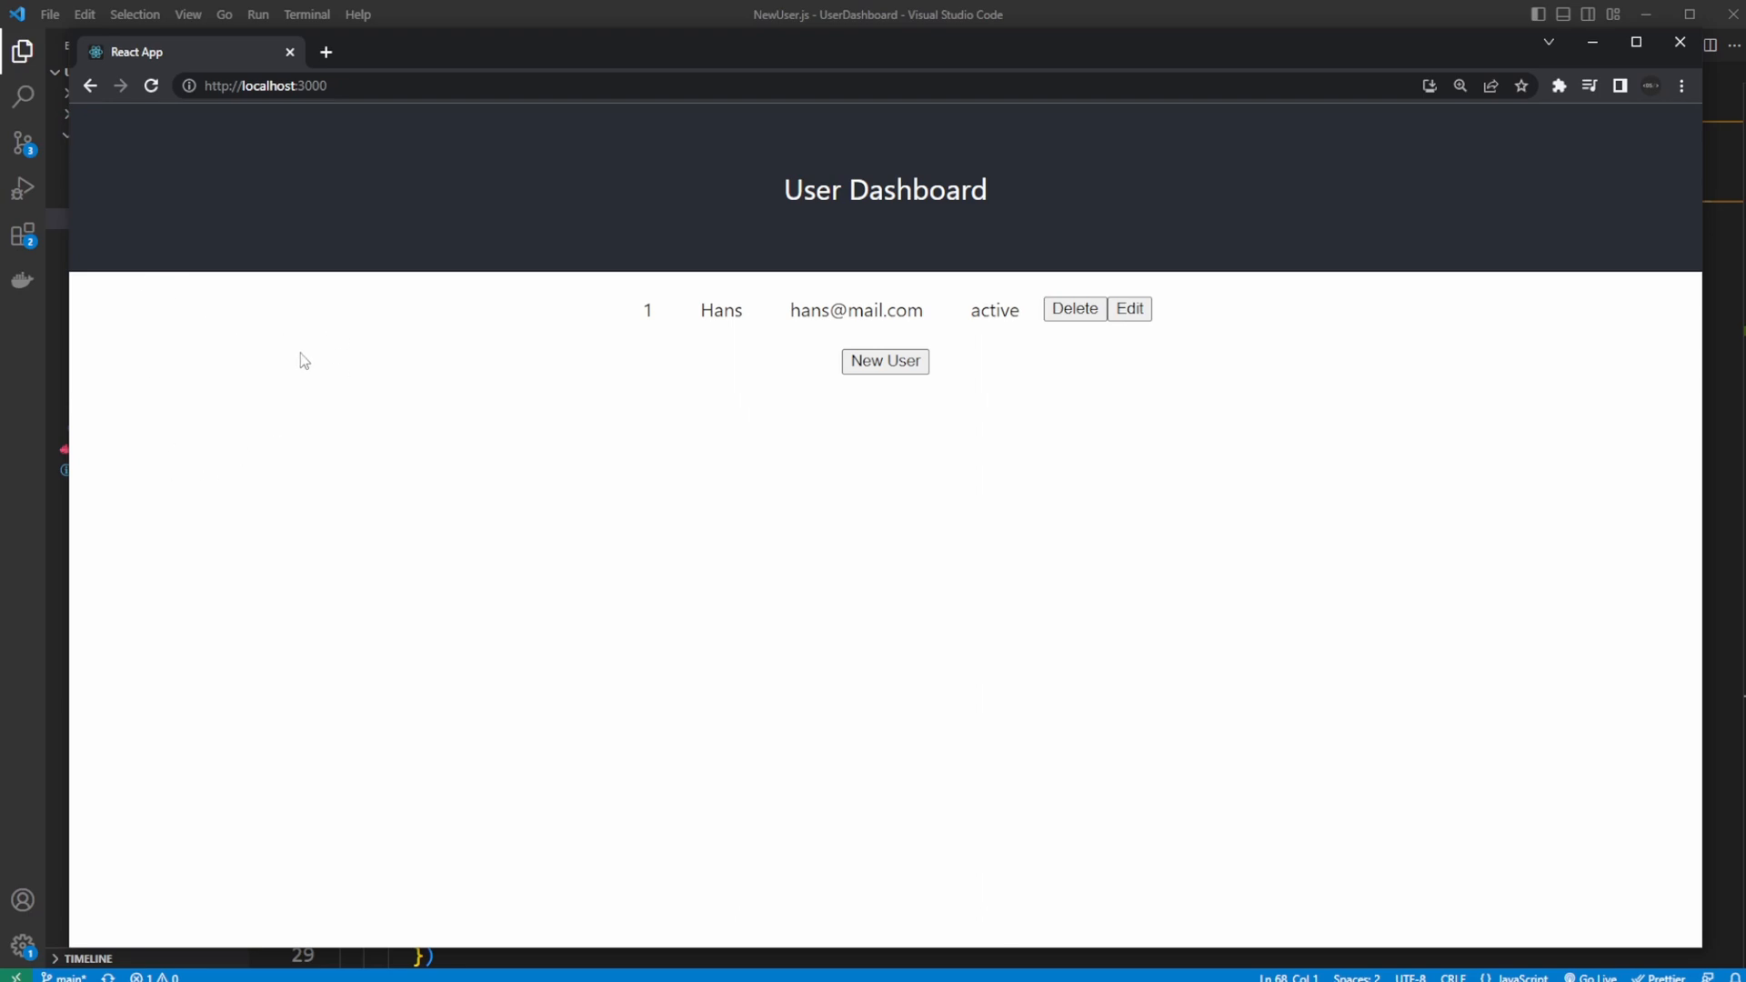
{"action": "mouse_move", "coordinate": [919, 405]}
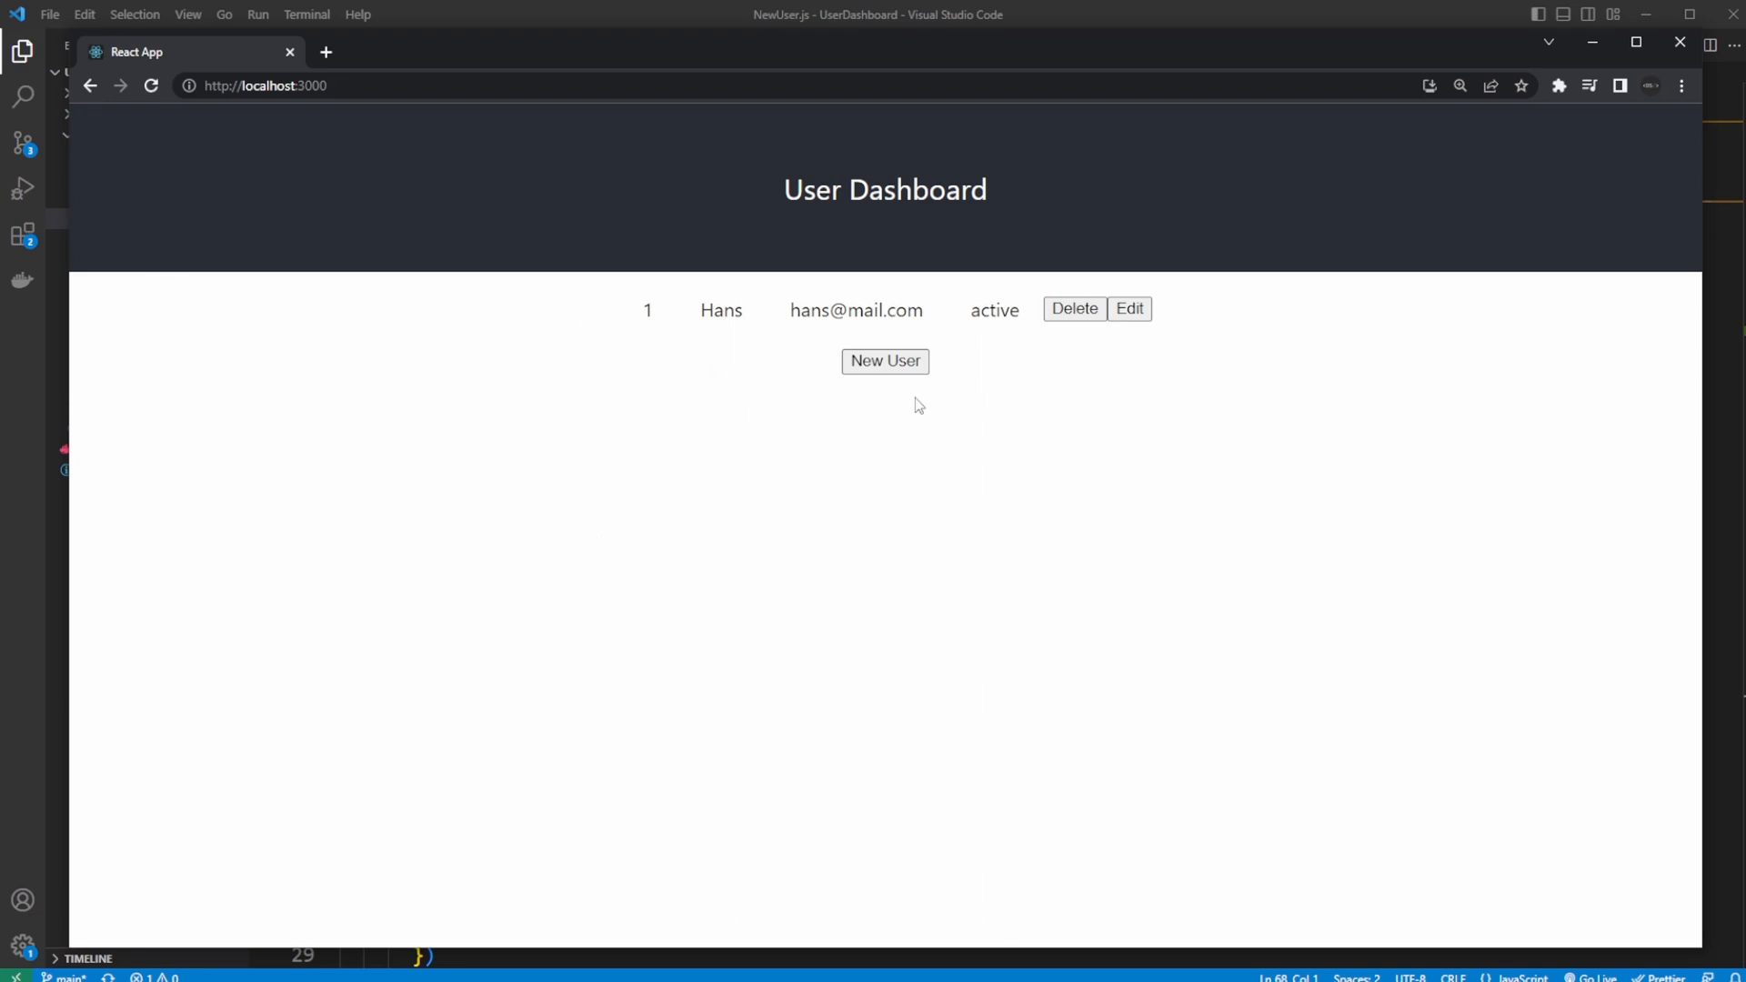
{"action": "mouse_move", "coordinate": [722, 366]}
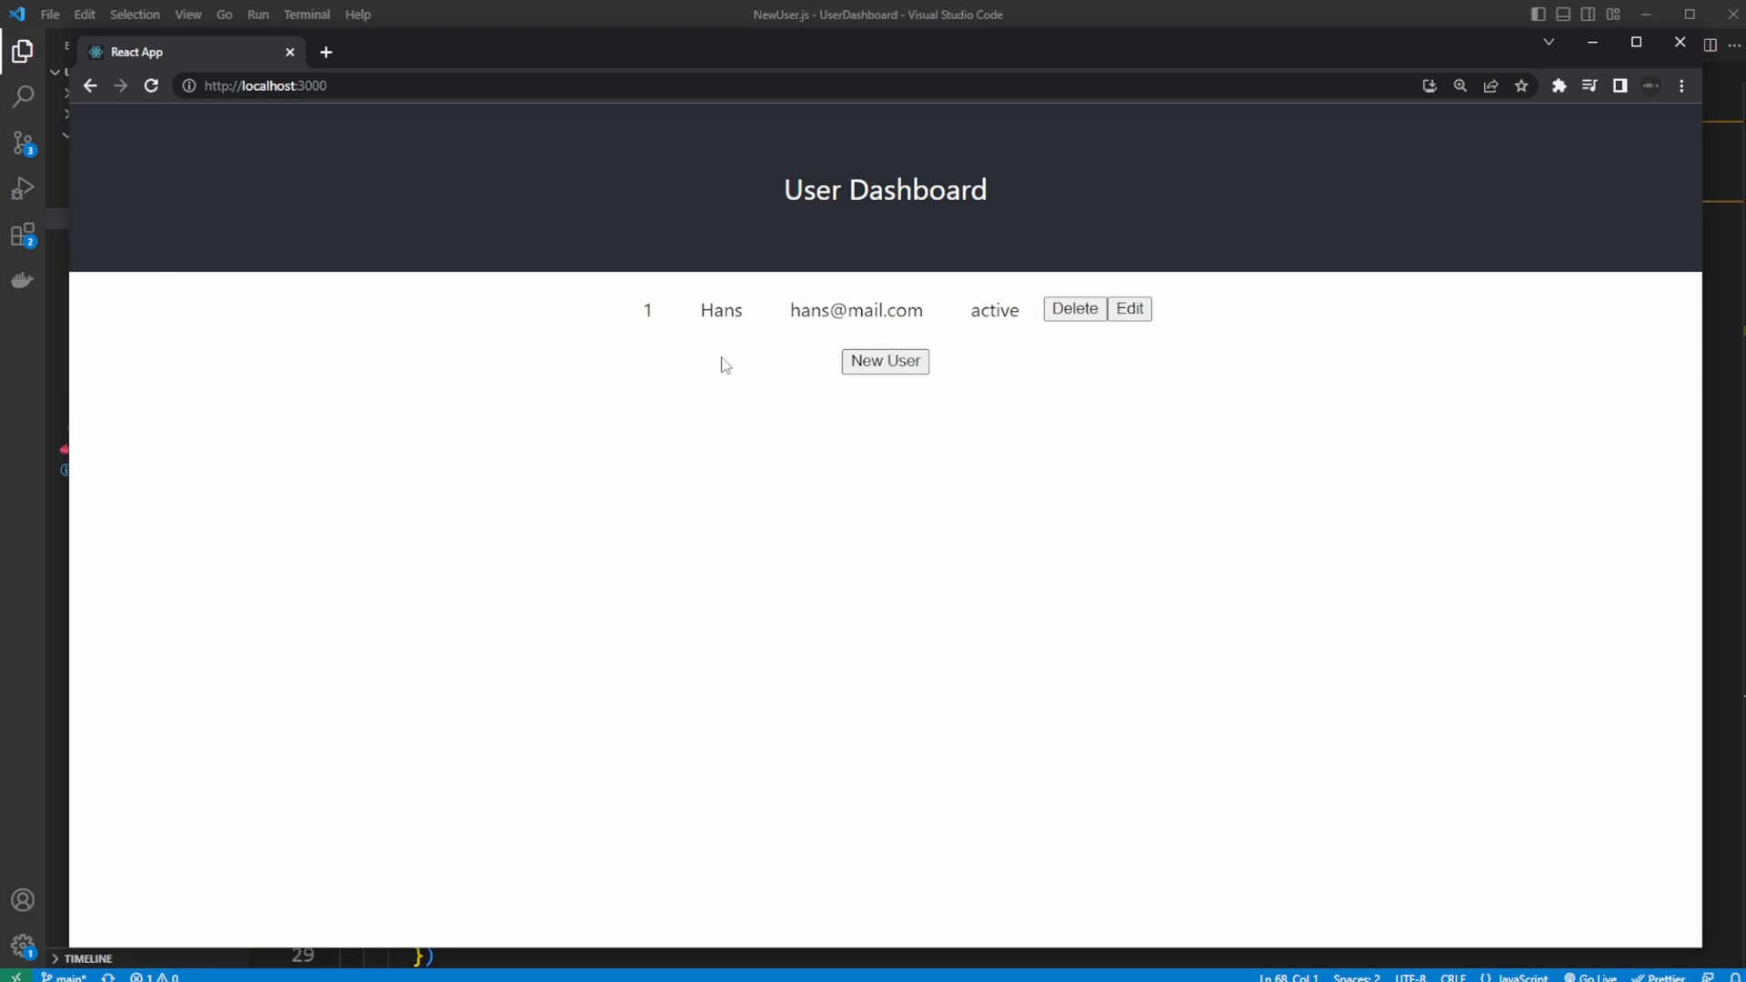
{"action": "mouse_move", "coordinate": [713, 360]}
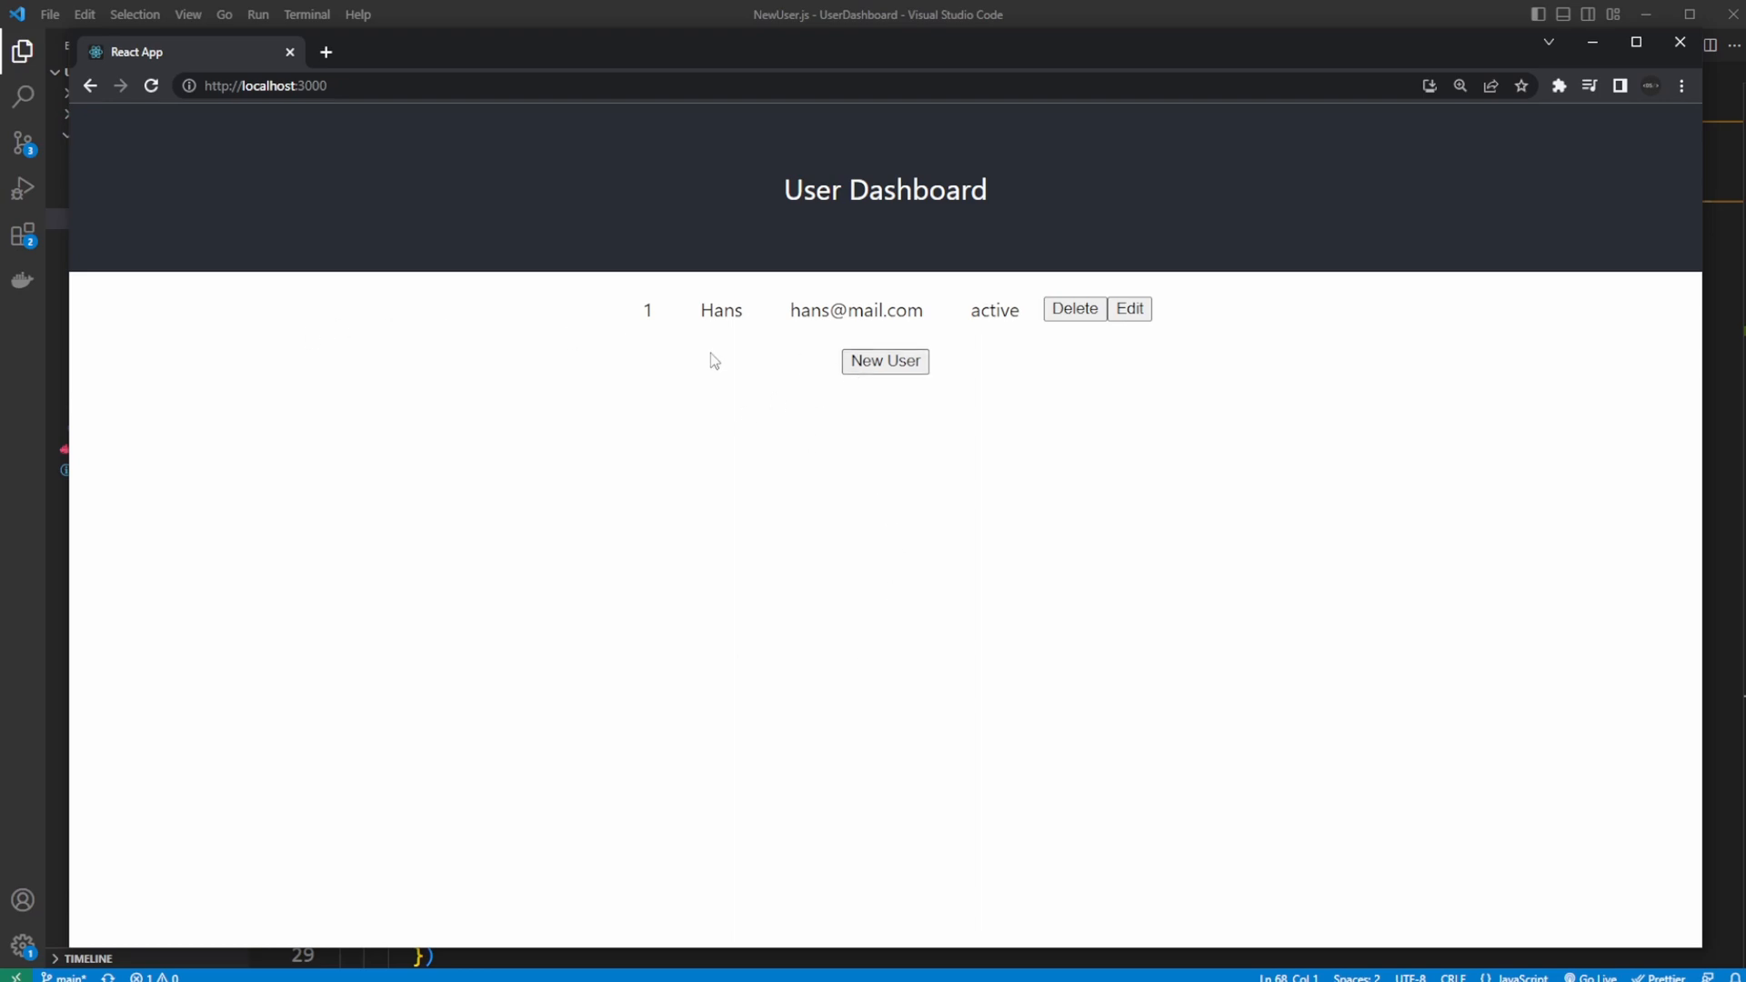
{"action": "mouse_move", "coordinate": [473, 366]}
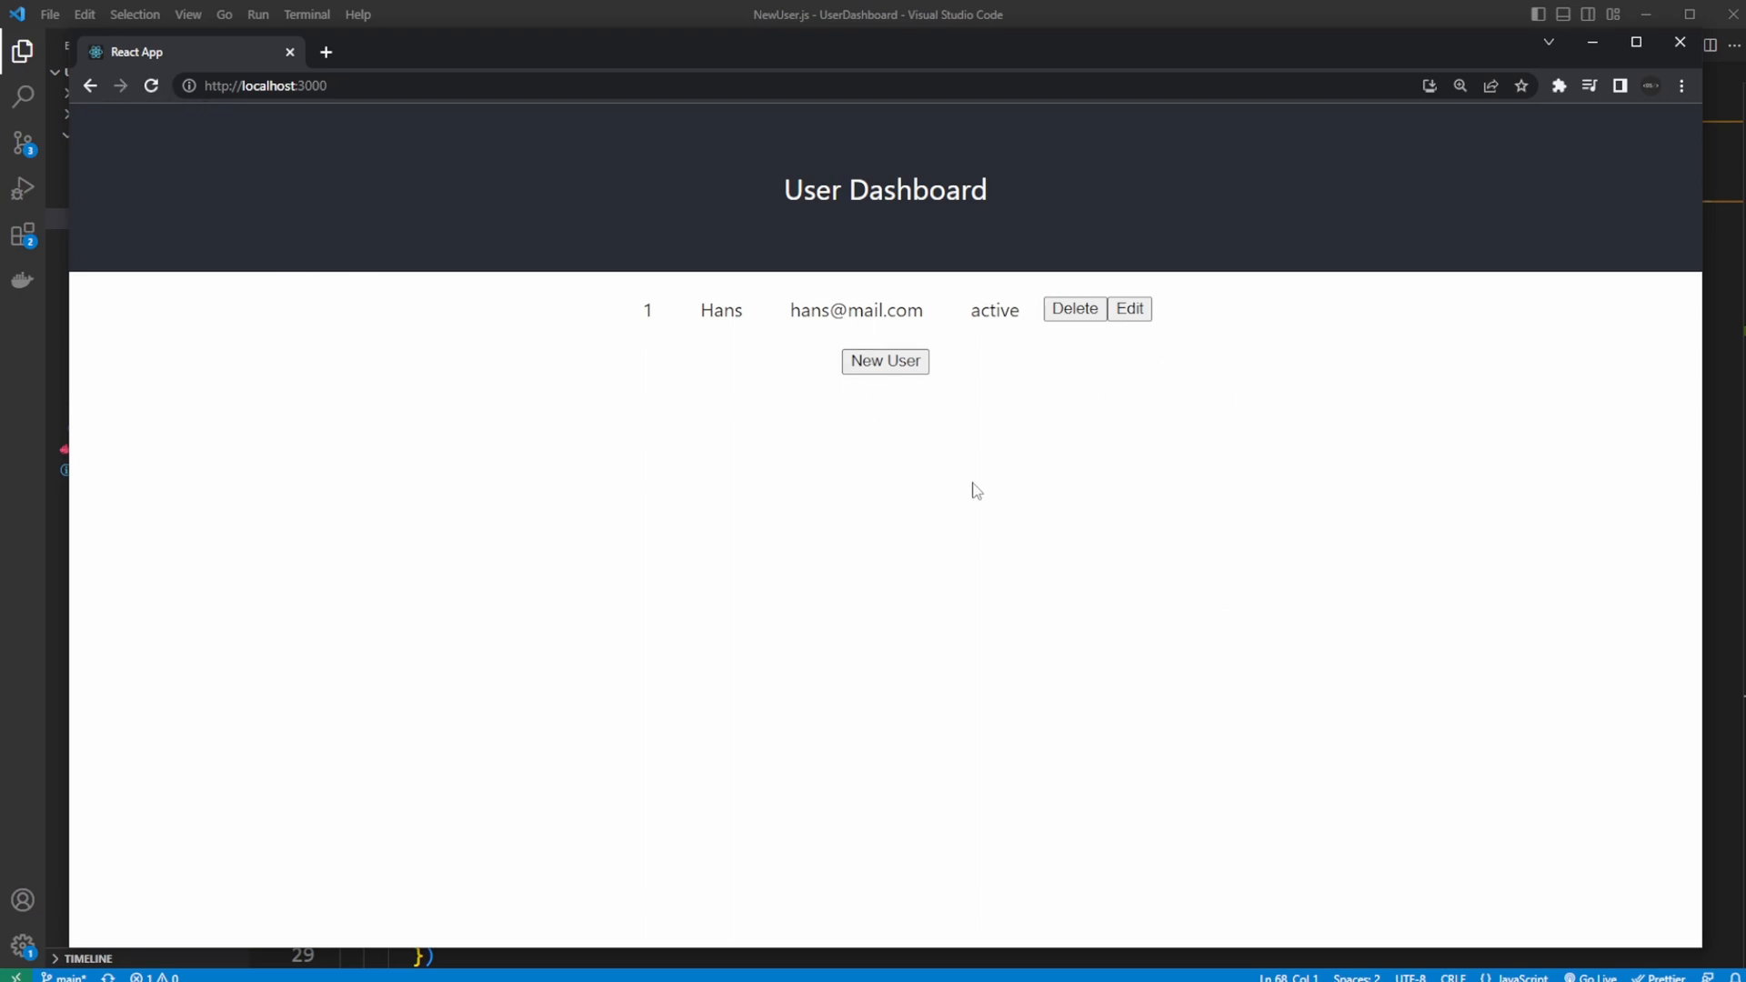
{"action": "mouse_move", "coordinate": [1033, 411]}
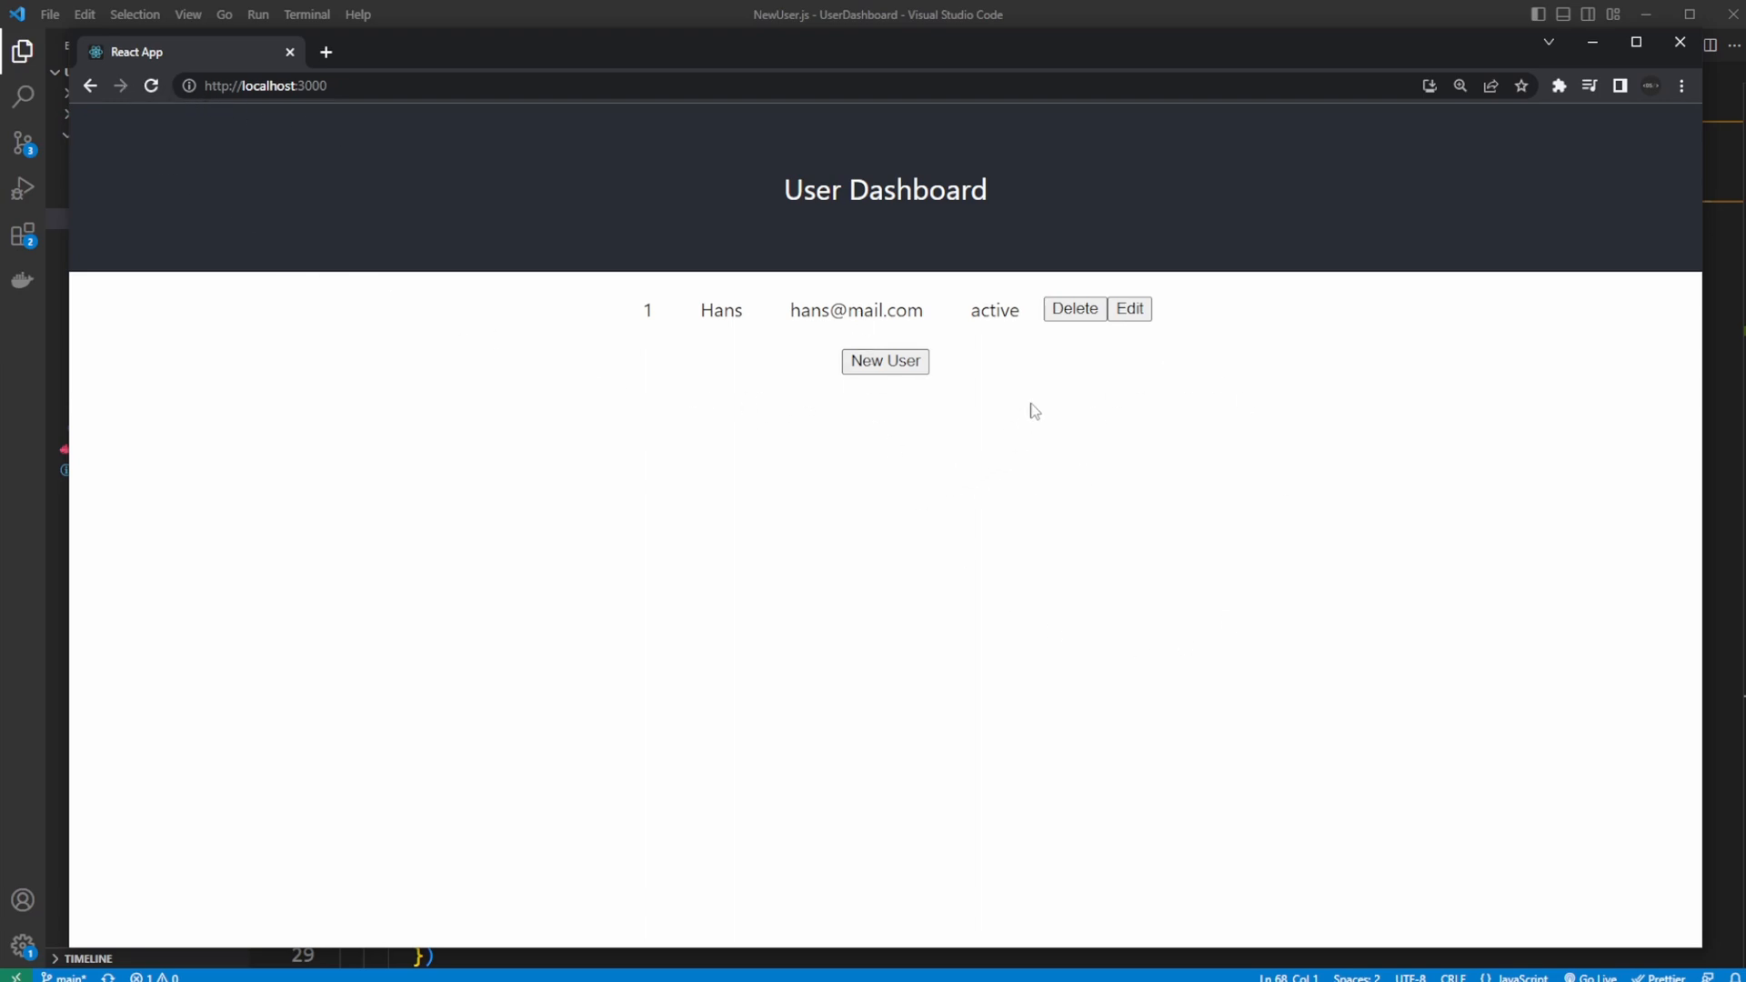
{"action": "mouse_move", "coordinate": [1117, 180]}
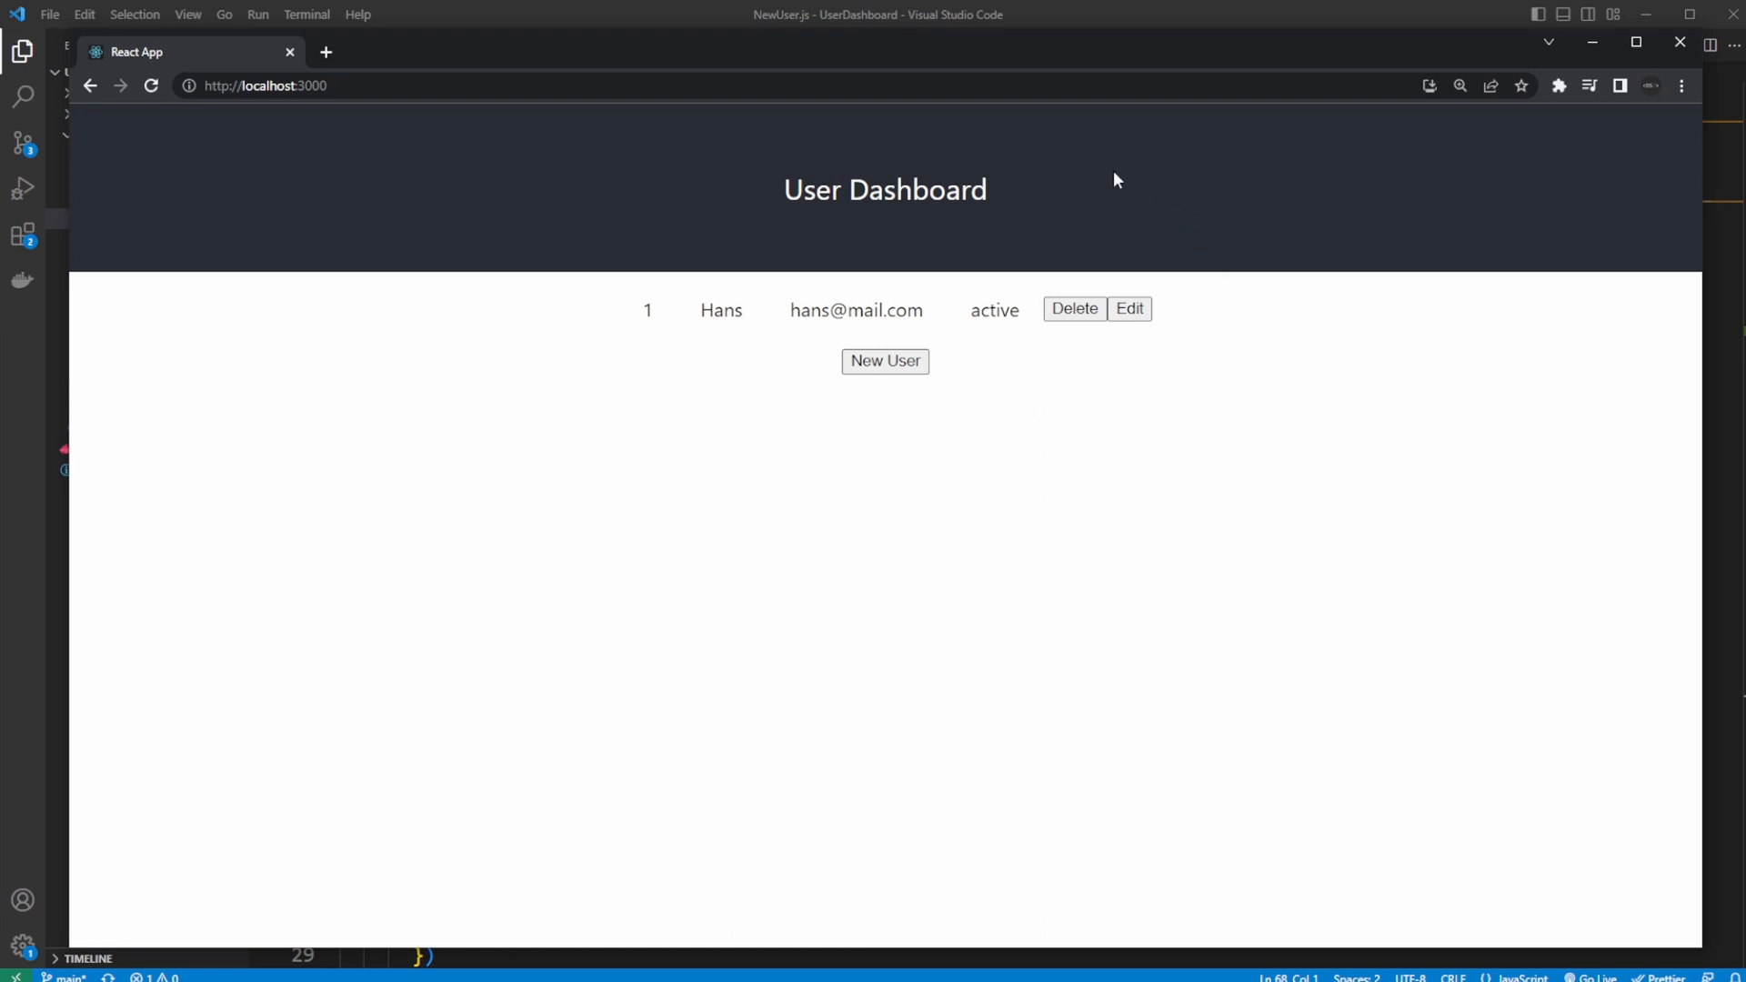
{"action": "mouse_move", "coordinate": [591, 300]}
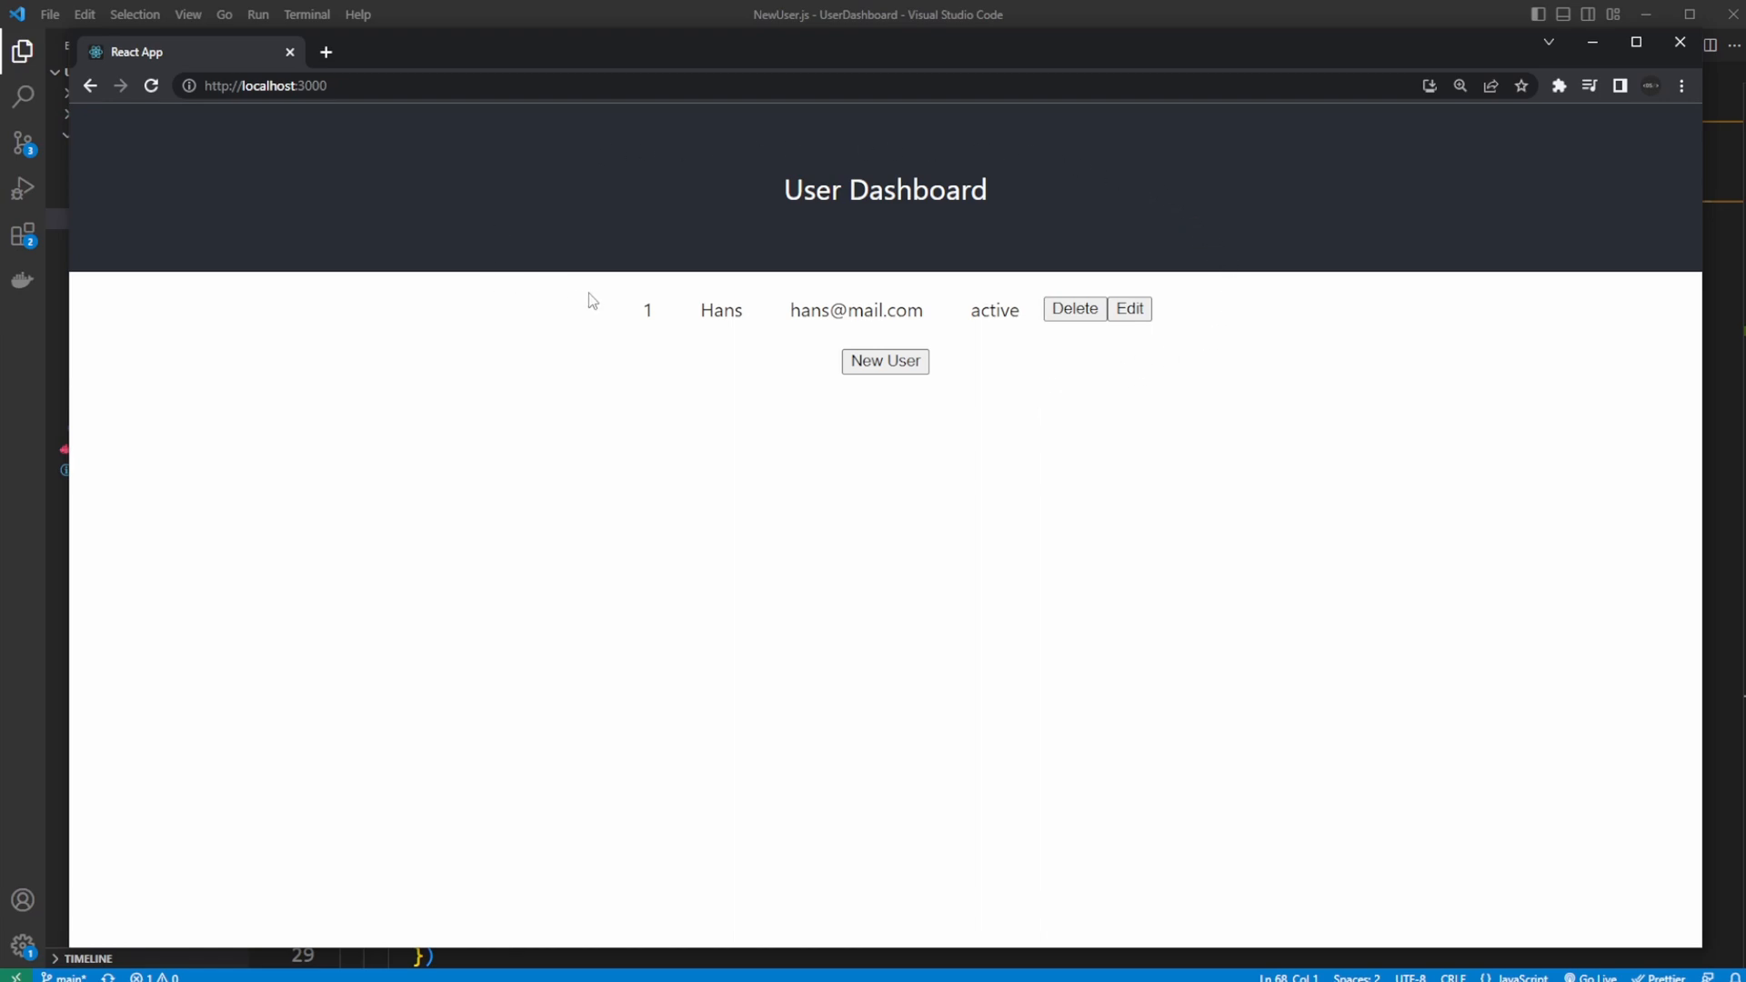
{"action": "mouse_move", "coordinate": [1024, 416]}
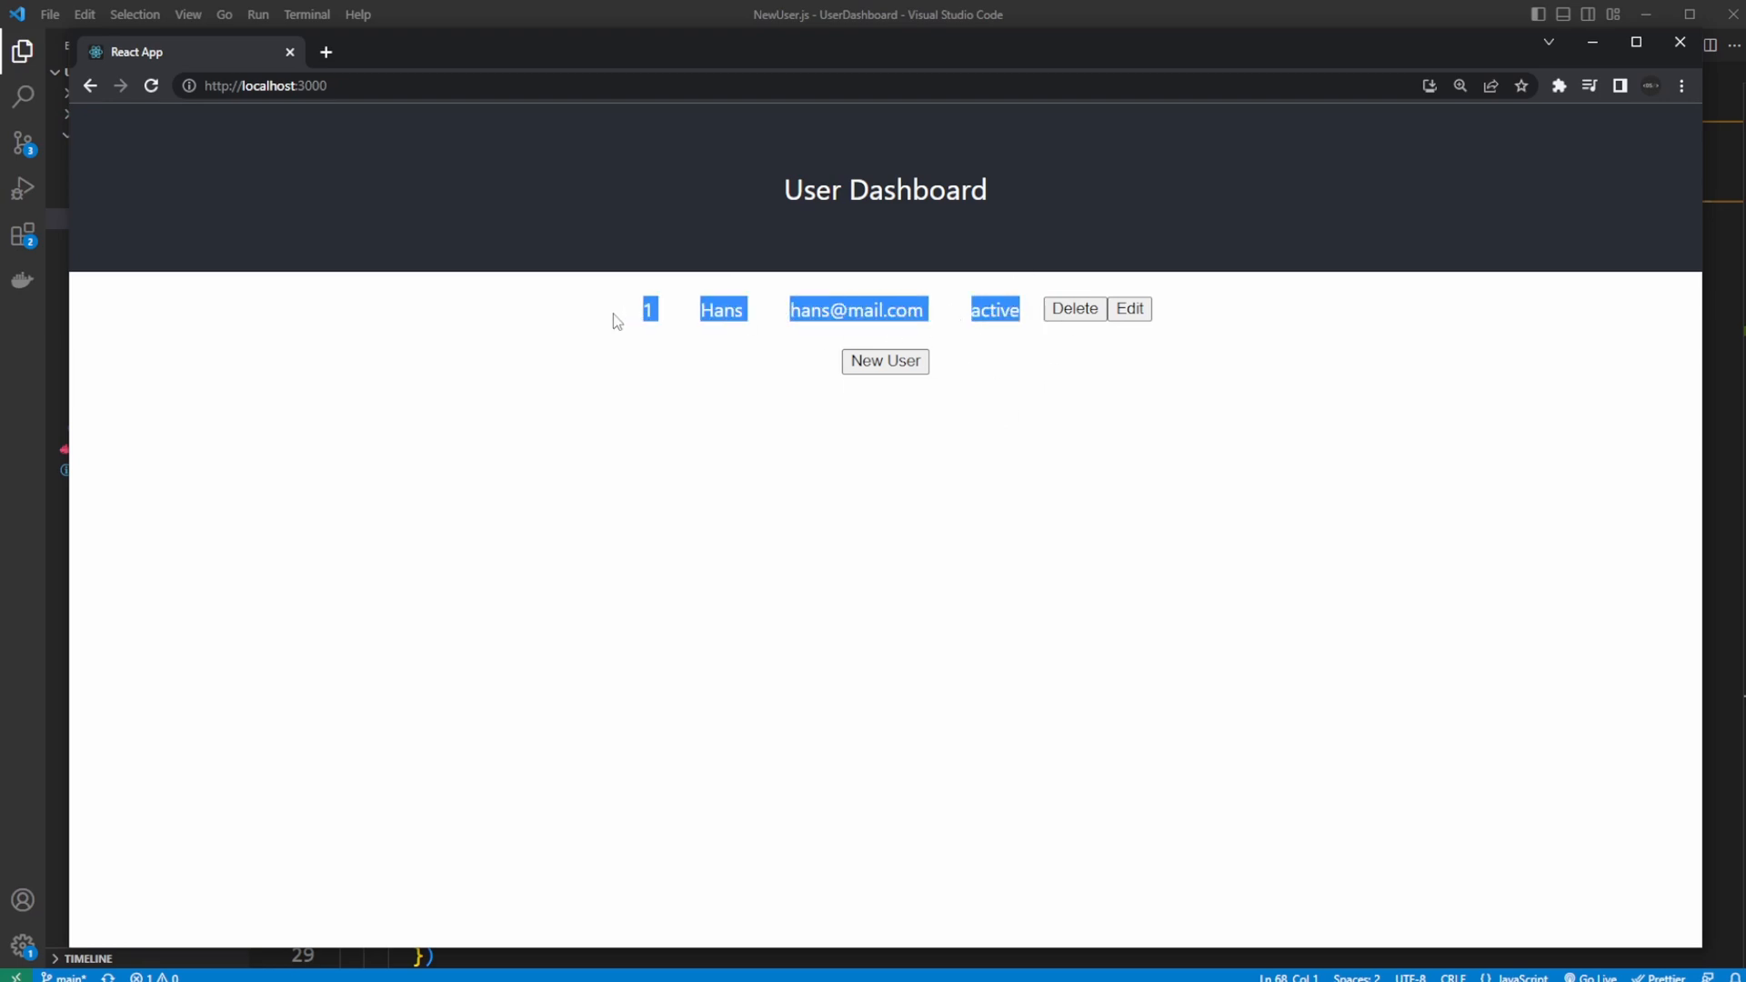
{"action": "mouse_move", "coordinate": [948, 315]}
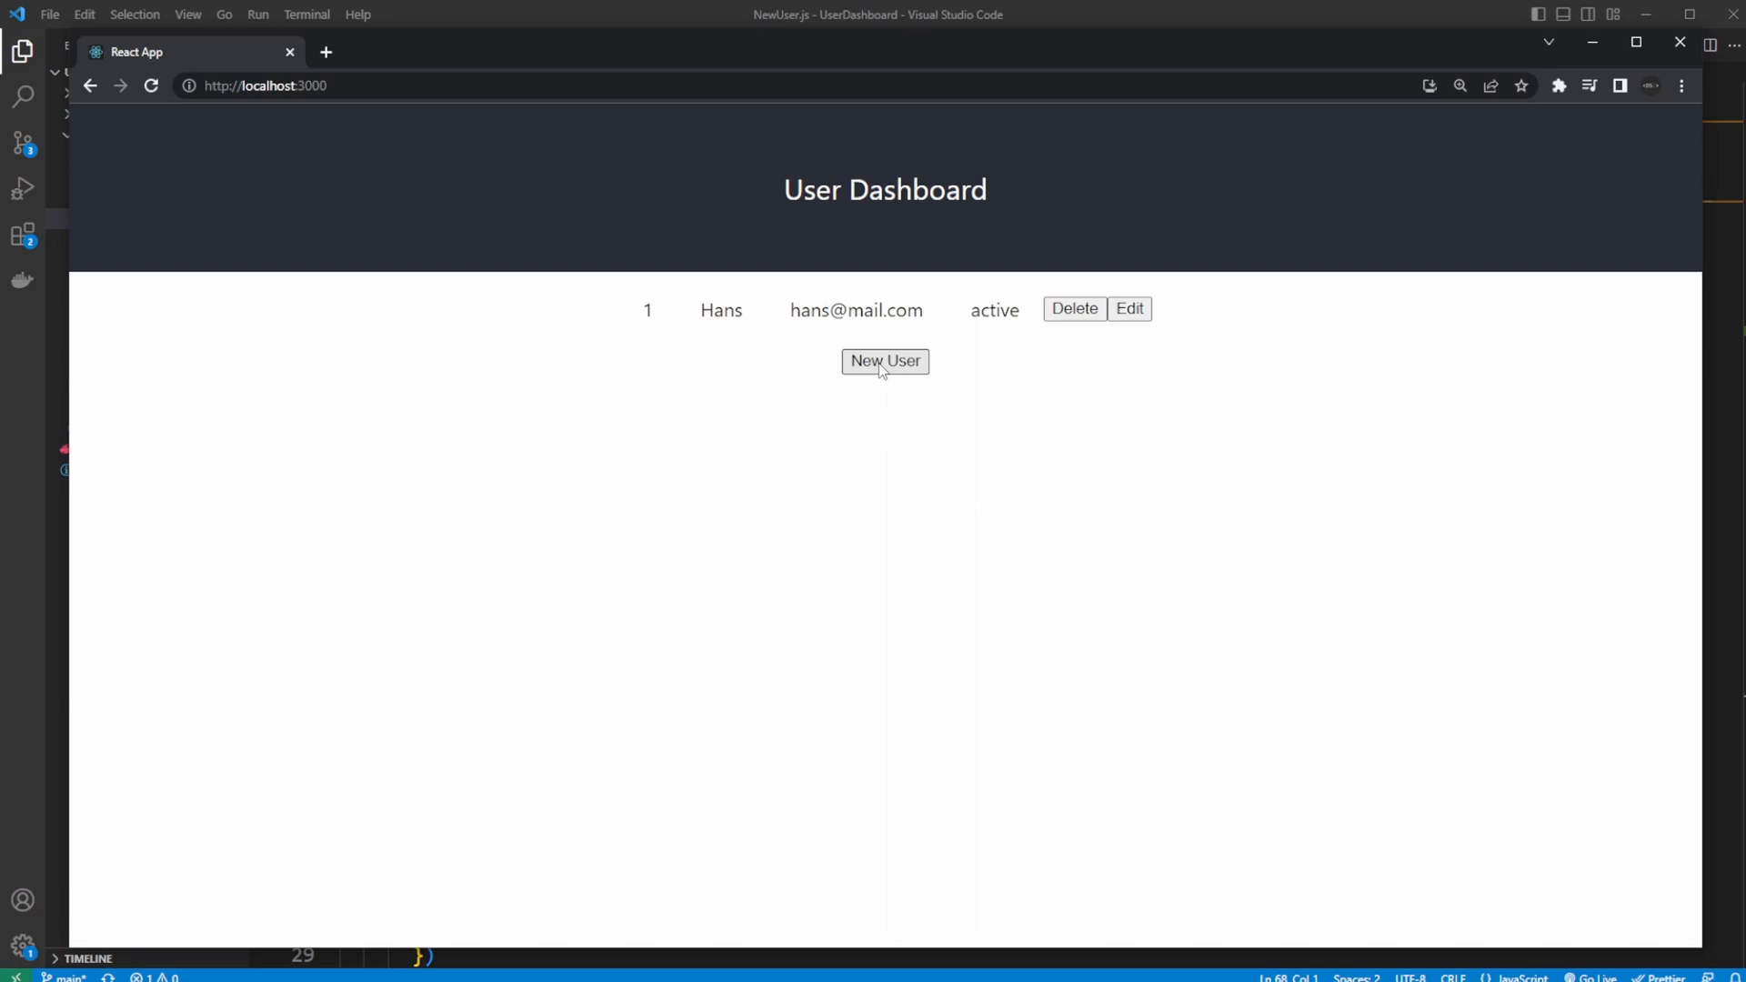
{"action": "left_click", "coordinate": [884, 361]}
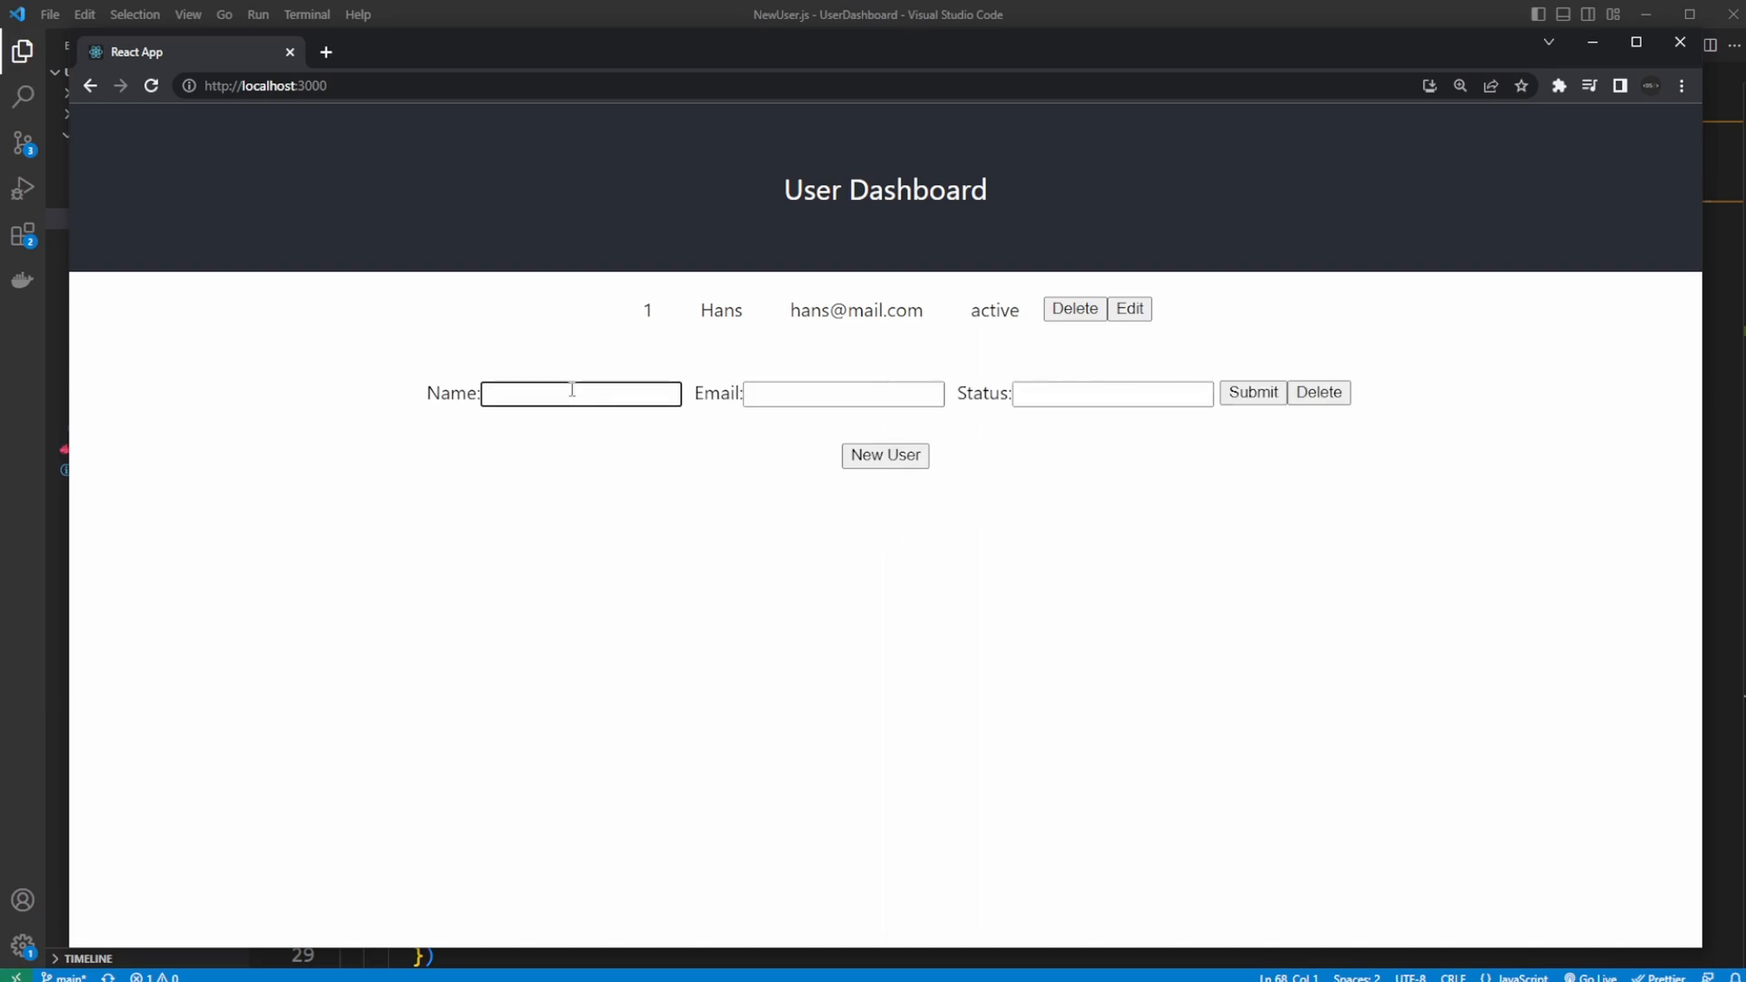
{"action": "type", "text": "Eva"}
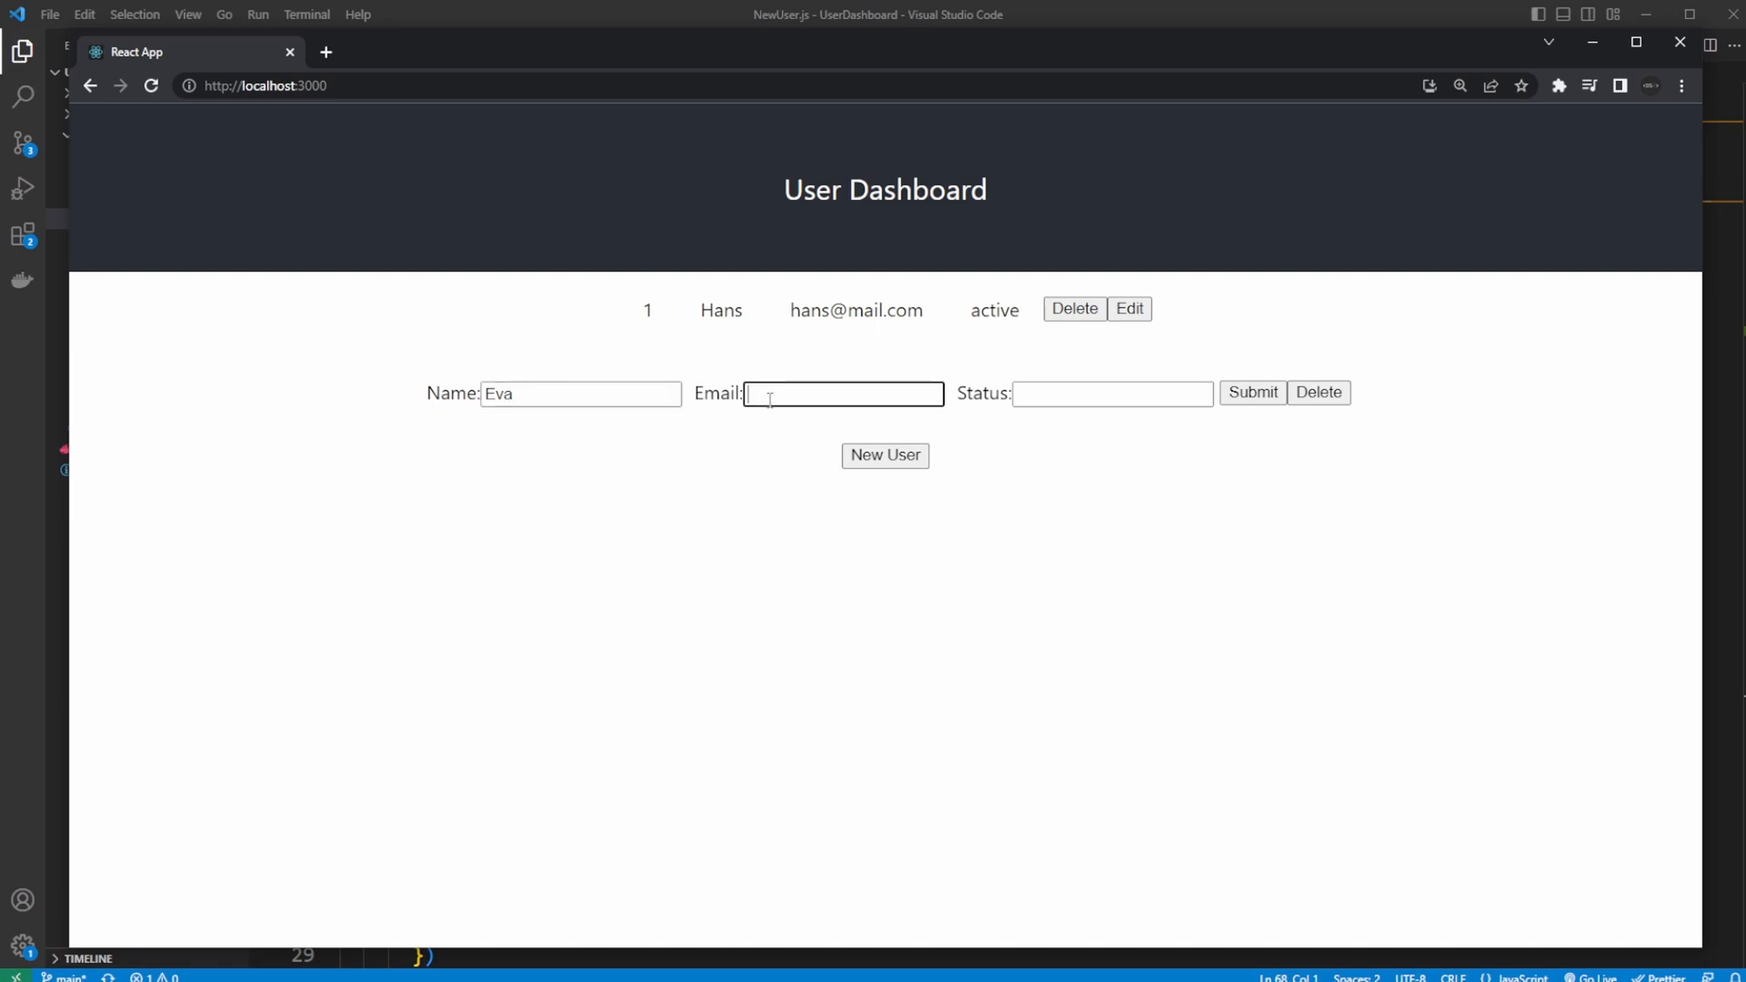
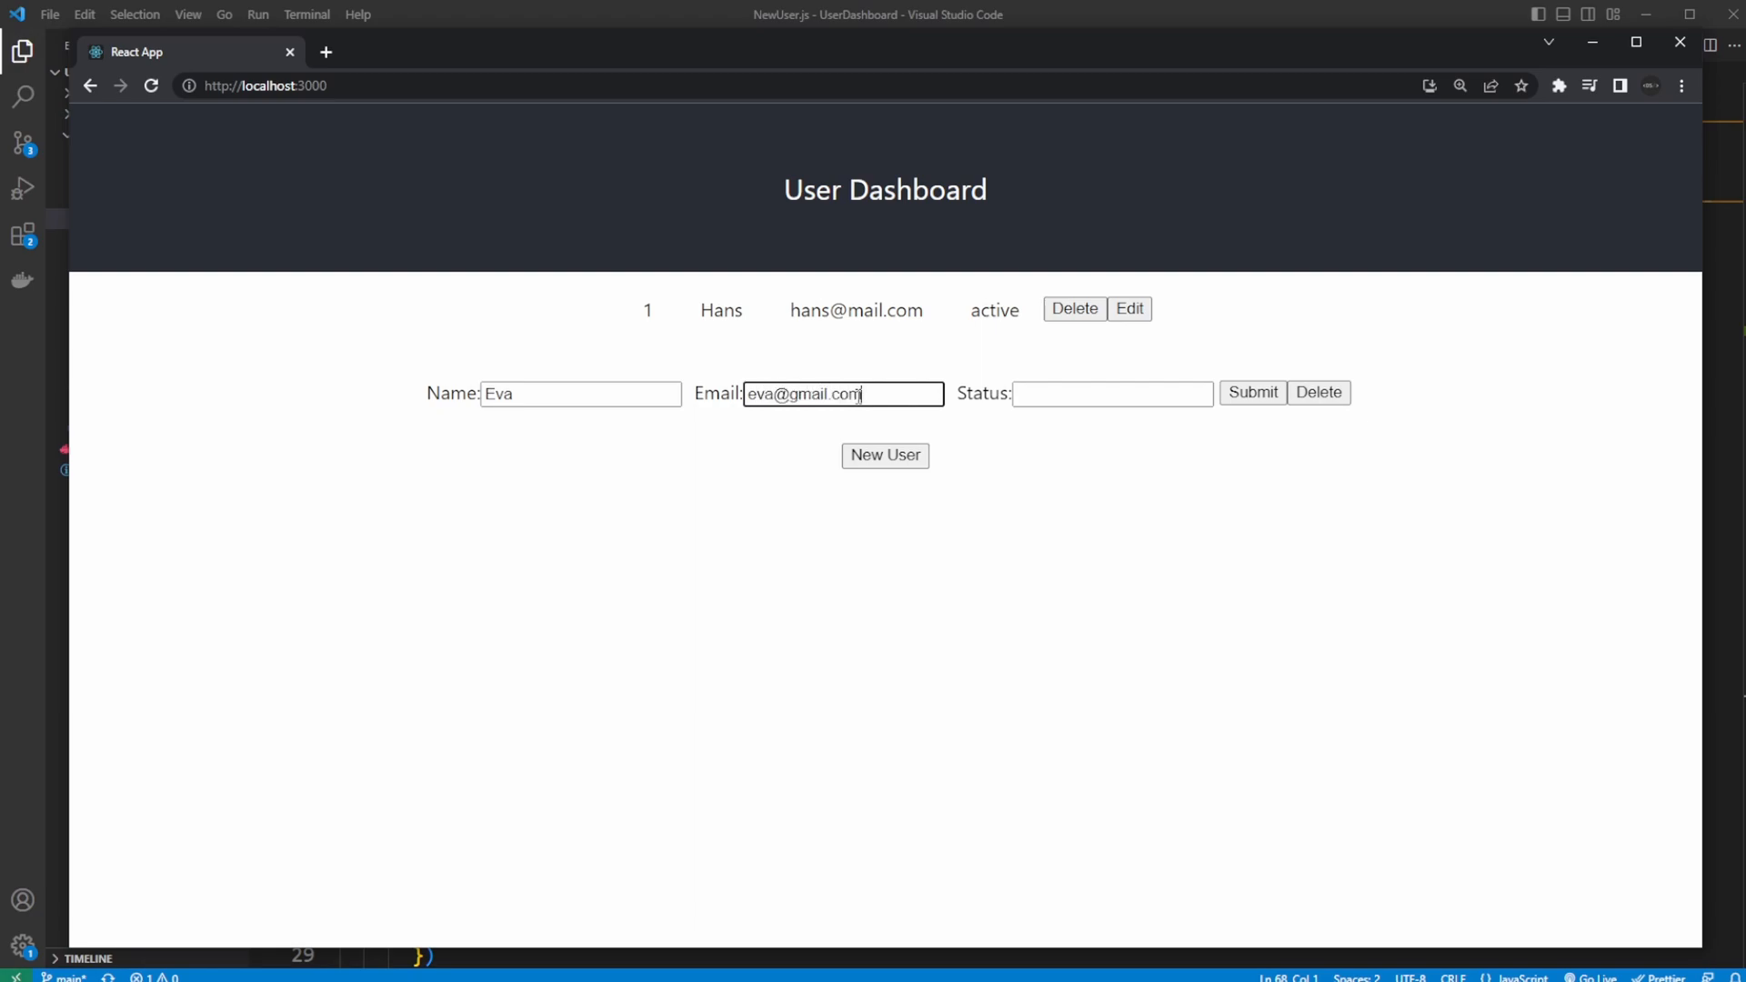
{"action": "left_click", "coordinate": [1110, 393]}
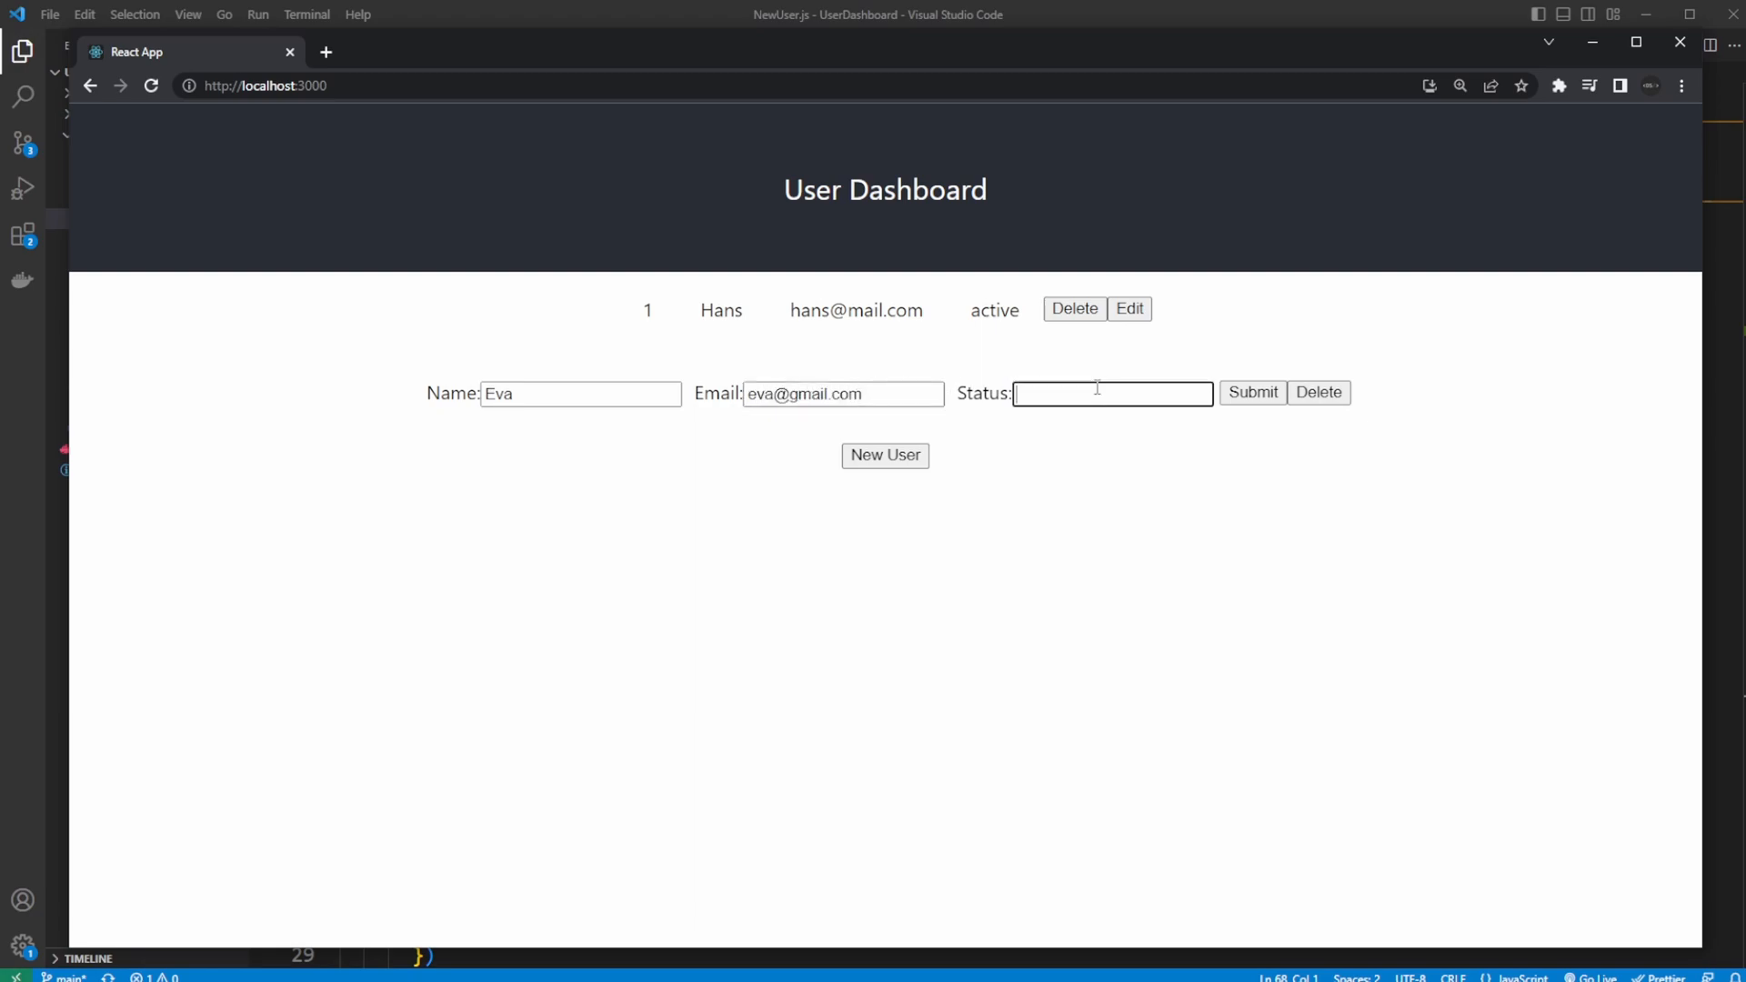
{"action": "type", "text": "a"}
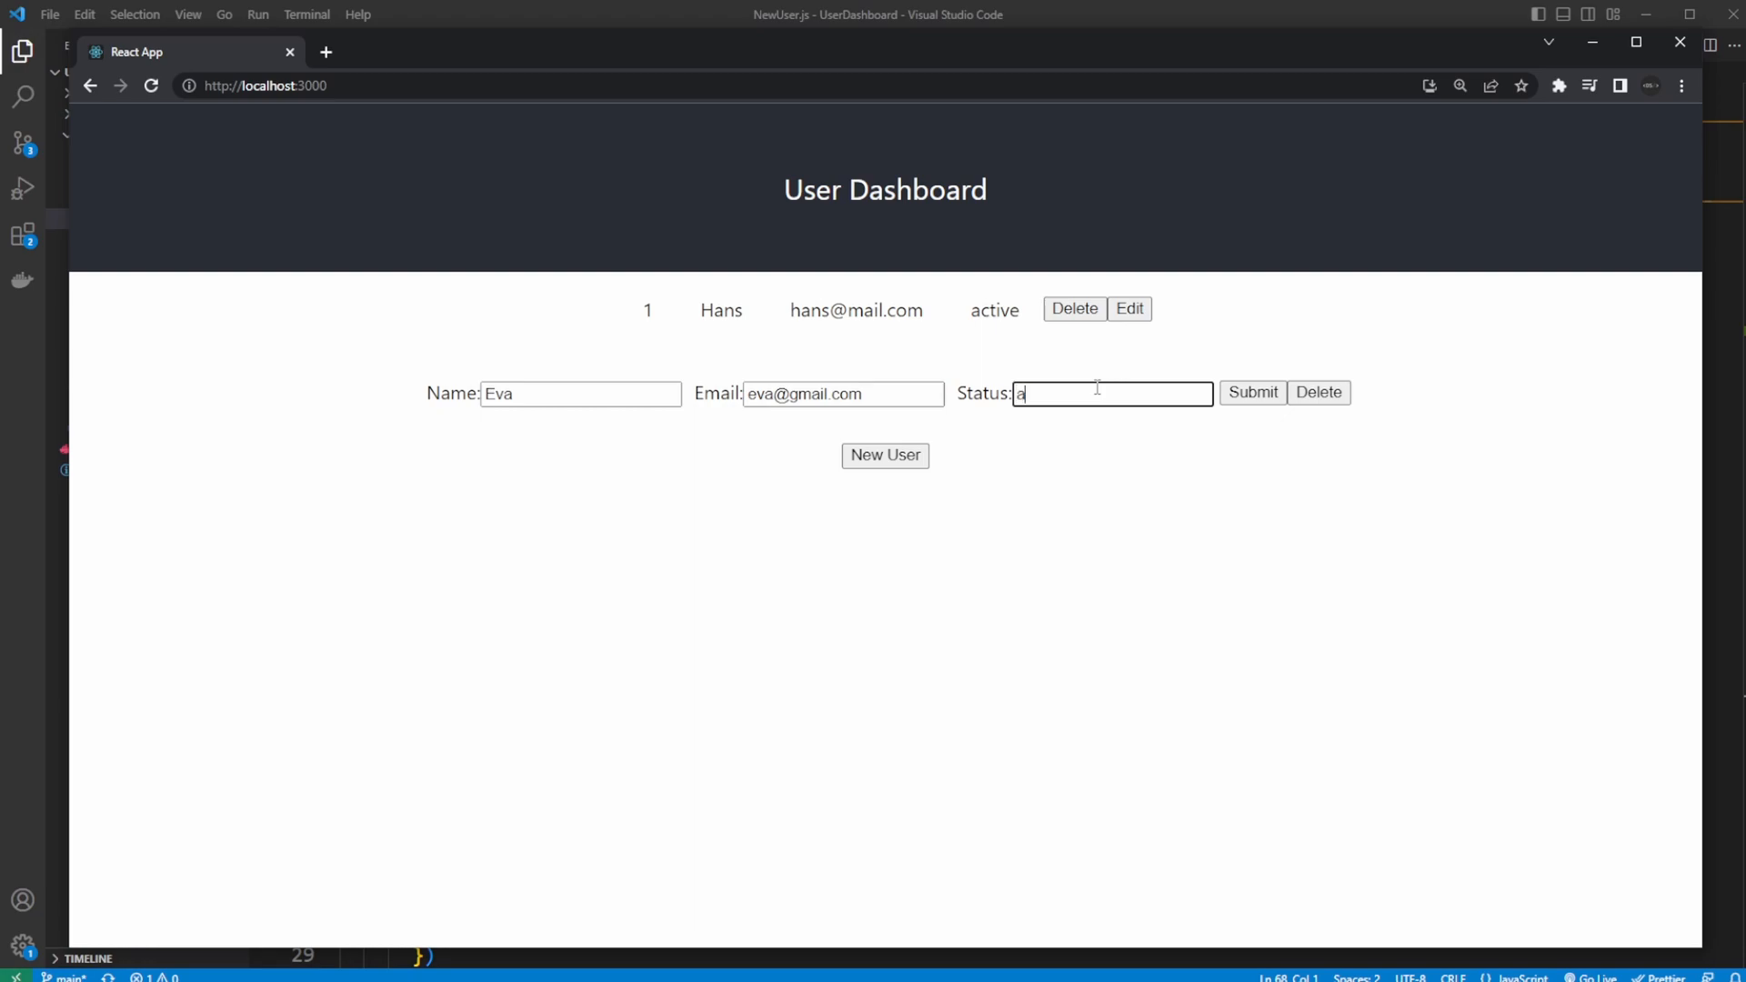
{"action": "type", "text": "ctive"}
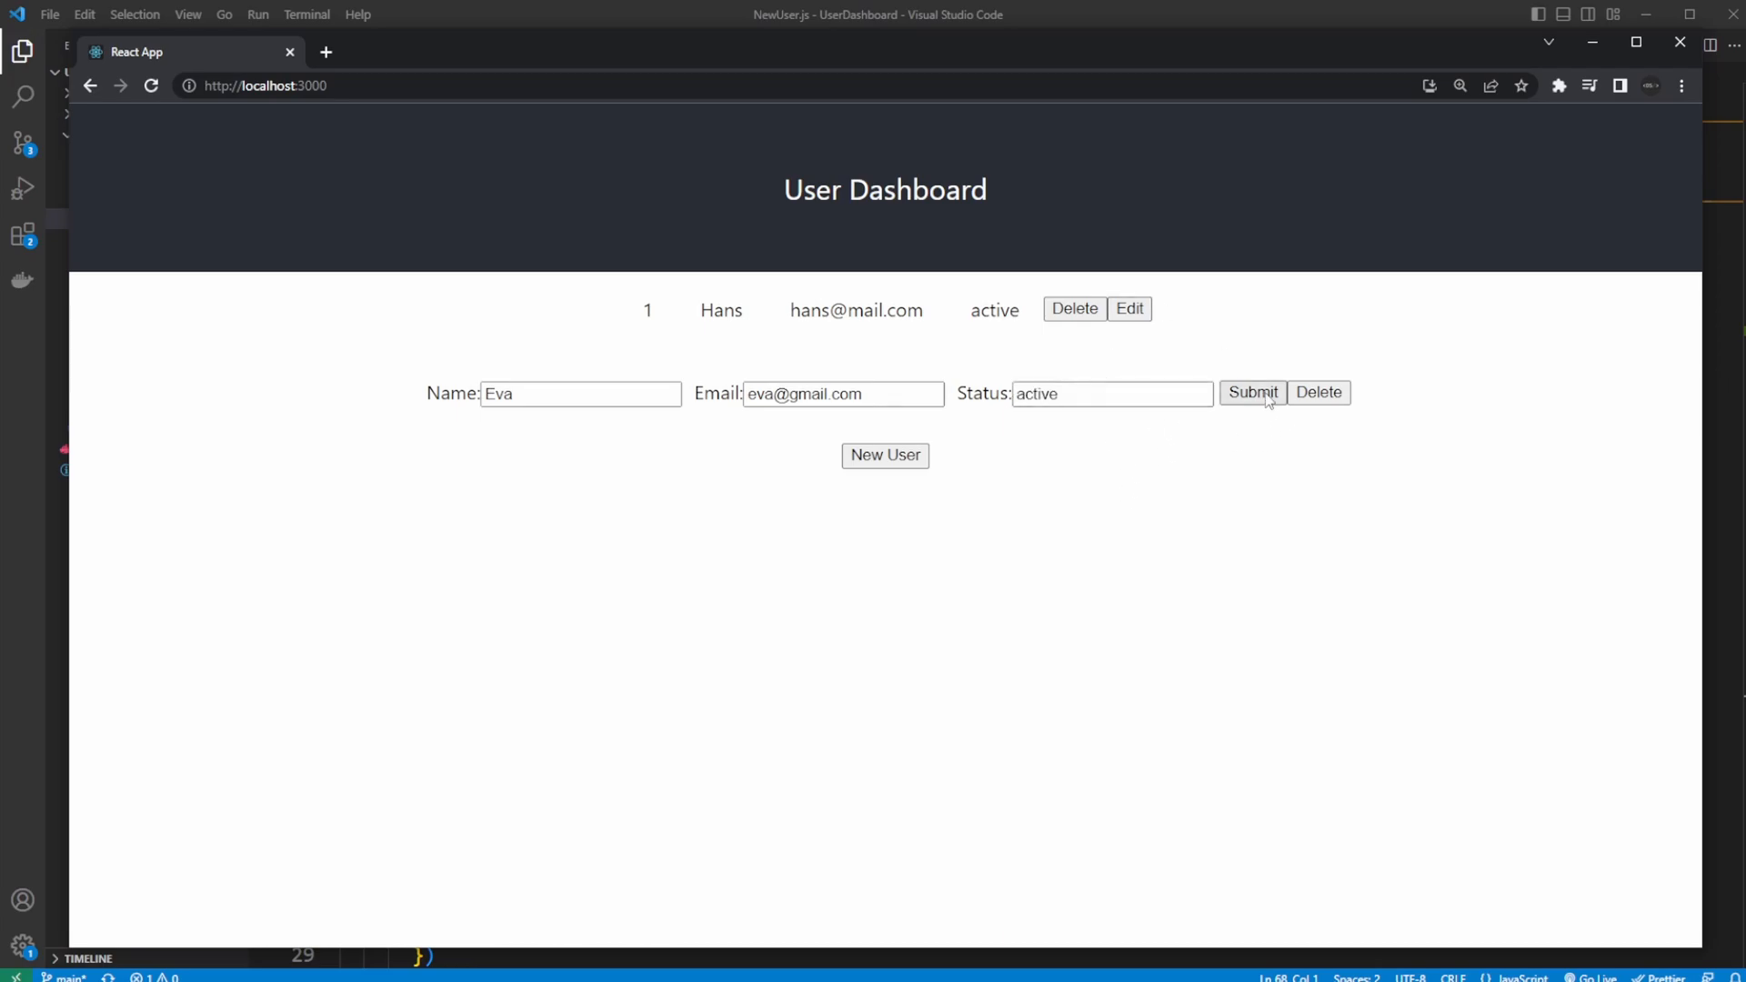
Step: Submit Eva so she is saved as user 16, then add another blank new-user row
{"action": "left_click", "coordinate": [1251, 393]}
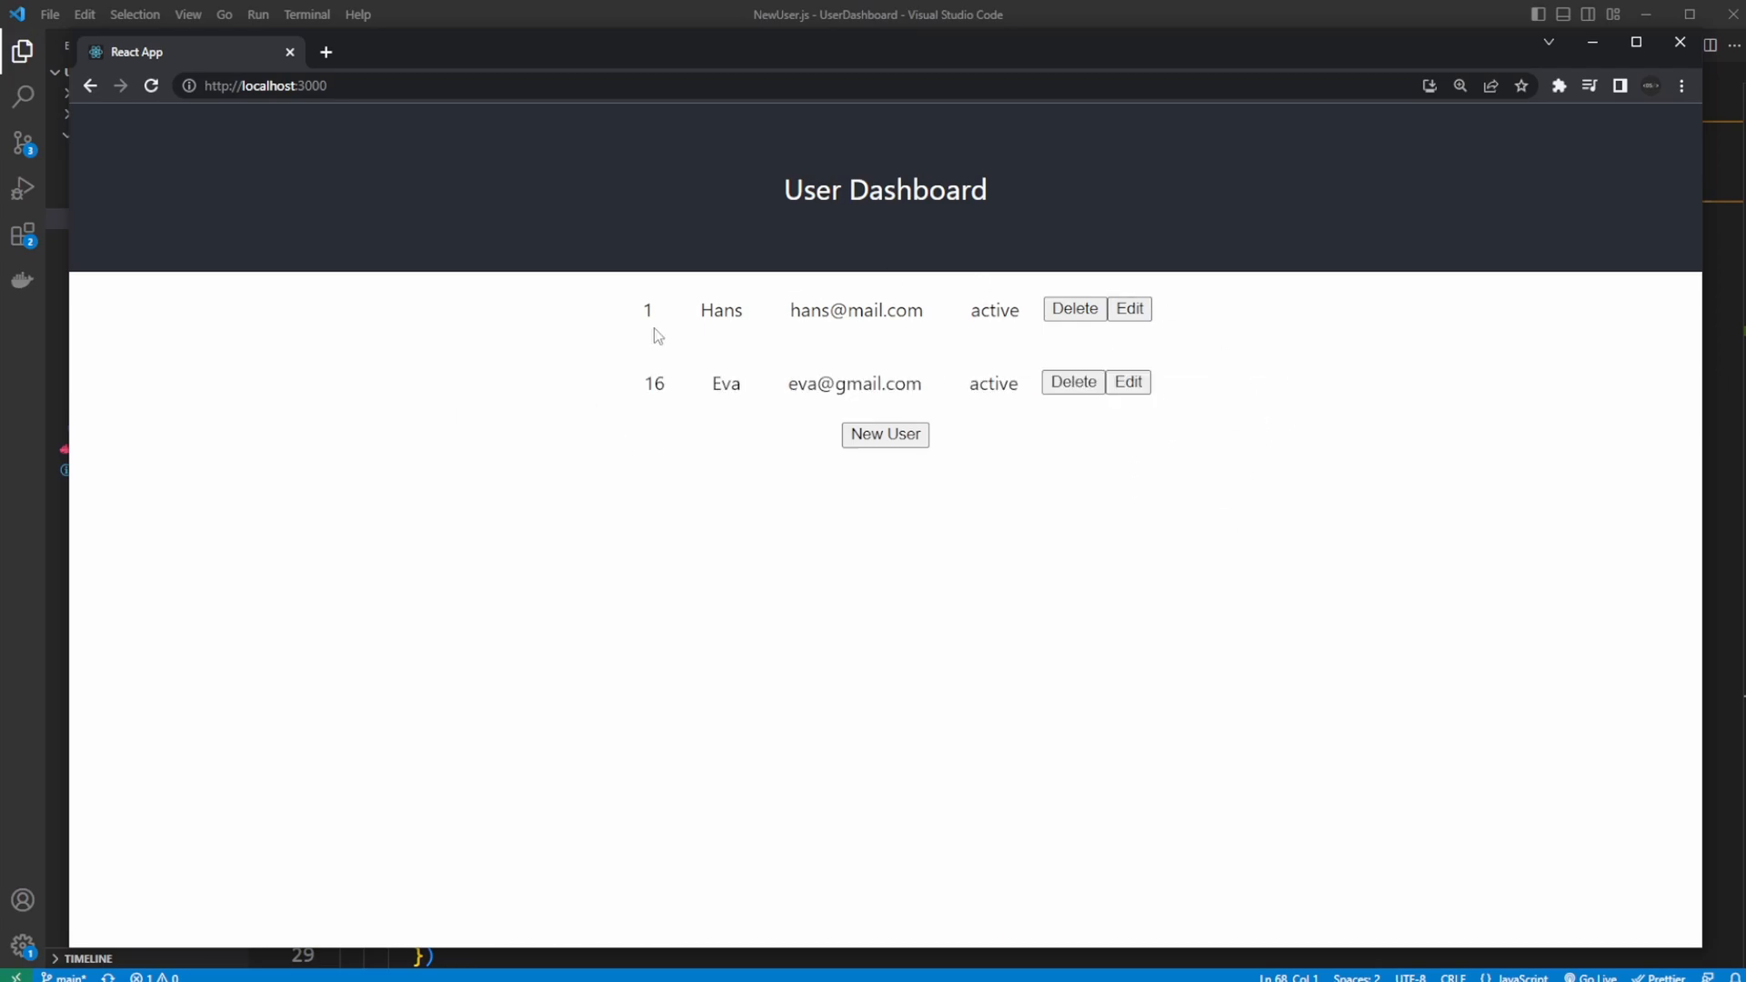
{"action": "mouse_move", "coordinate": [688, 384]}
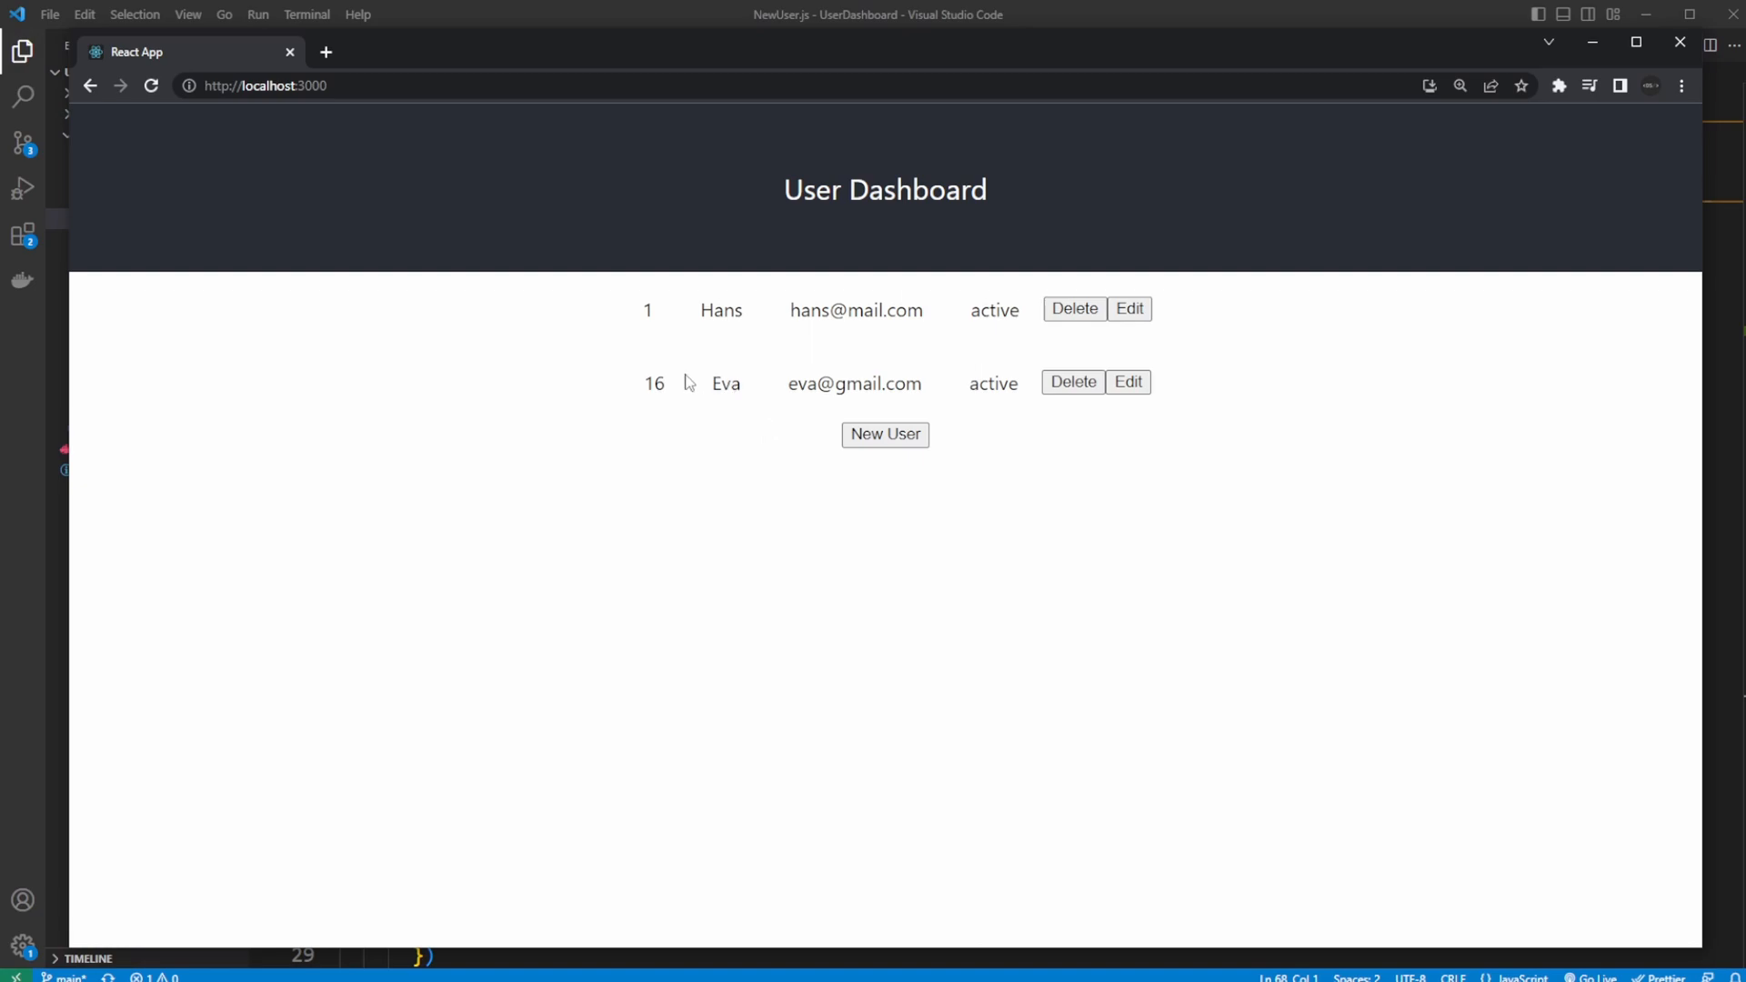
{"action": "double_click", "coordinate": [653, 384]}
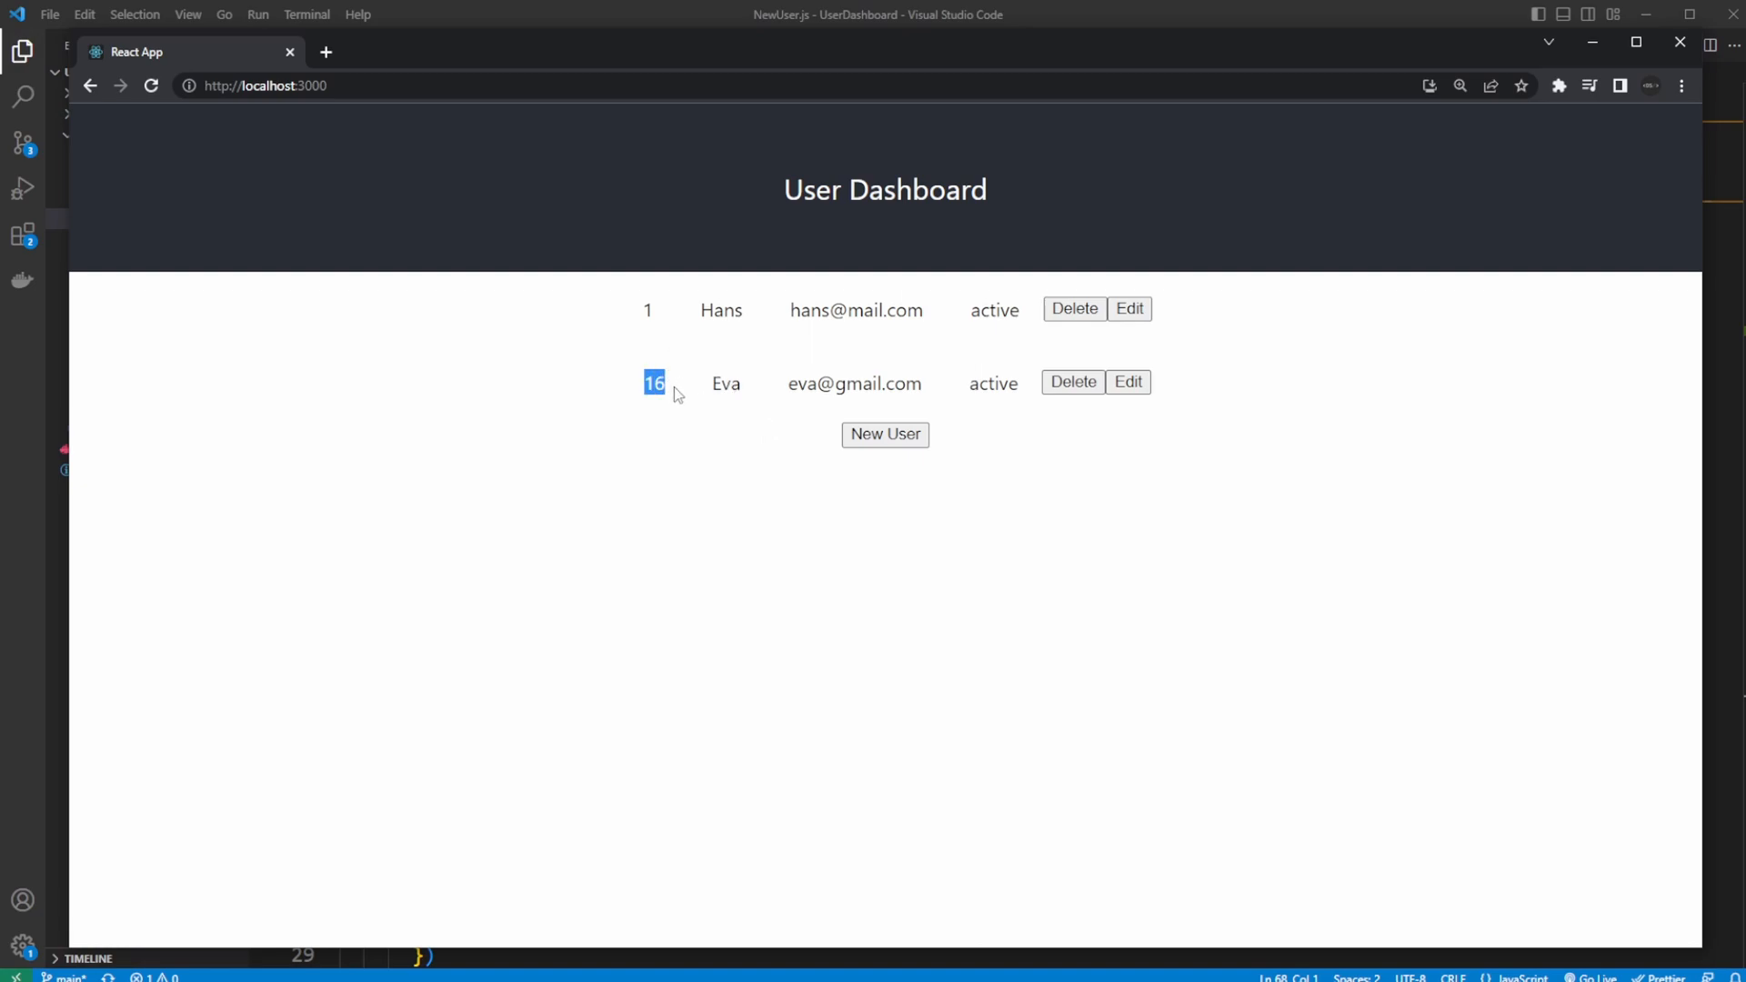
{"action": "mouse_move", "coordinate": [665, 413]}
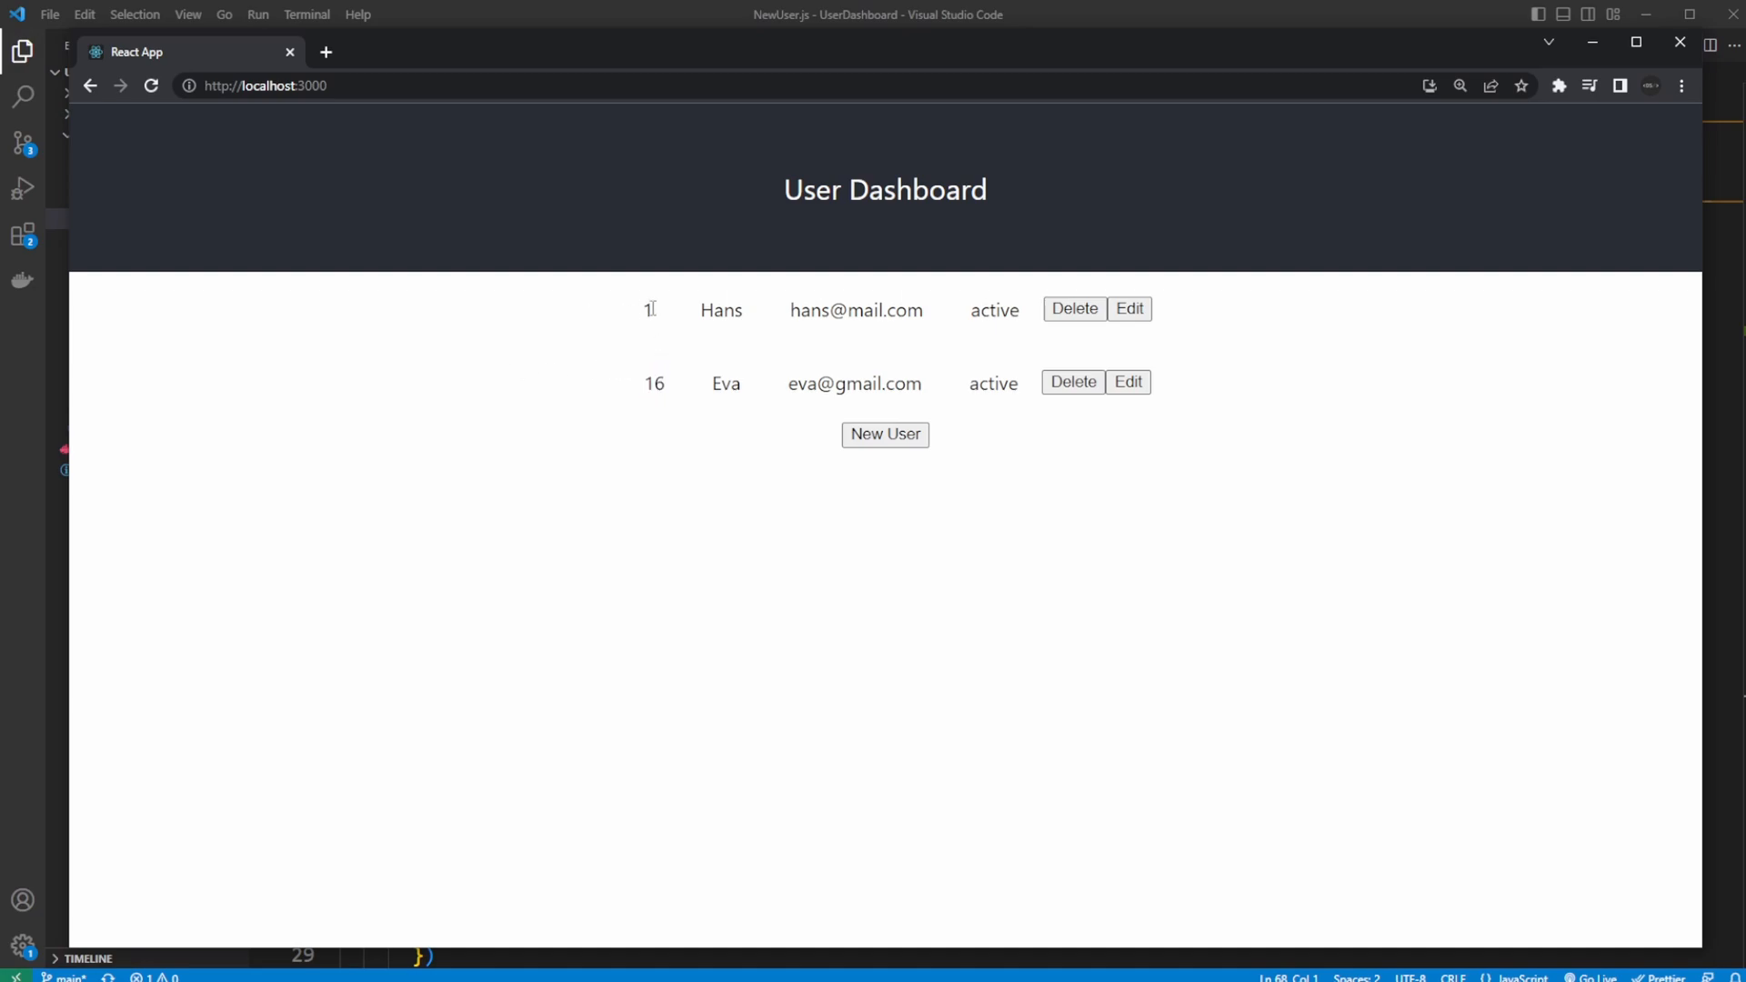
{"action": "double_click", "coordinate": [654, 384]}
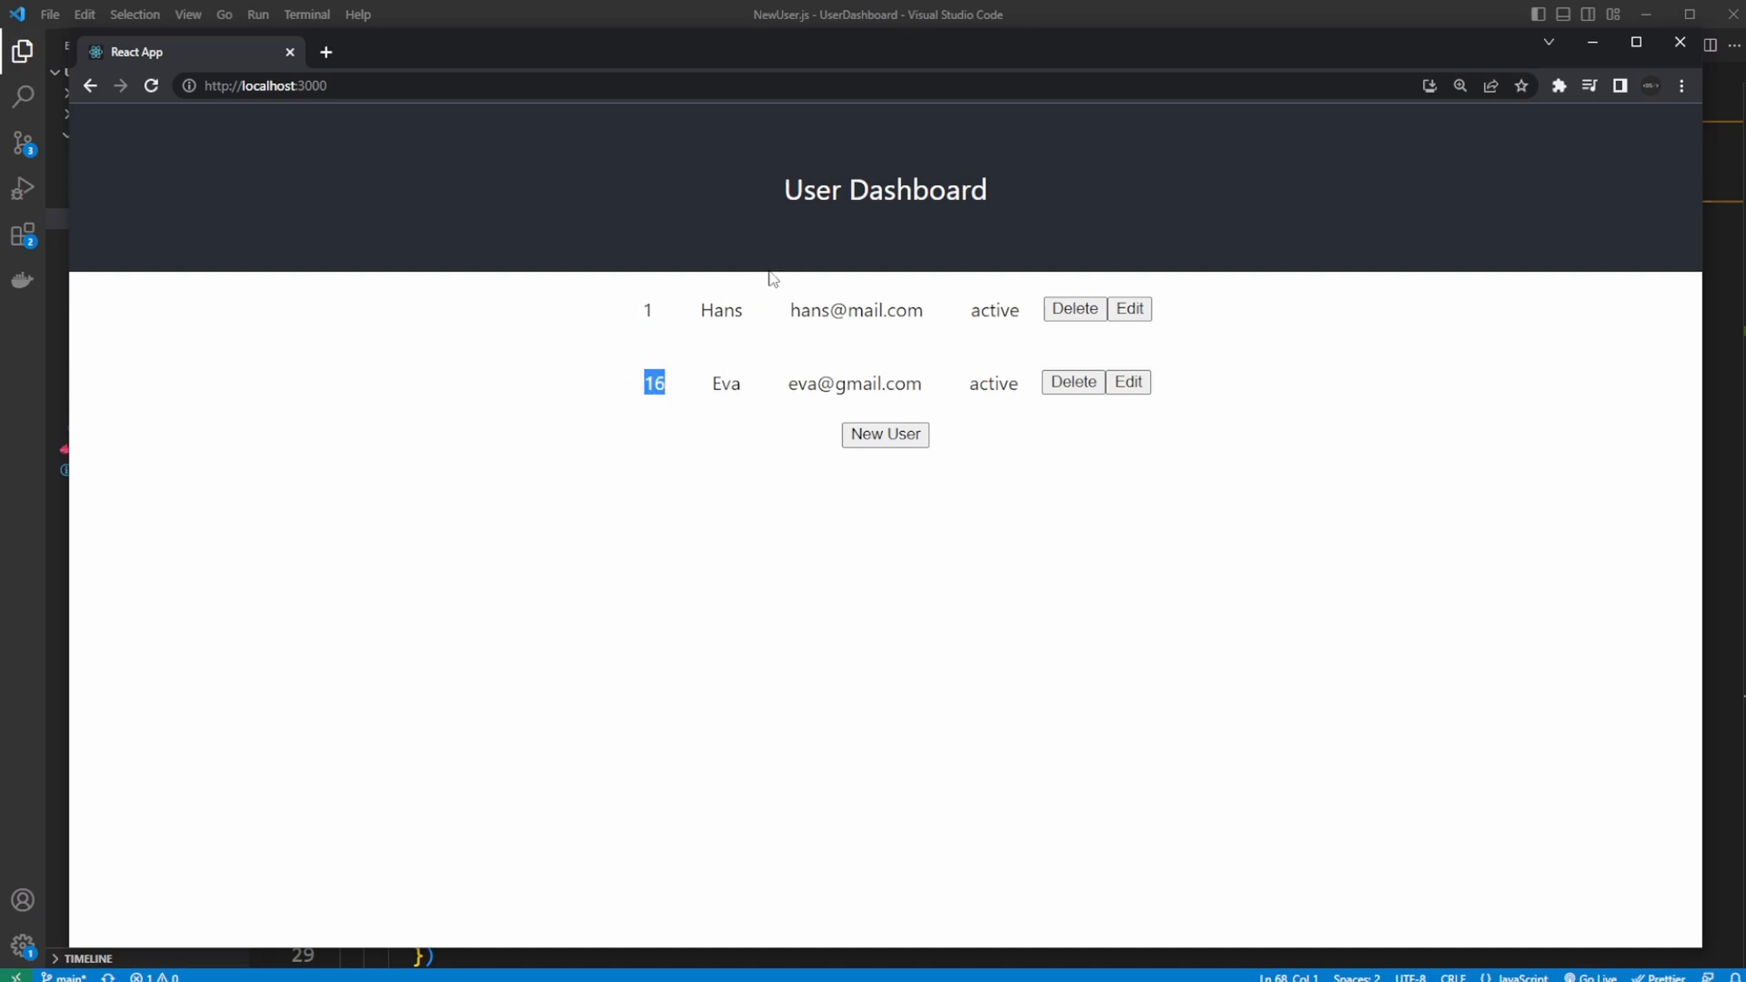
{"action": "left_click", "coordinate": [953, 390]}
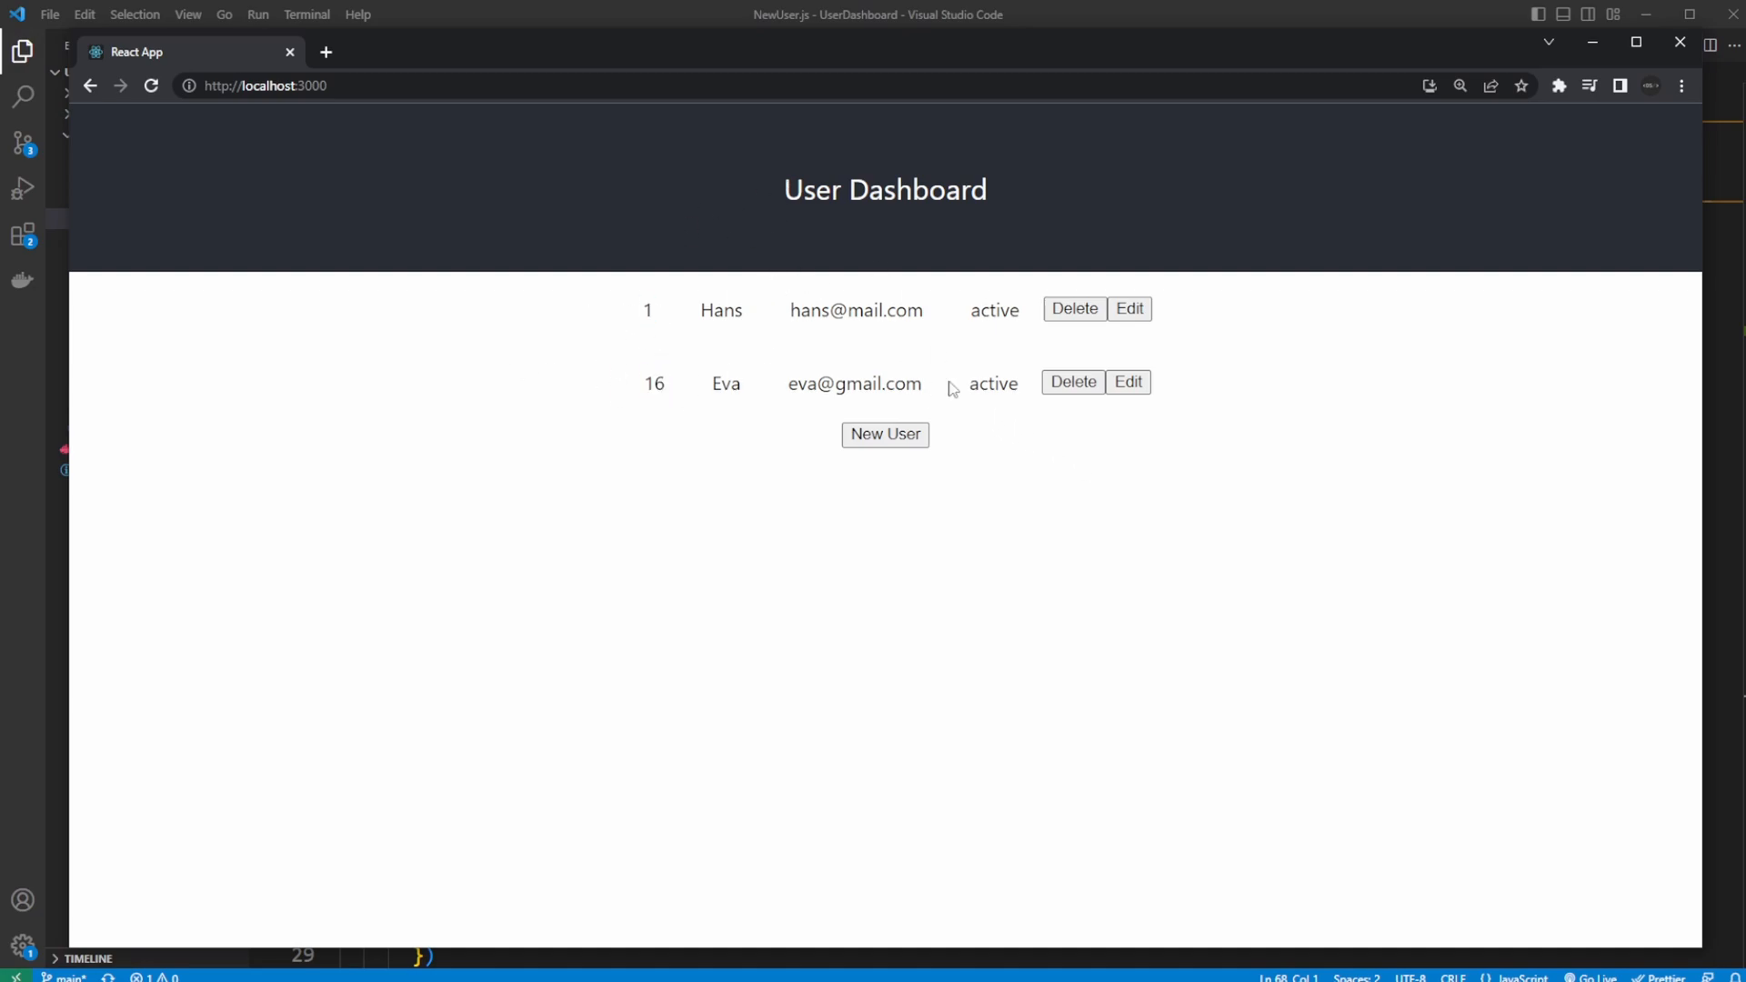
{"action": "left_click", "coordinate": [885, 435]}
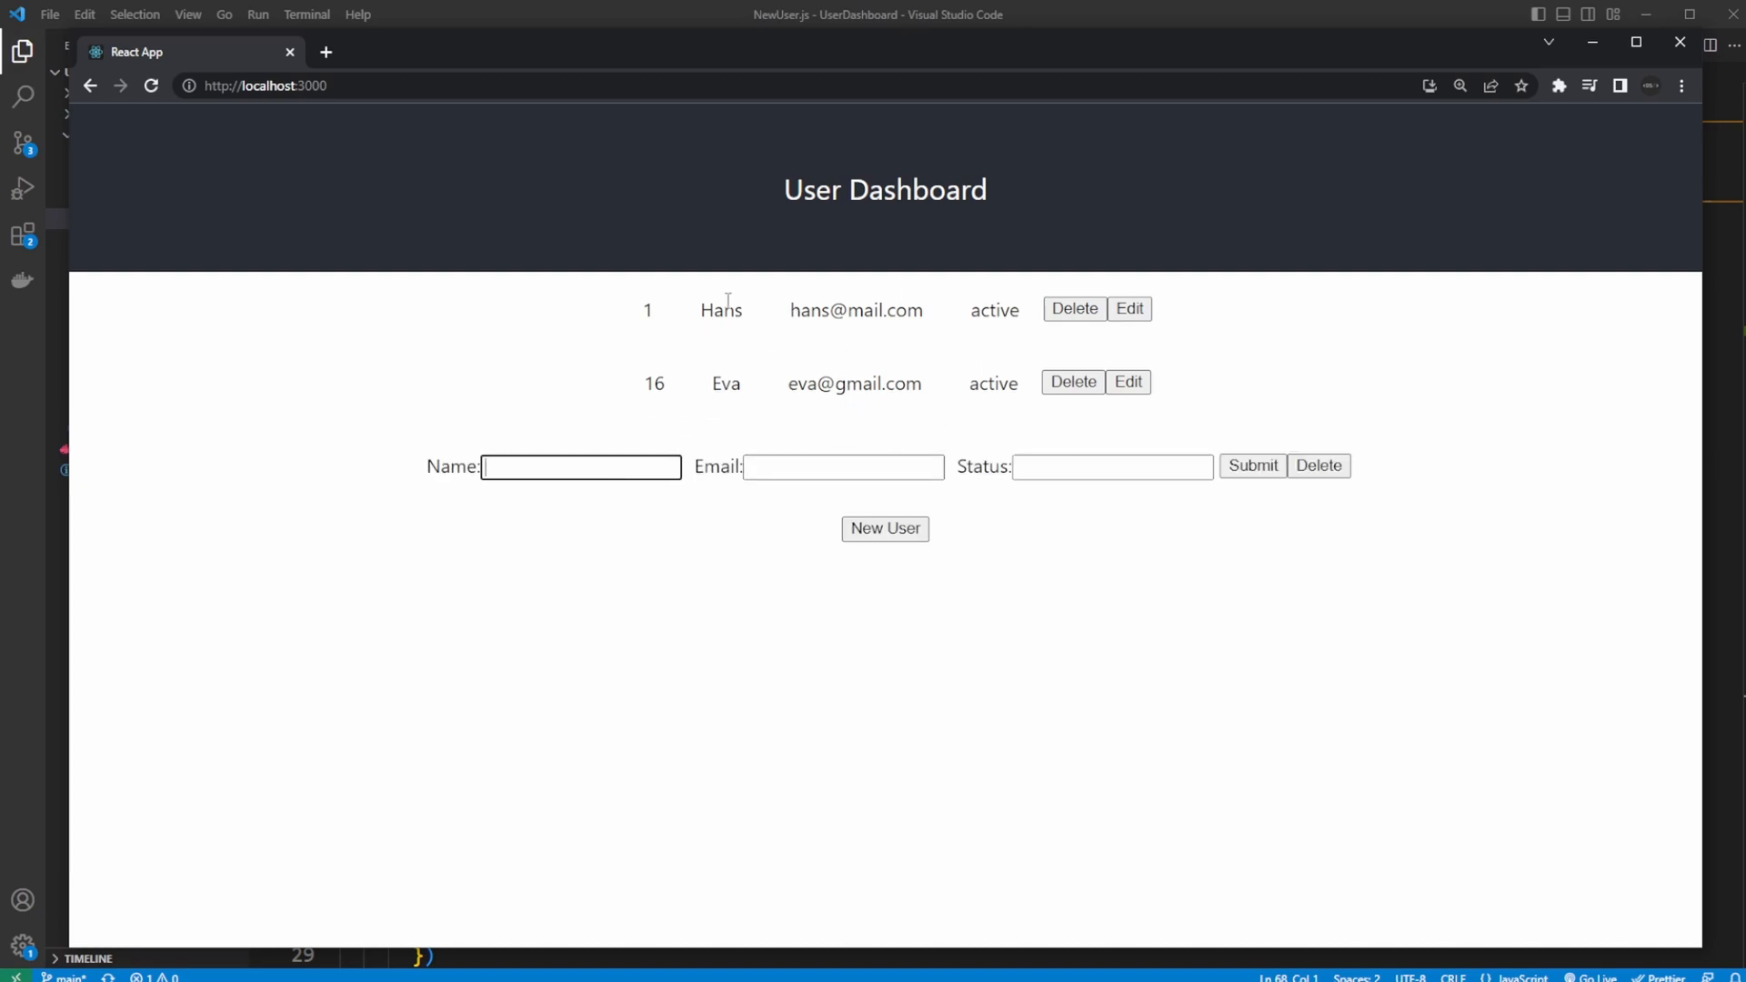
{"action": "left_click", "coordinate": [884, 527]}
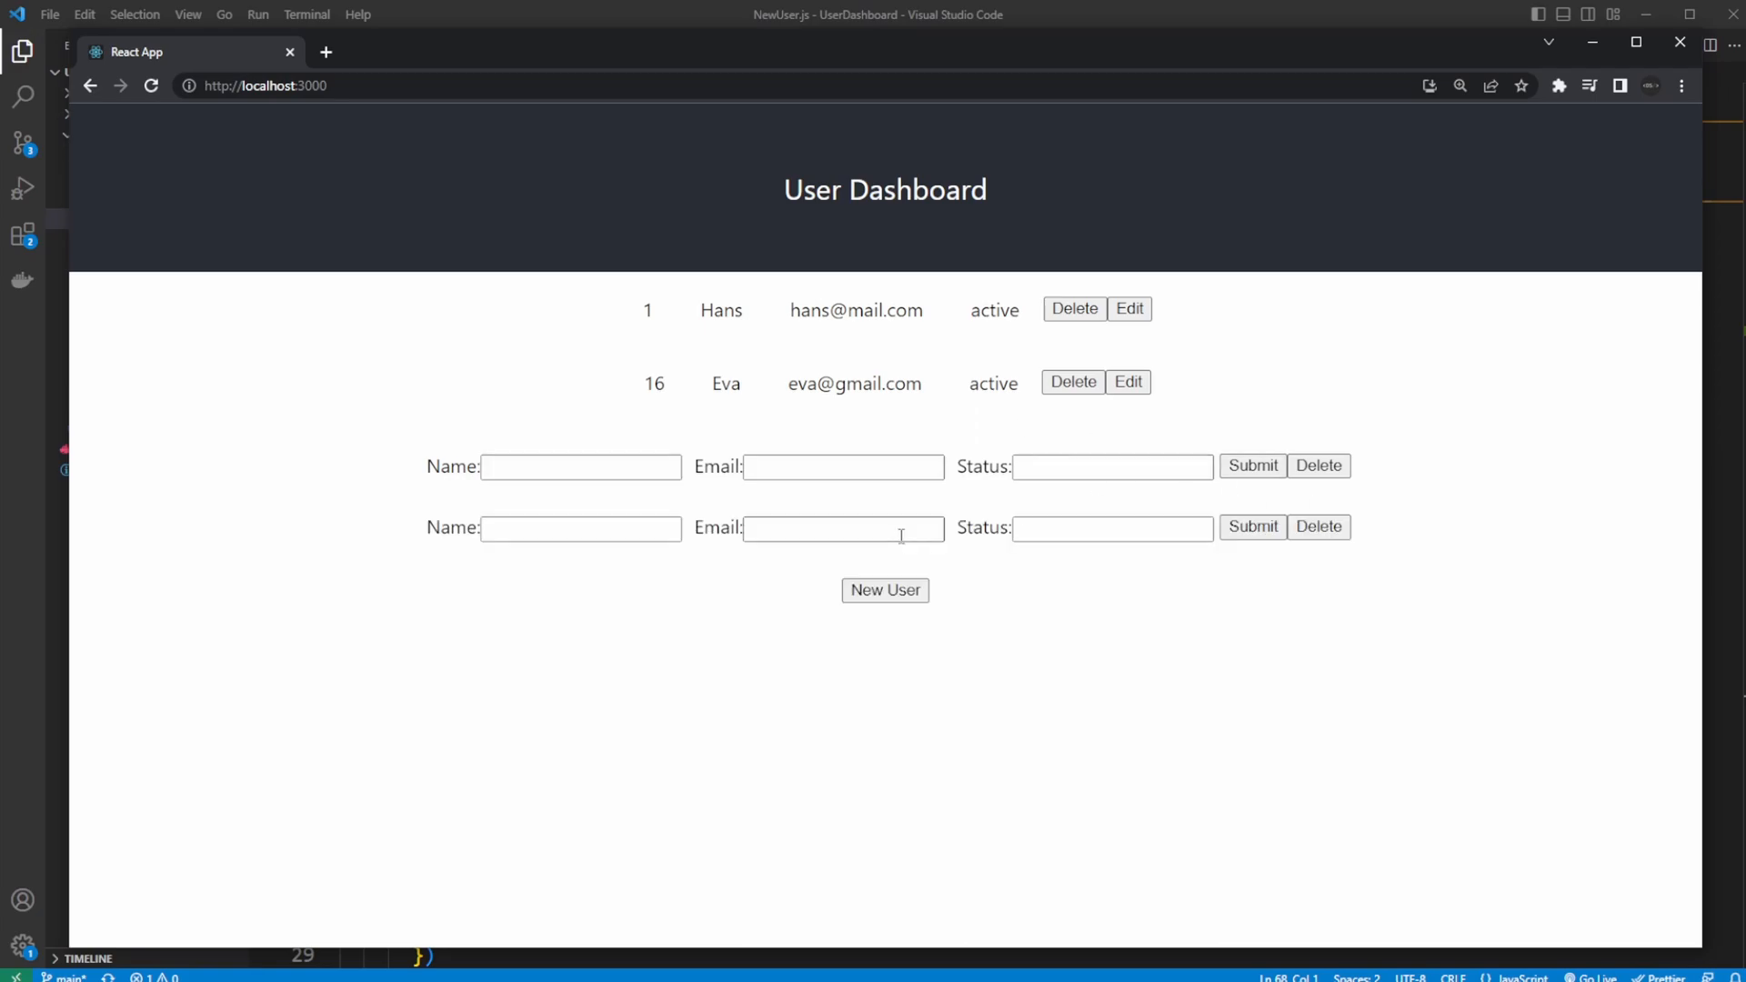
{"action": "left_click", "coordinate": [884, 589]}
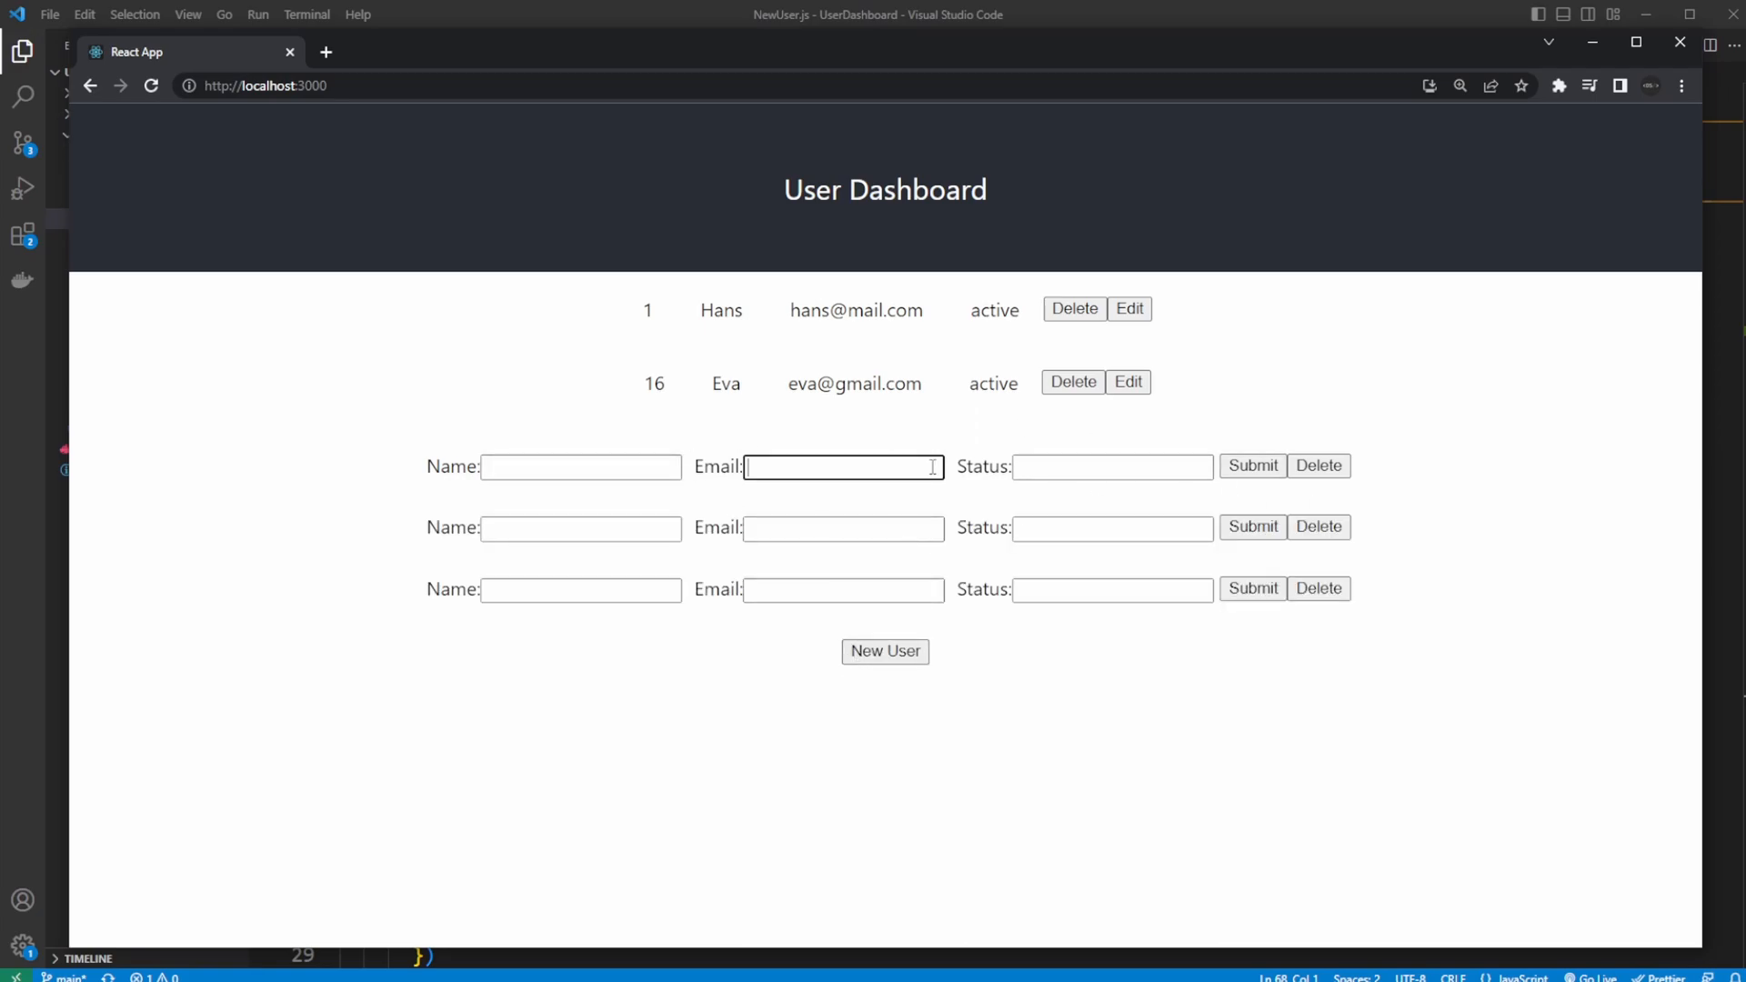
{"action": "left_click", "coordinate": [578, 589]}
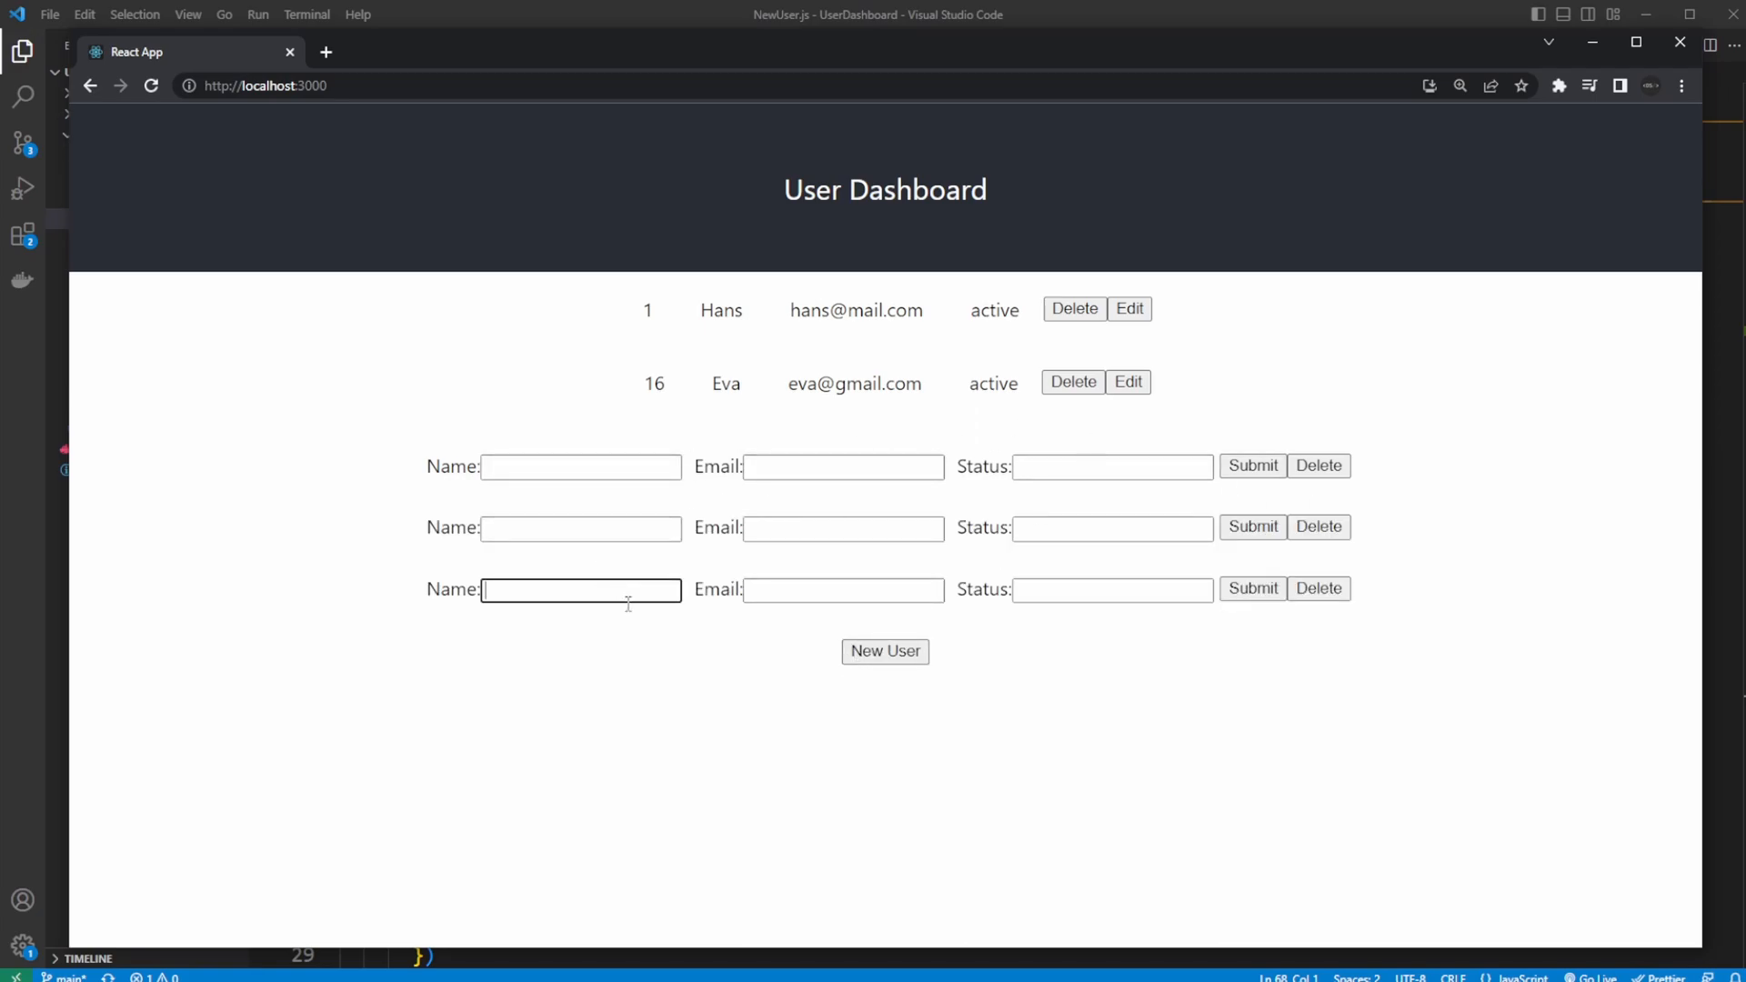
{"action": "type", "text": "H"}
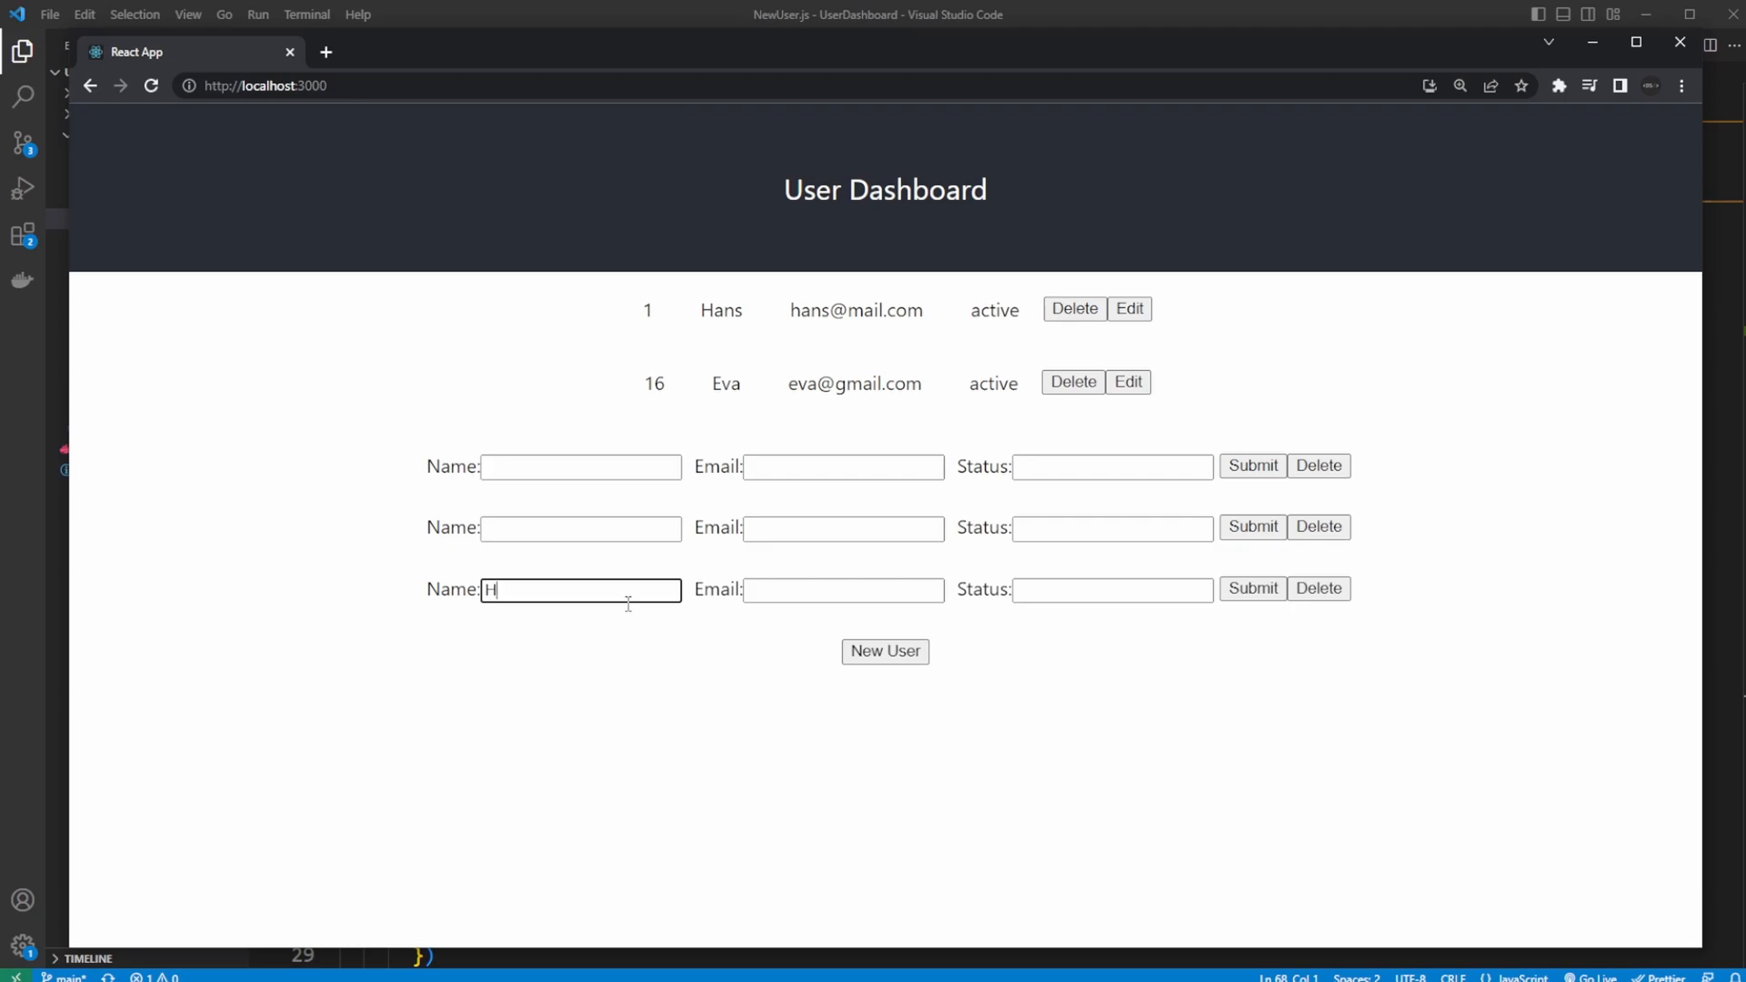
{"action": "key", "text": "Backspace"}
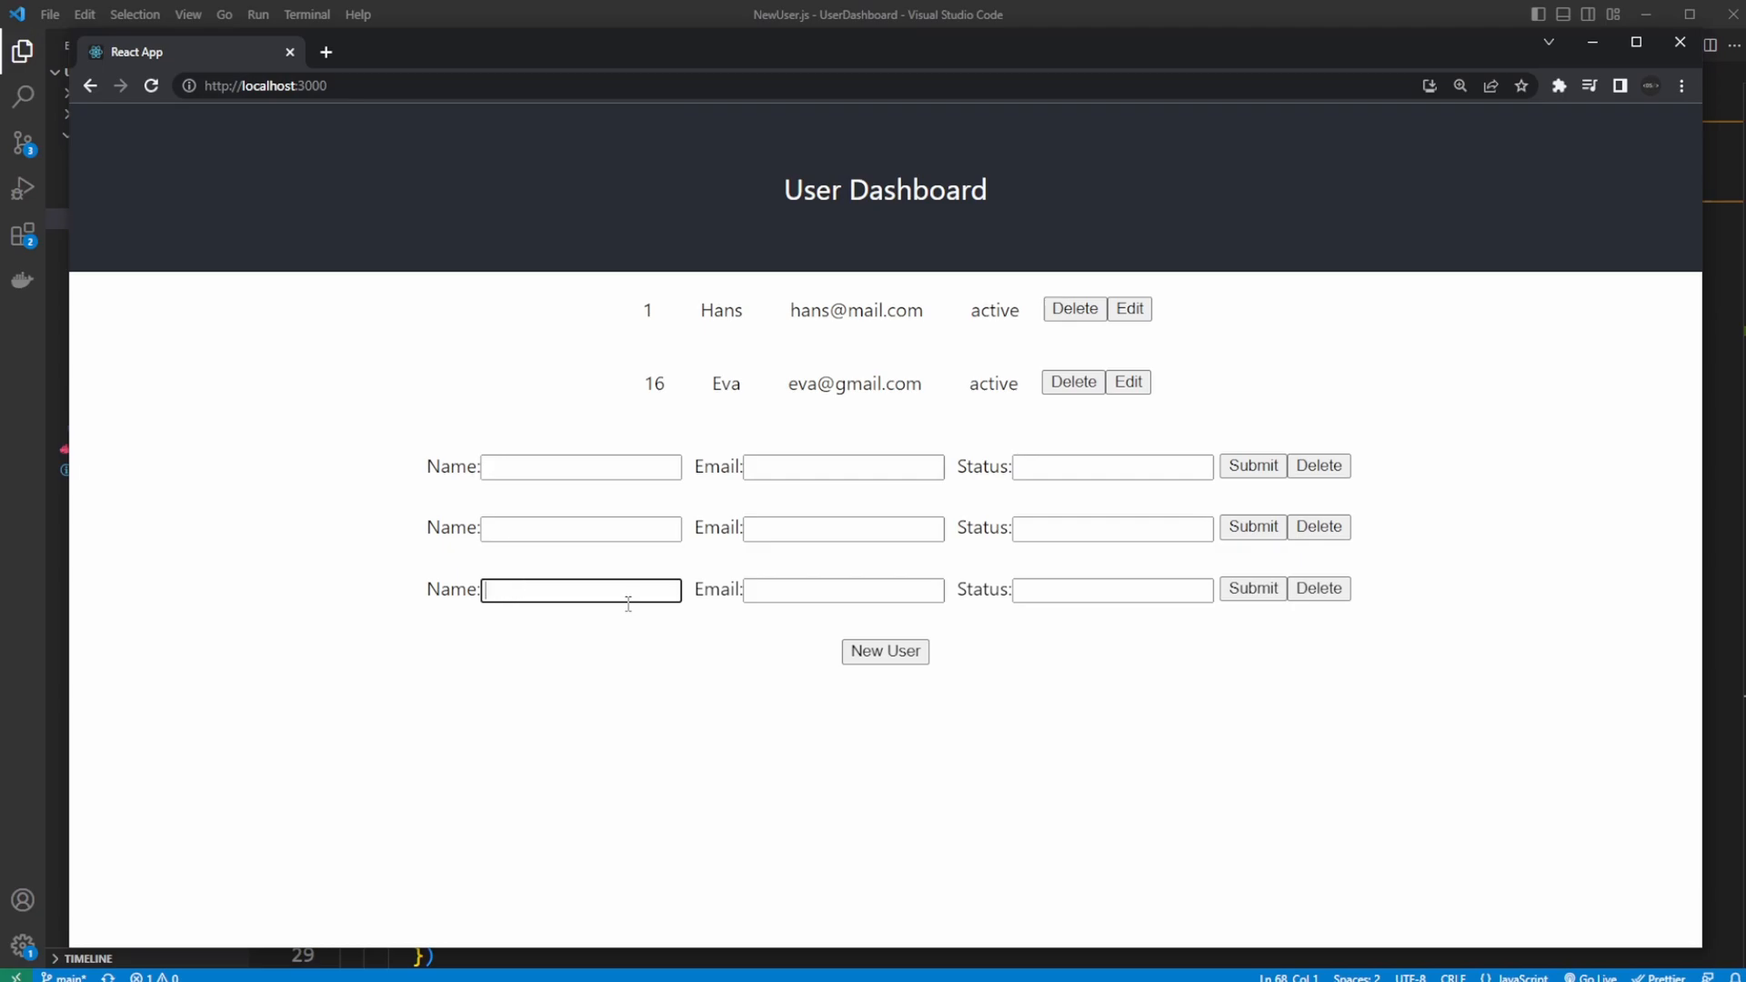
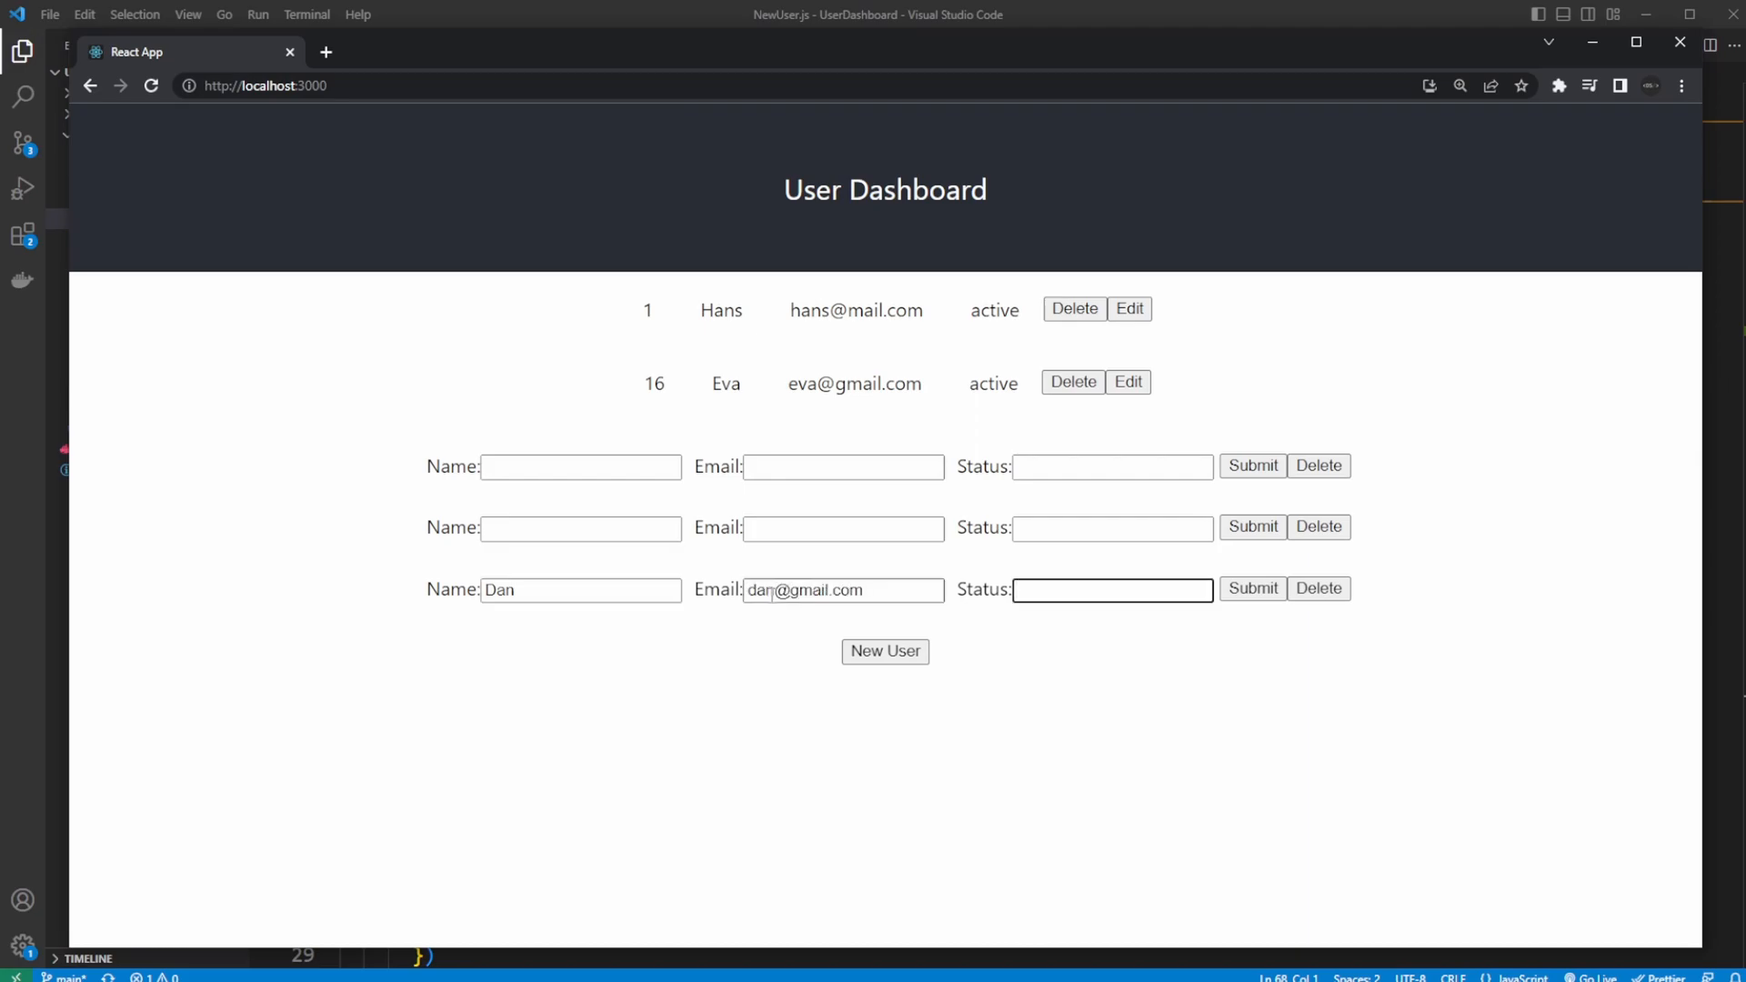
{"action": "type", "text": "done"}
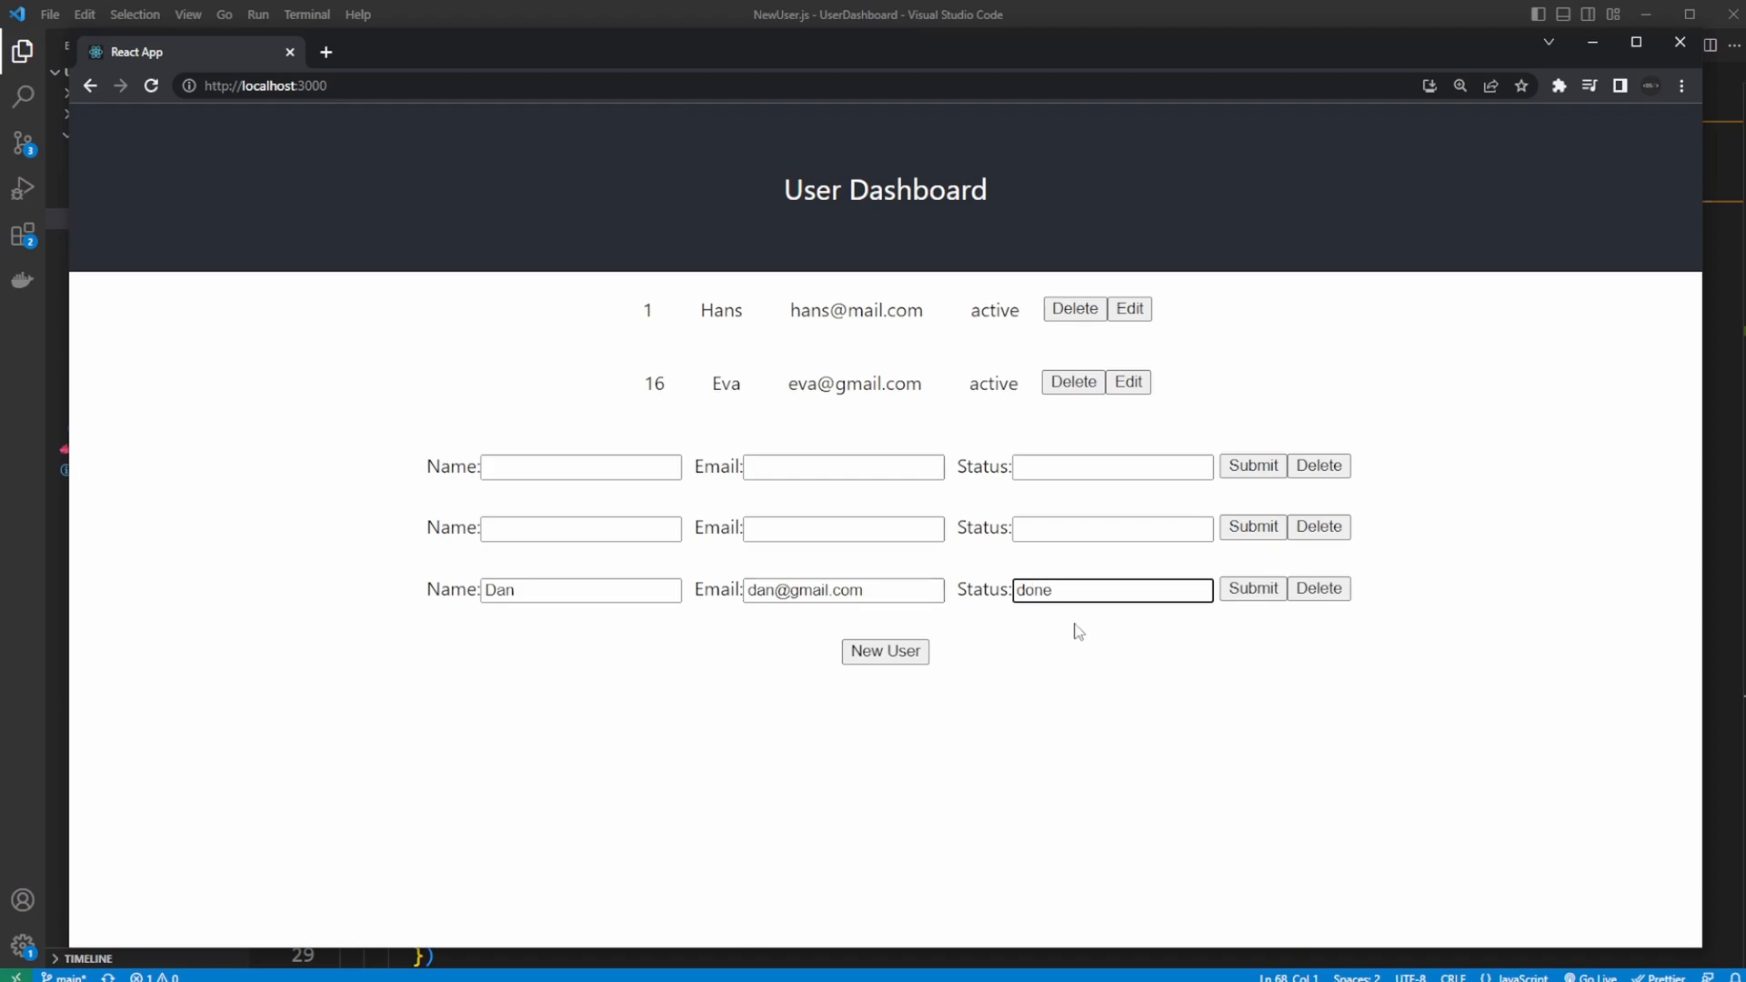
{"action": "left_click", "coordinate": [1251, 588]}
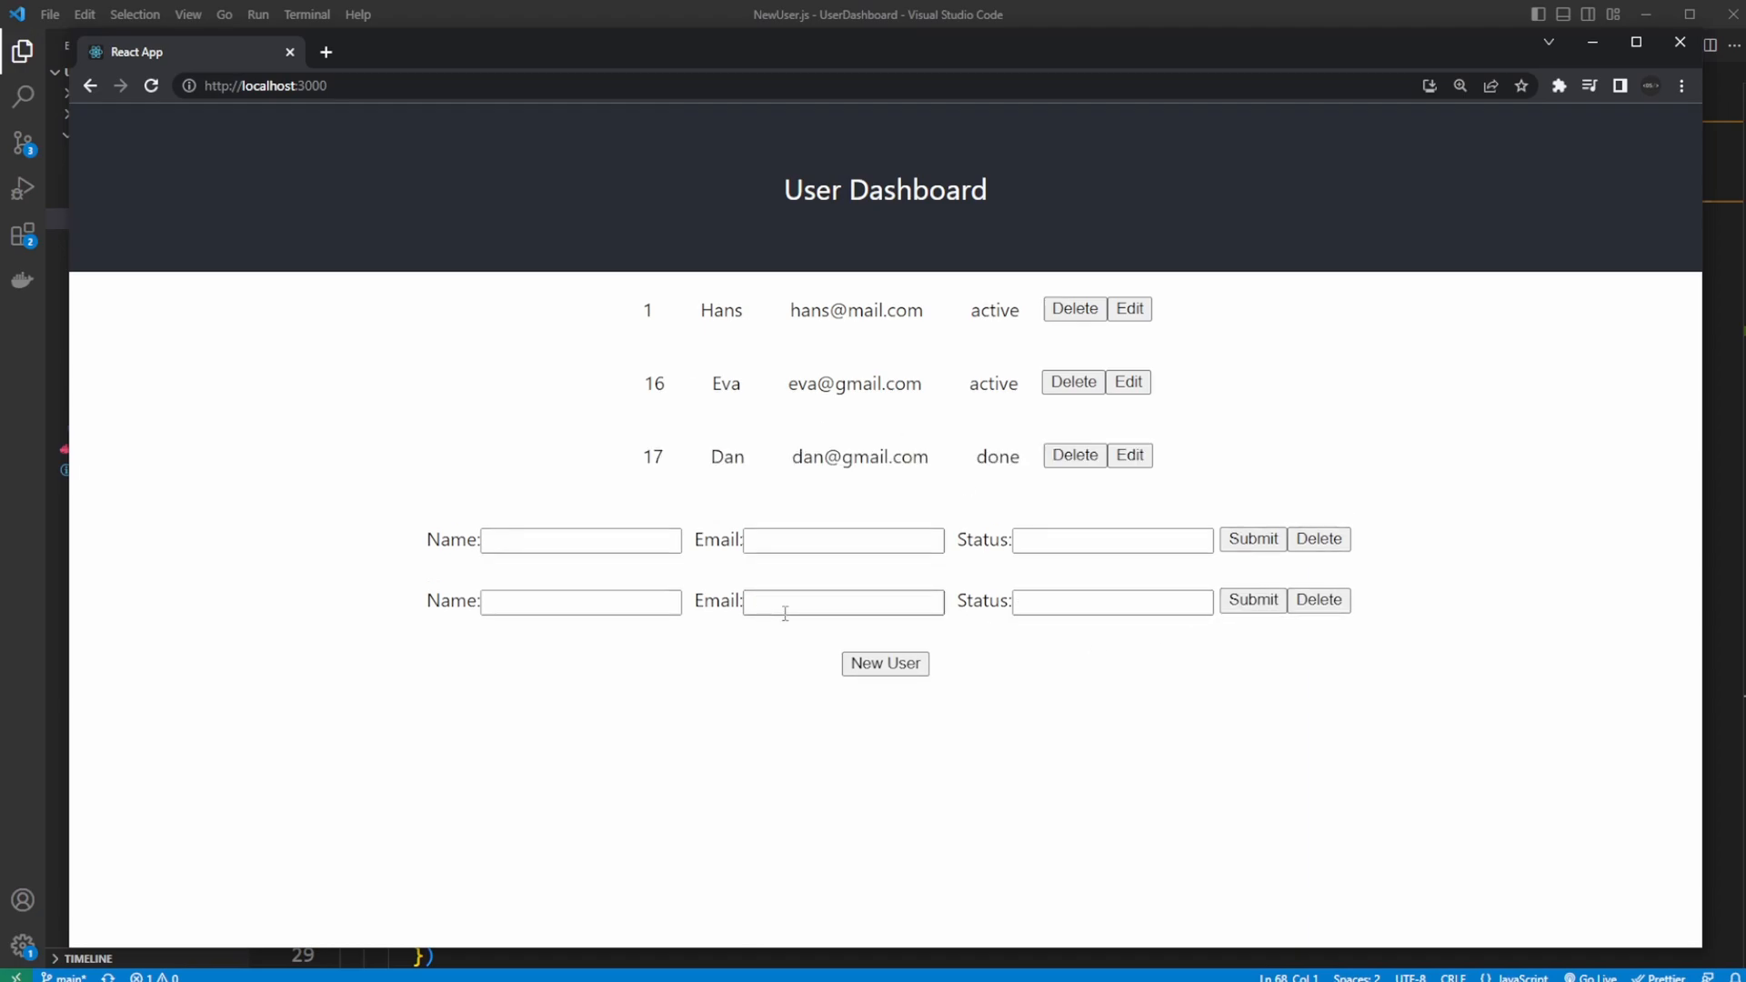
Step: Delete the two leftover empty new-user rows
{"action": "left_click", "coordinate": [1319, 599]}
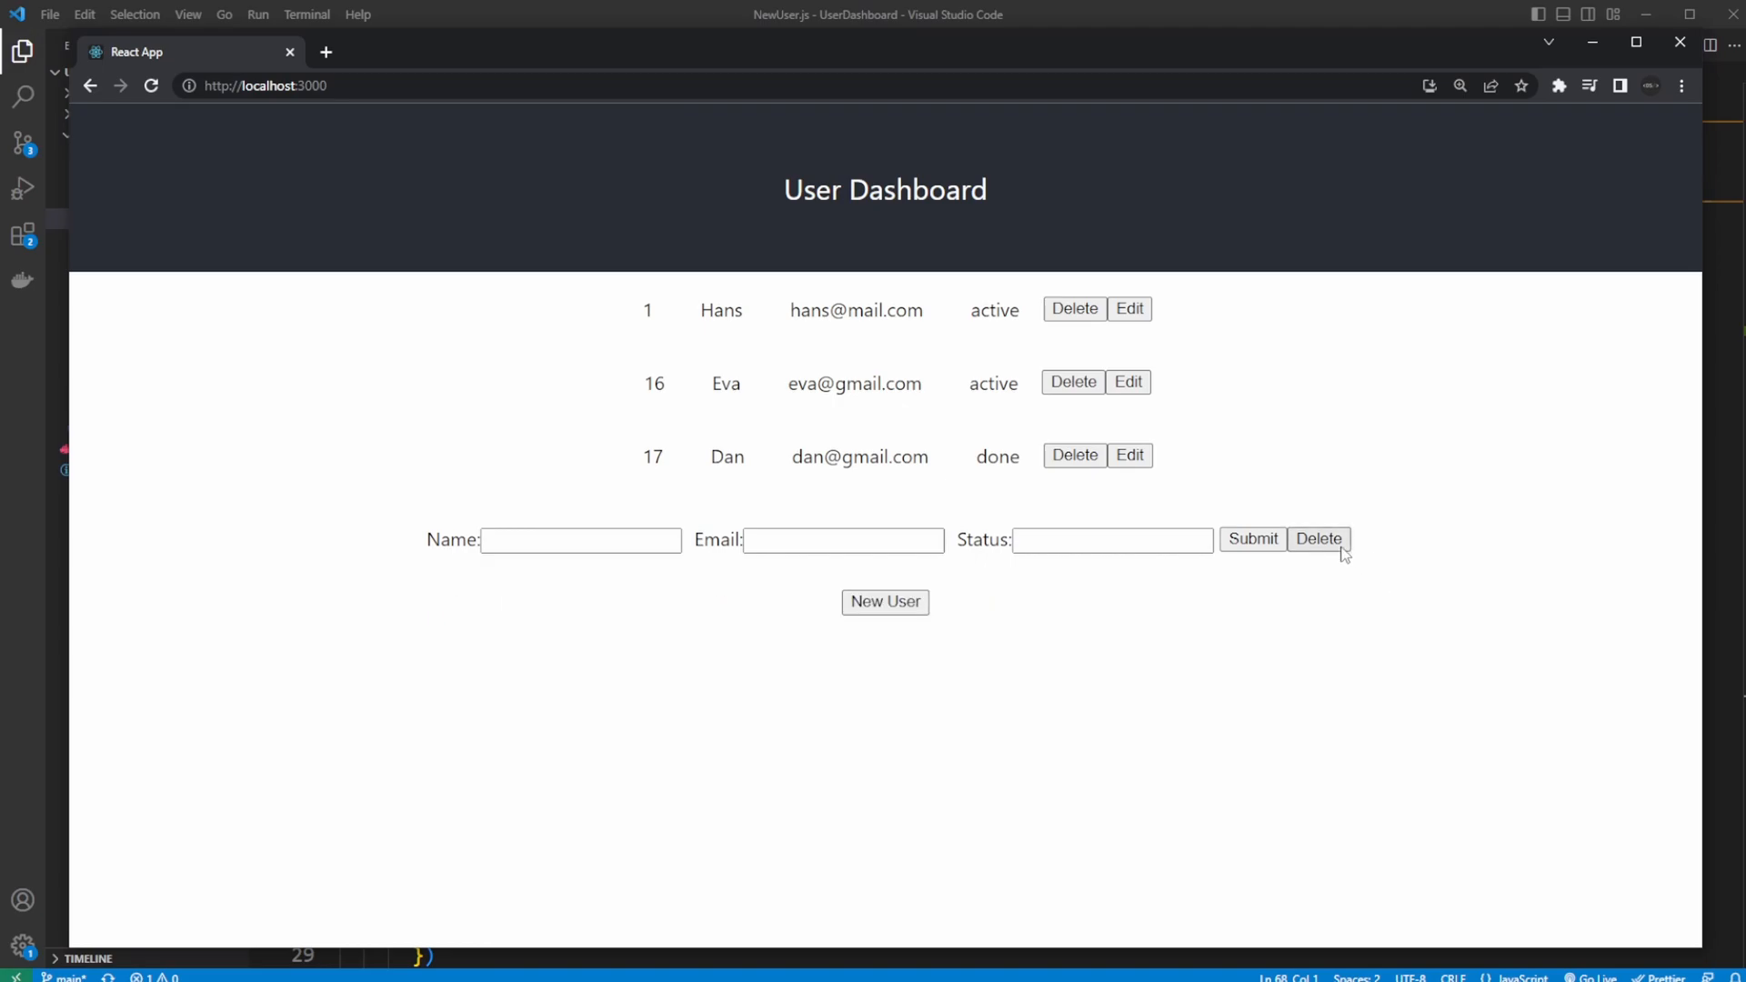
{"action": "left_click", "coordinate": [1319, 539]}
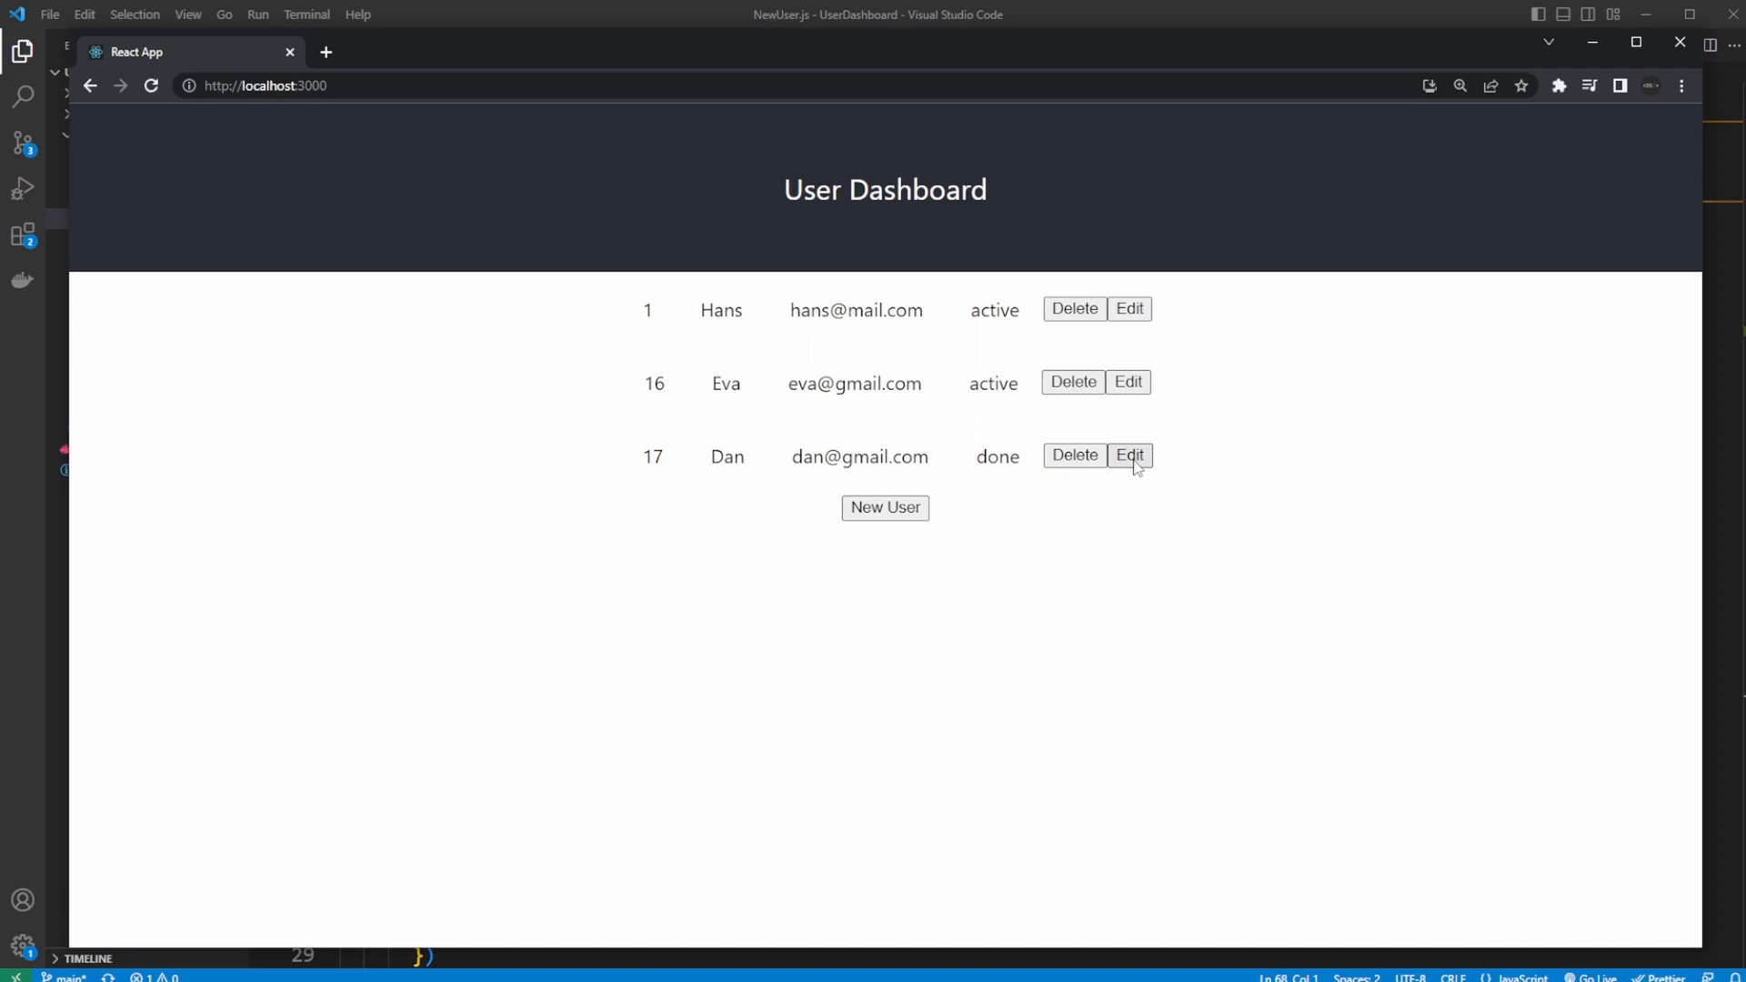
{"action": "mouse_move", "coordinate": [1139, 467]}
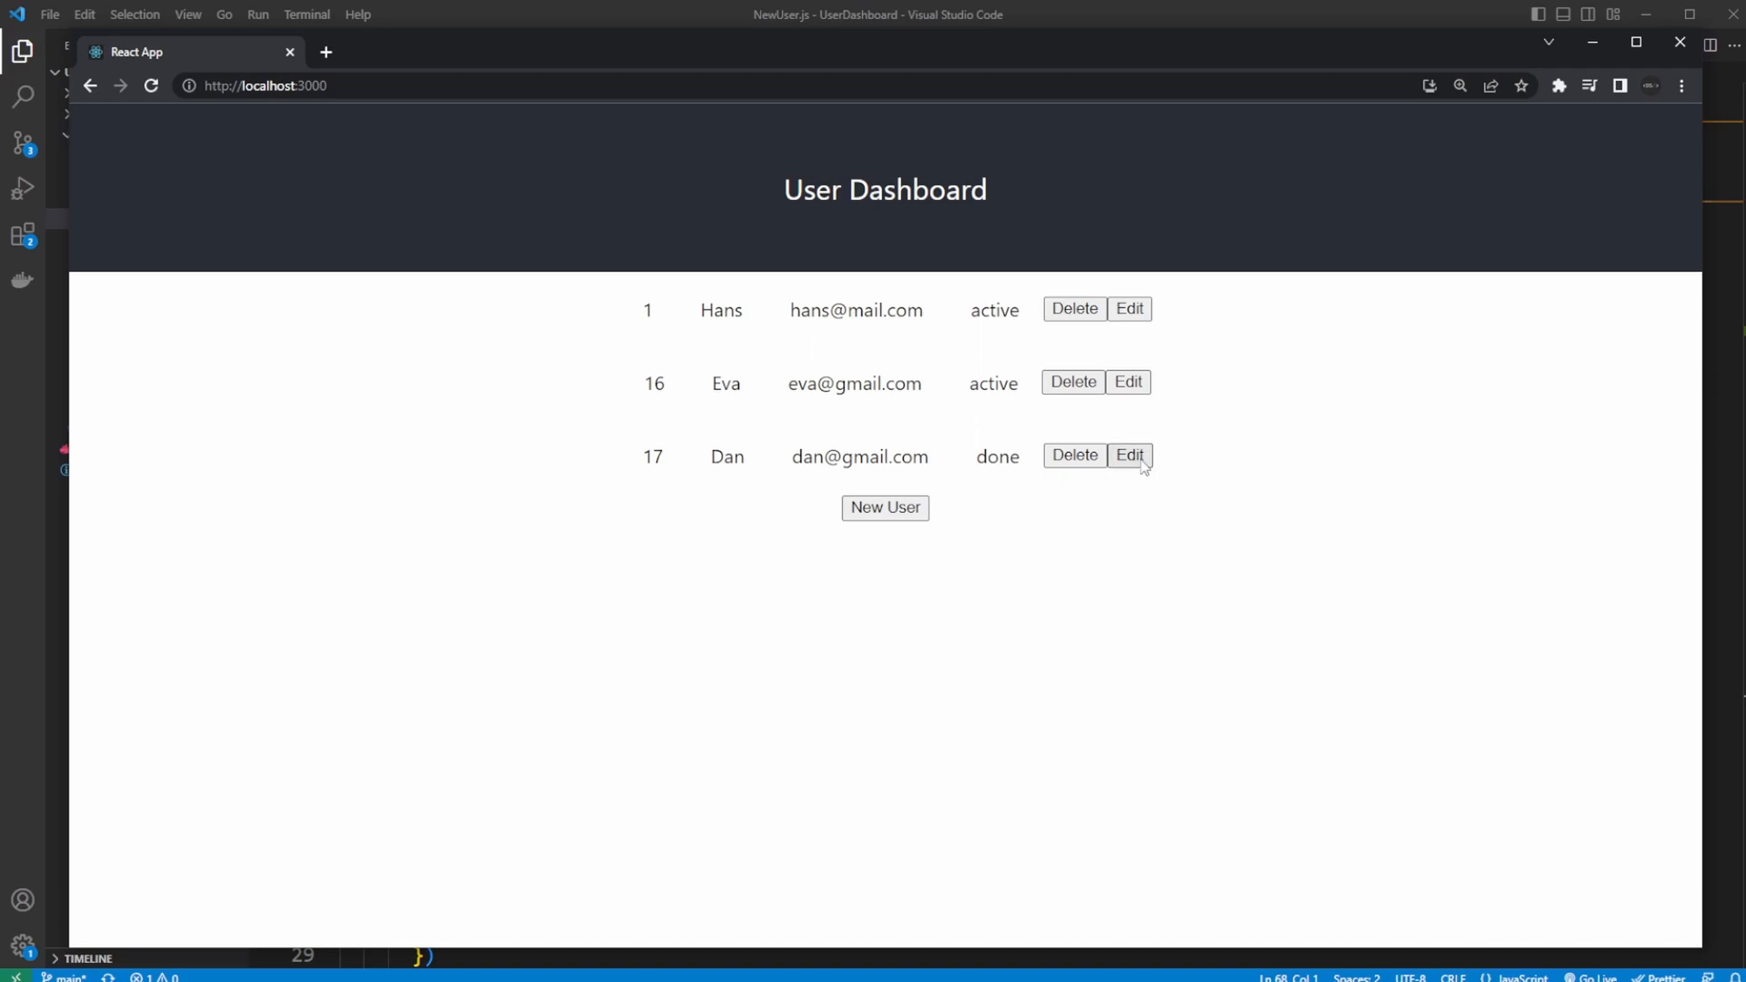
{"action": "mouse_move", "coordinate": [933, 447]}
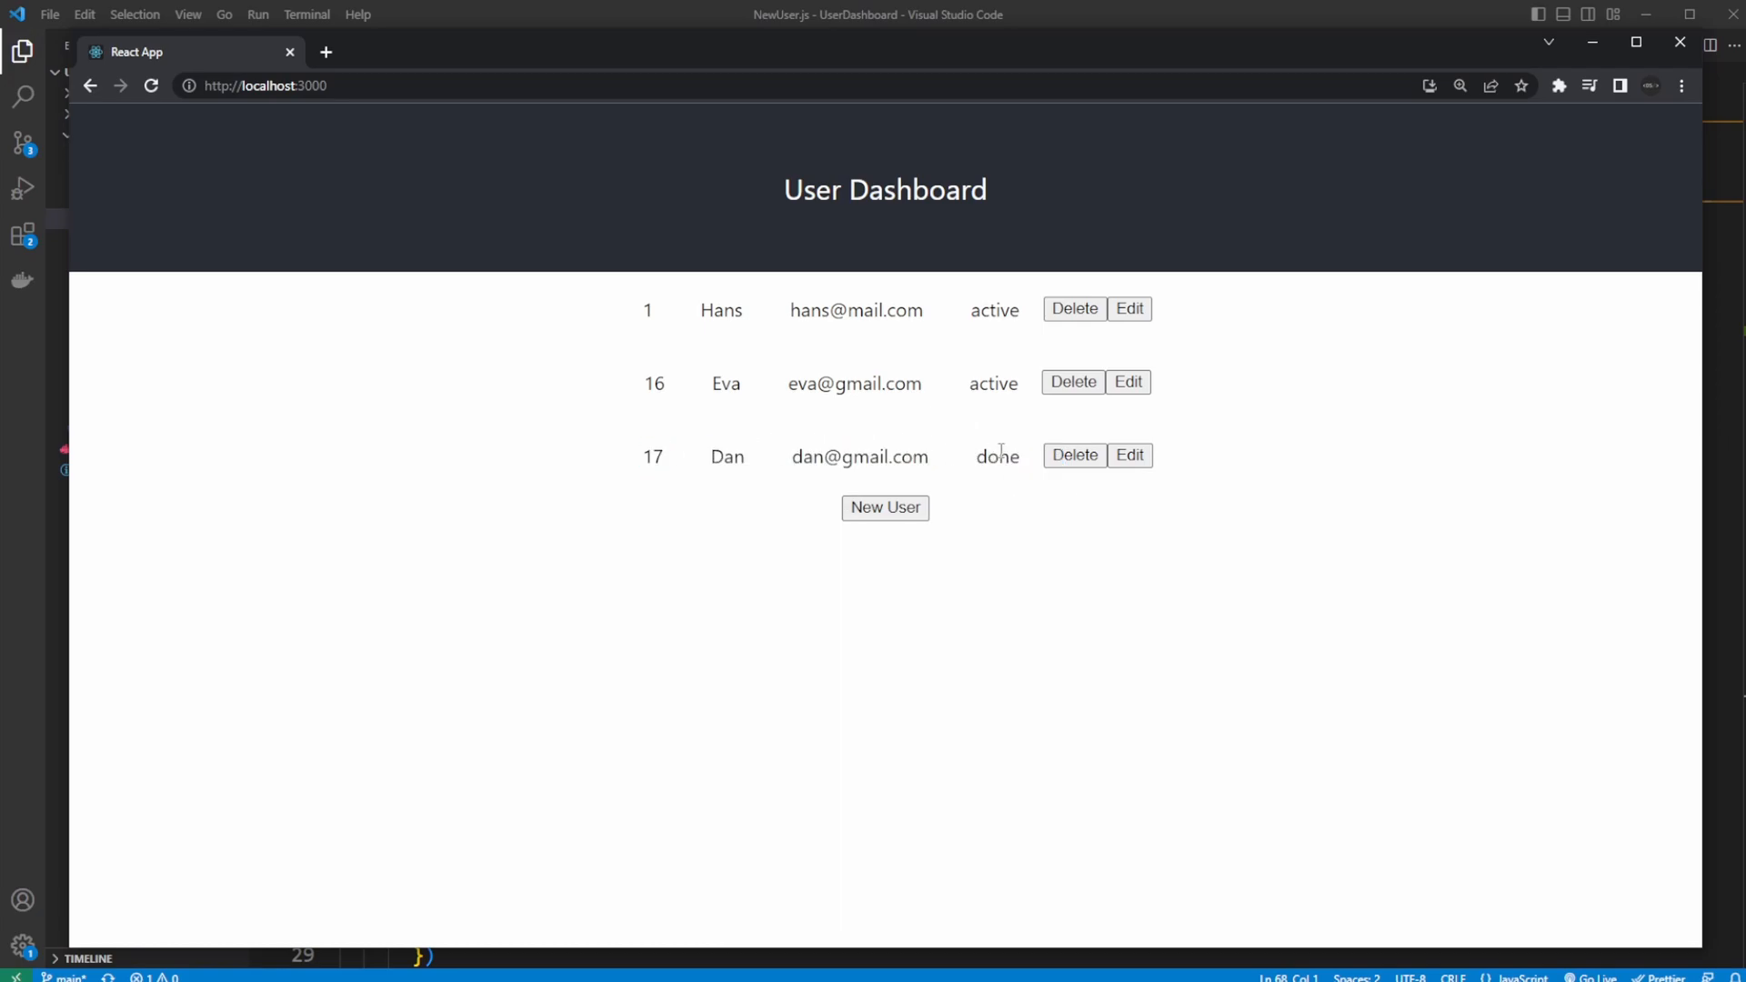
{"action": "left_click", "coordinate": [1128, 454]}
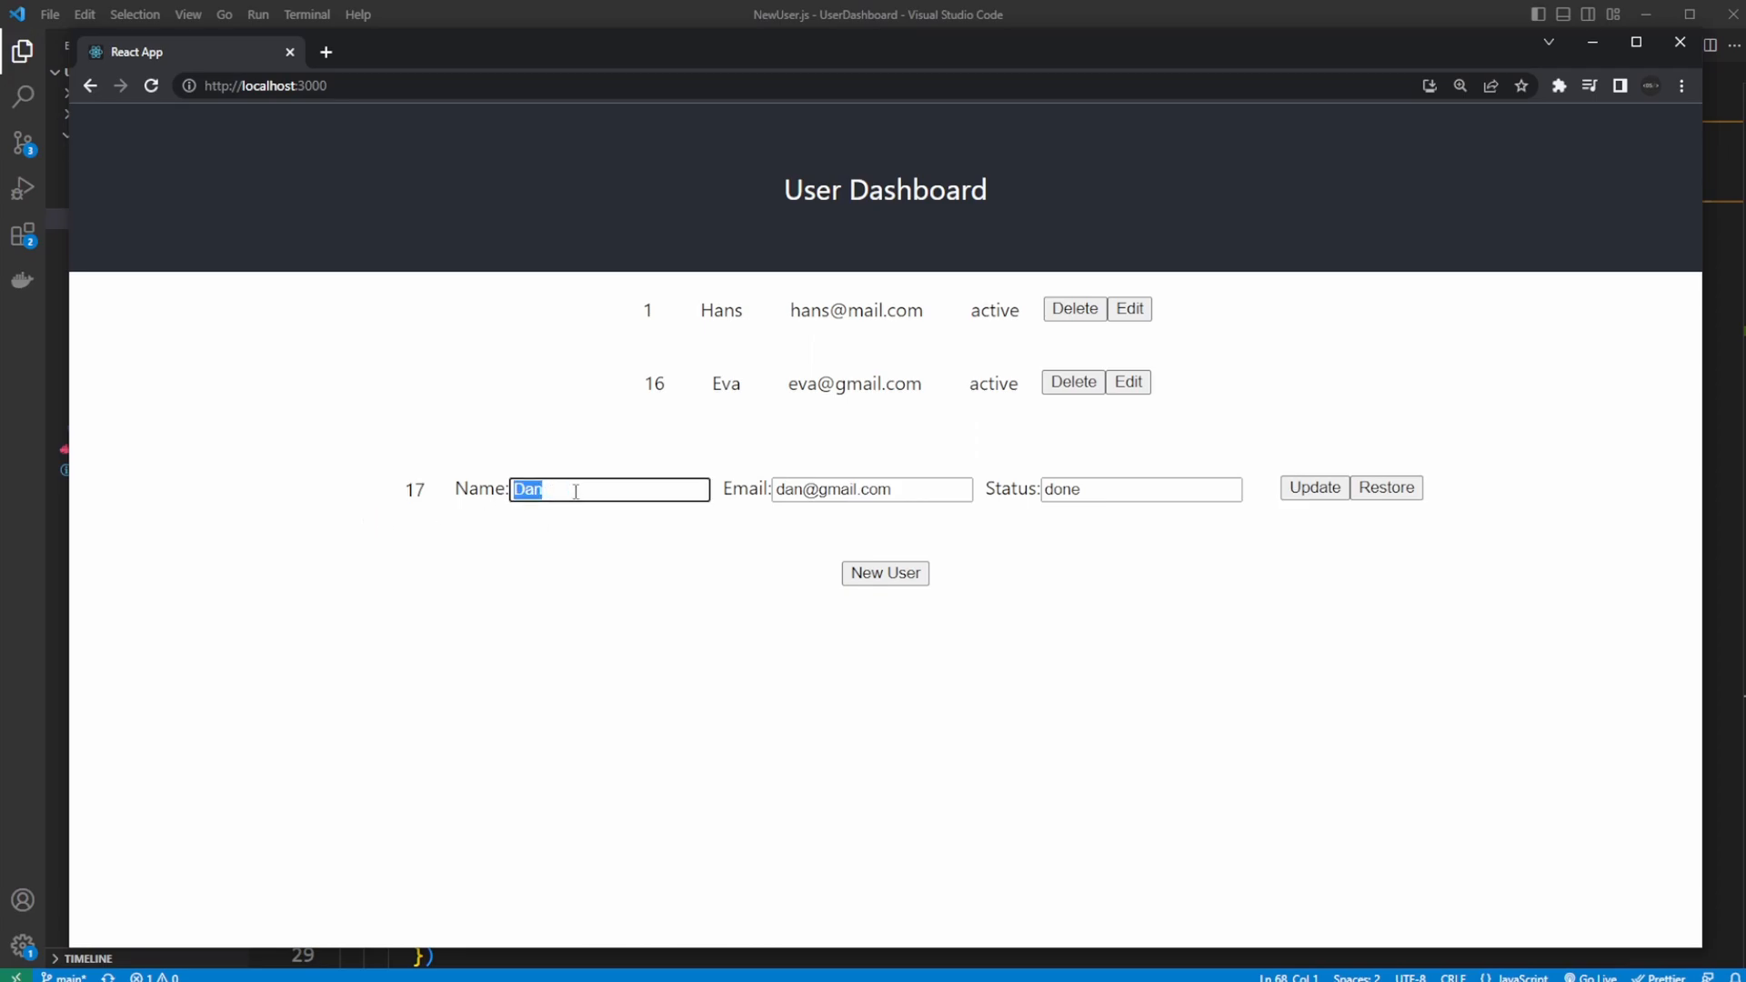
{"action": "double_click", "coordinate": [875, 490]}
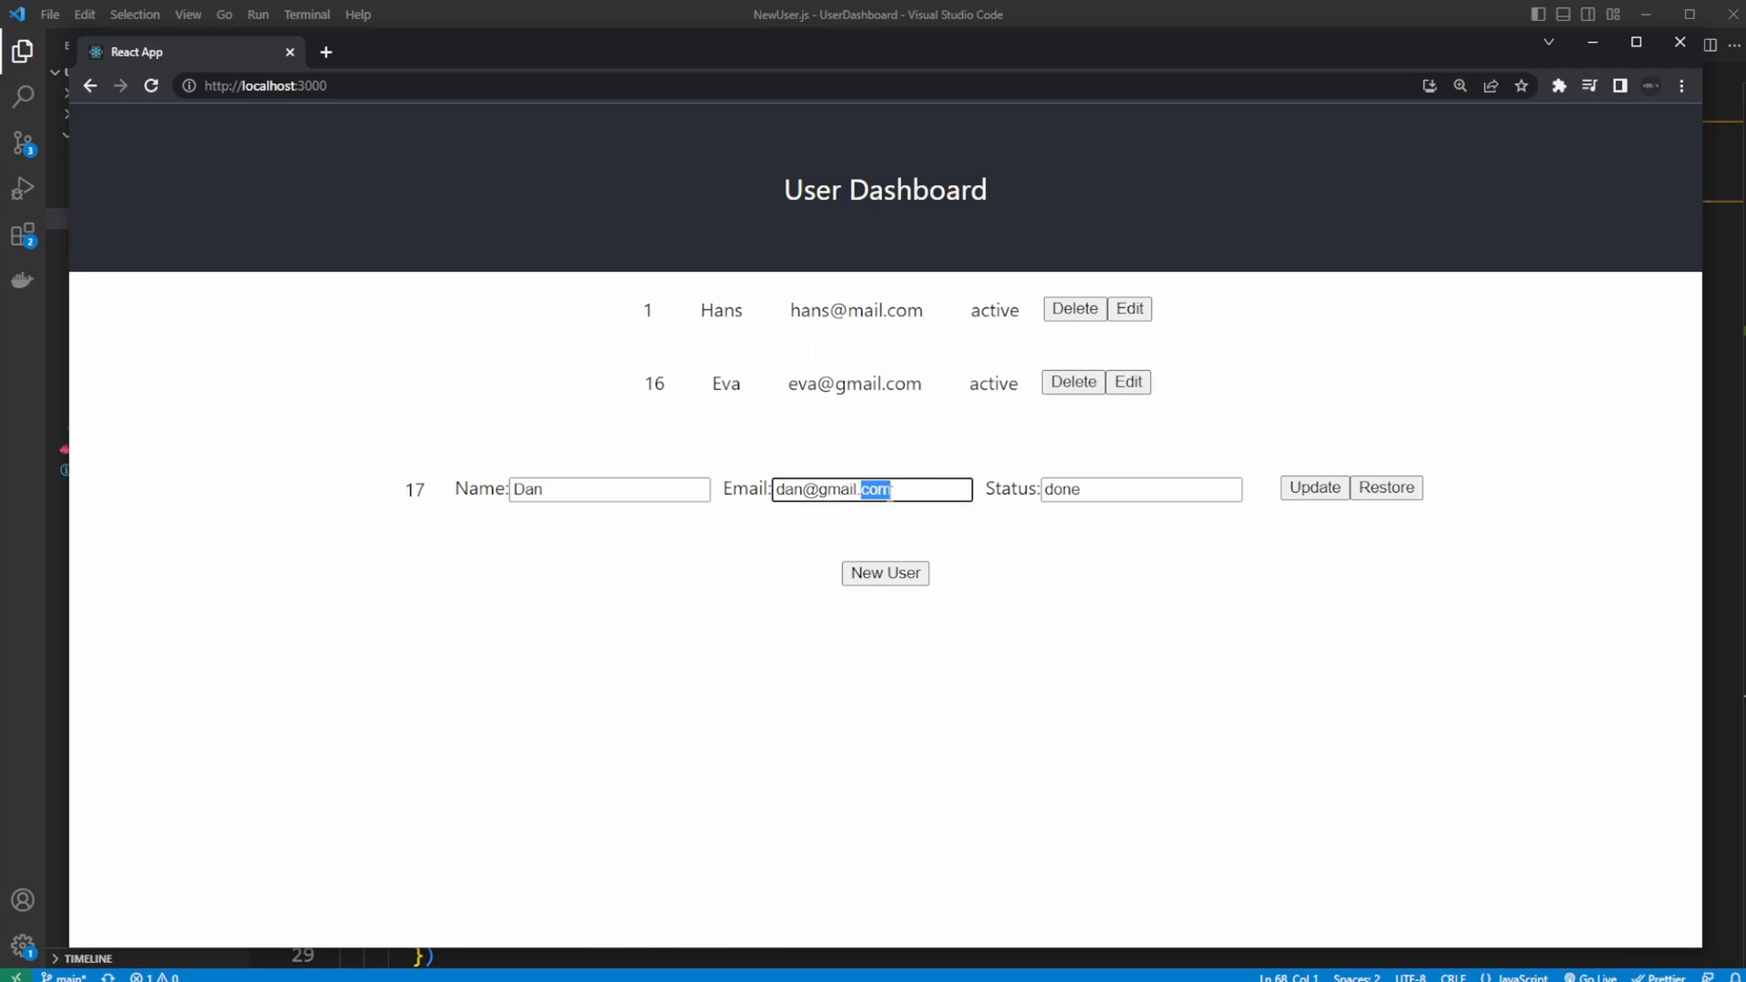
{"action": "left_click", "coordinate": [1314, 488]}
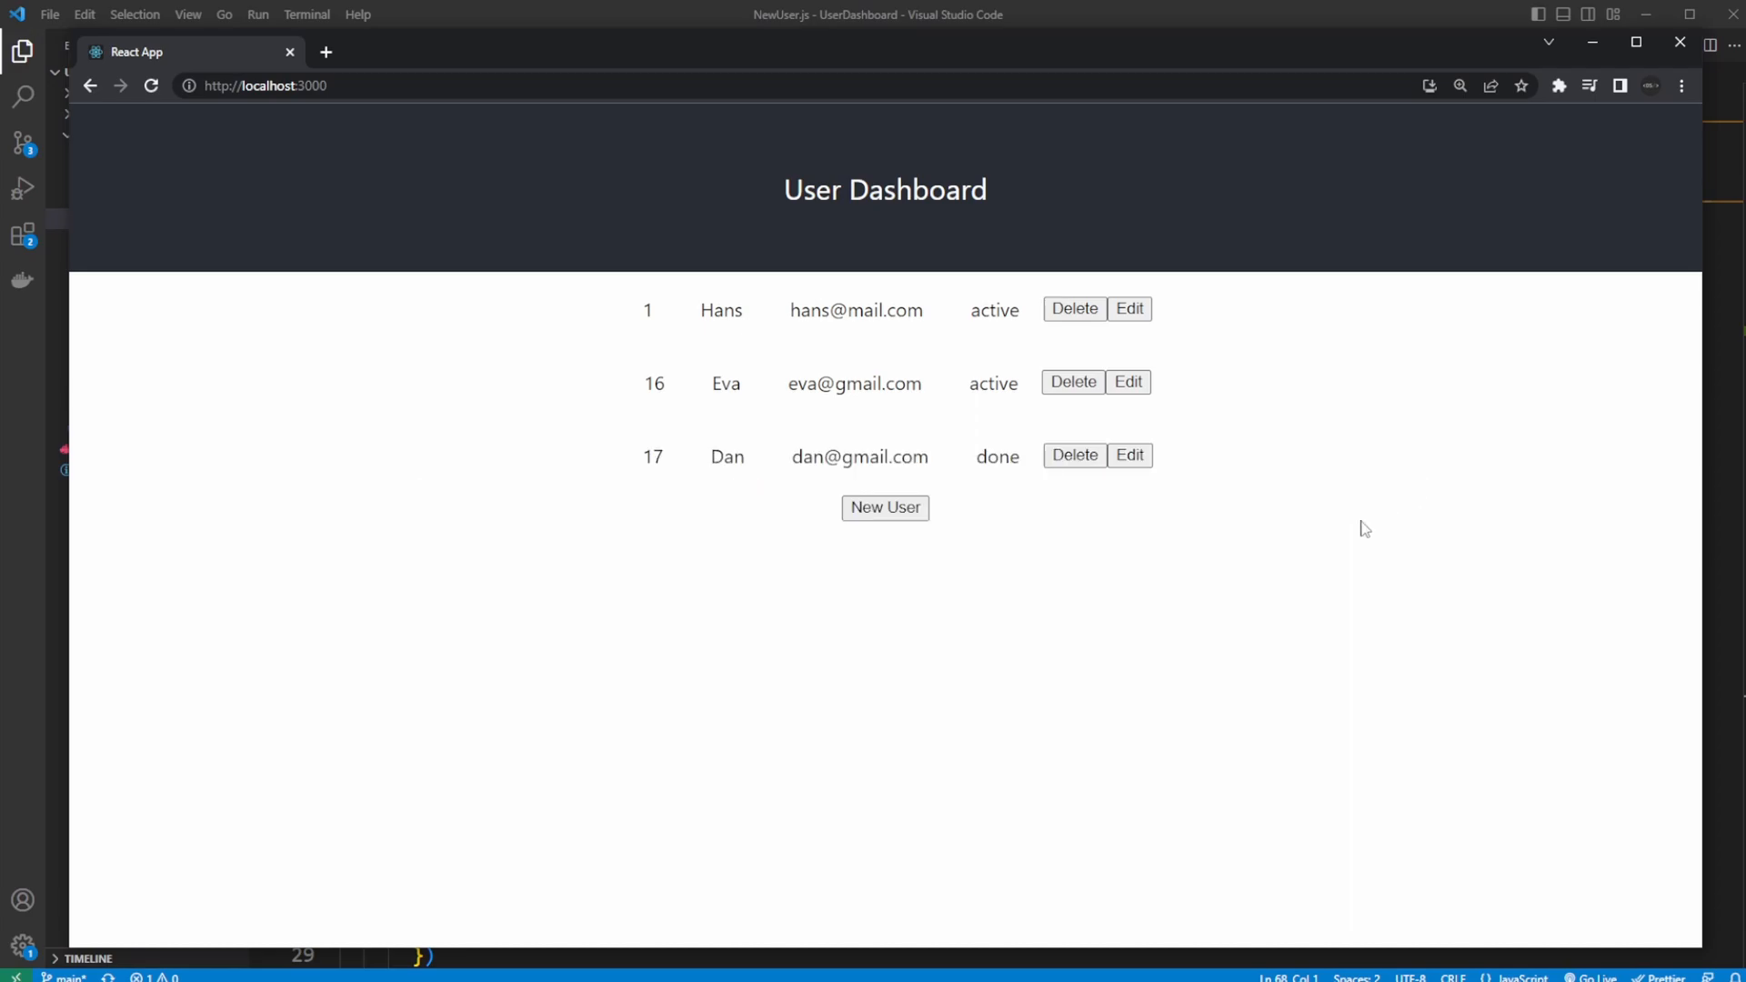
{"action": "left_click", "coordinate": [1128, 454]}
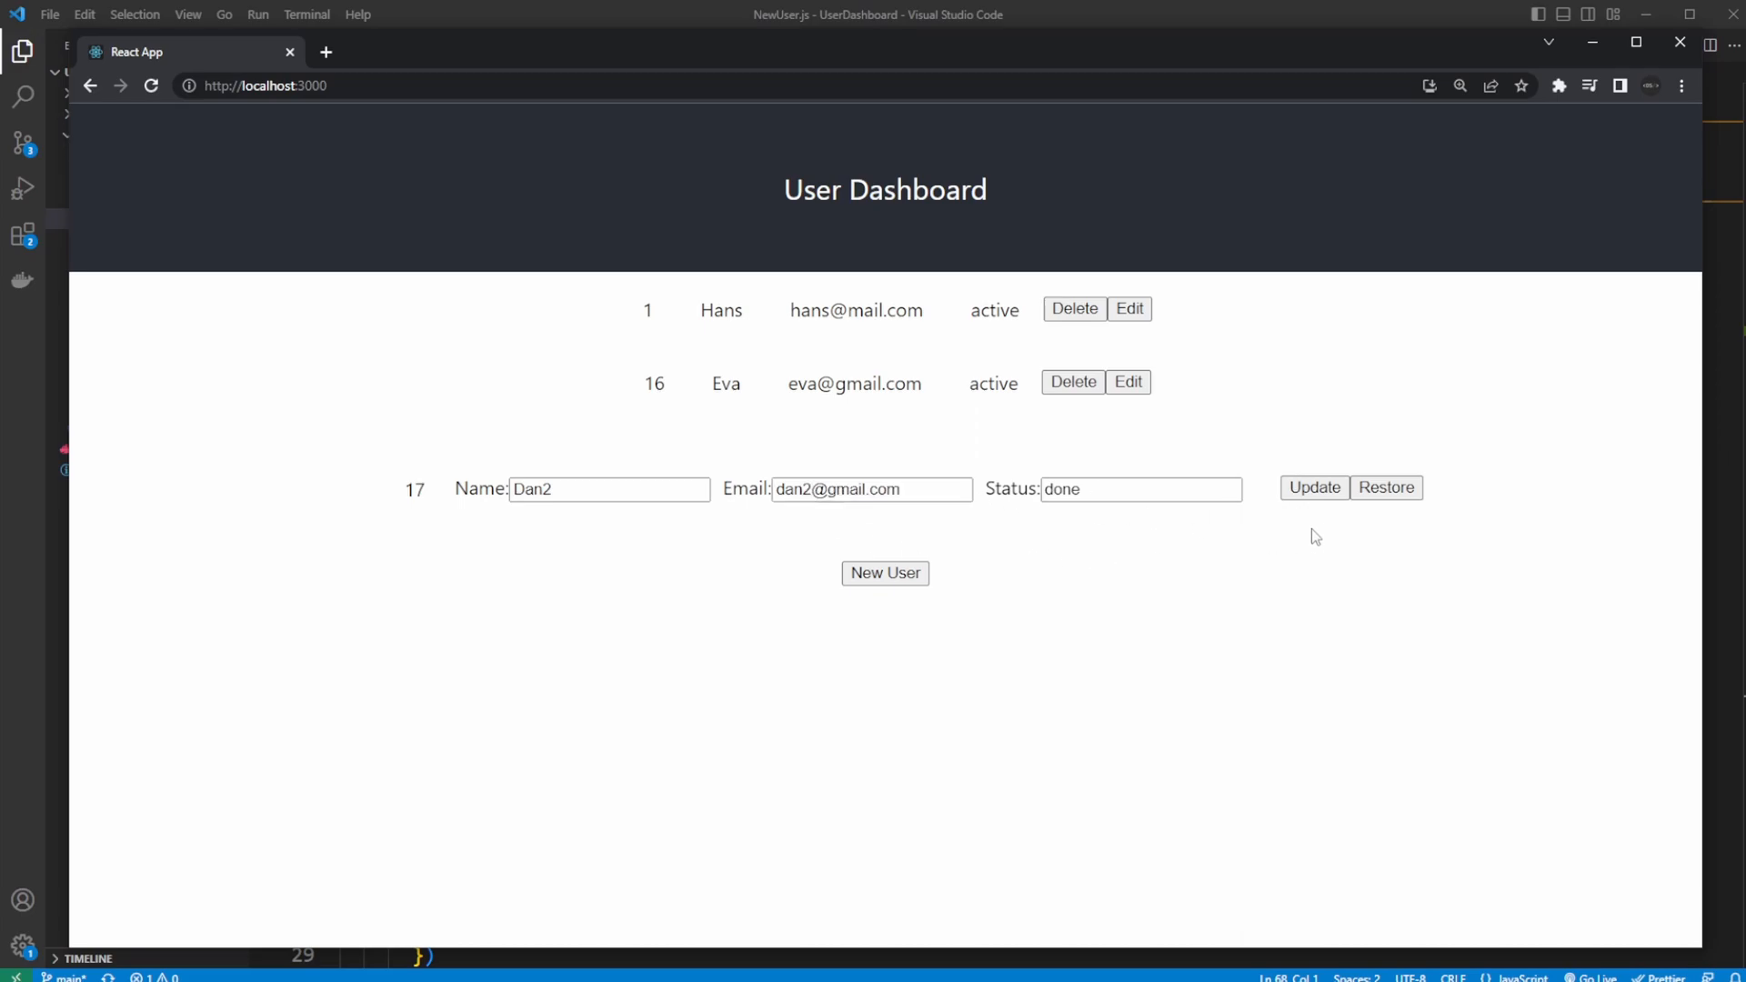
{"action": "left_click", "coordinate": [1314, 488]}
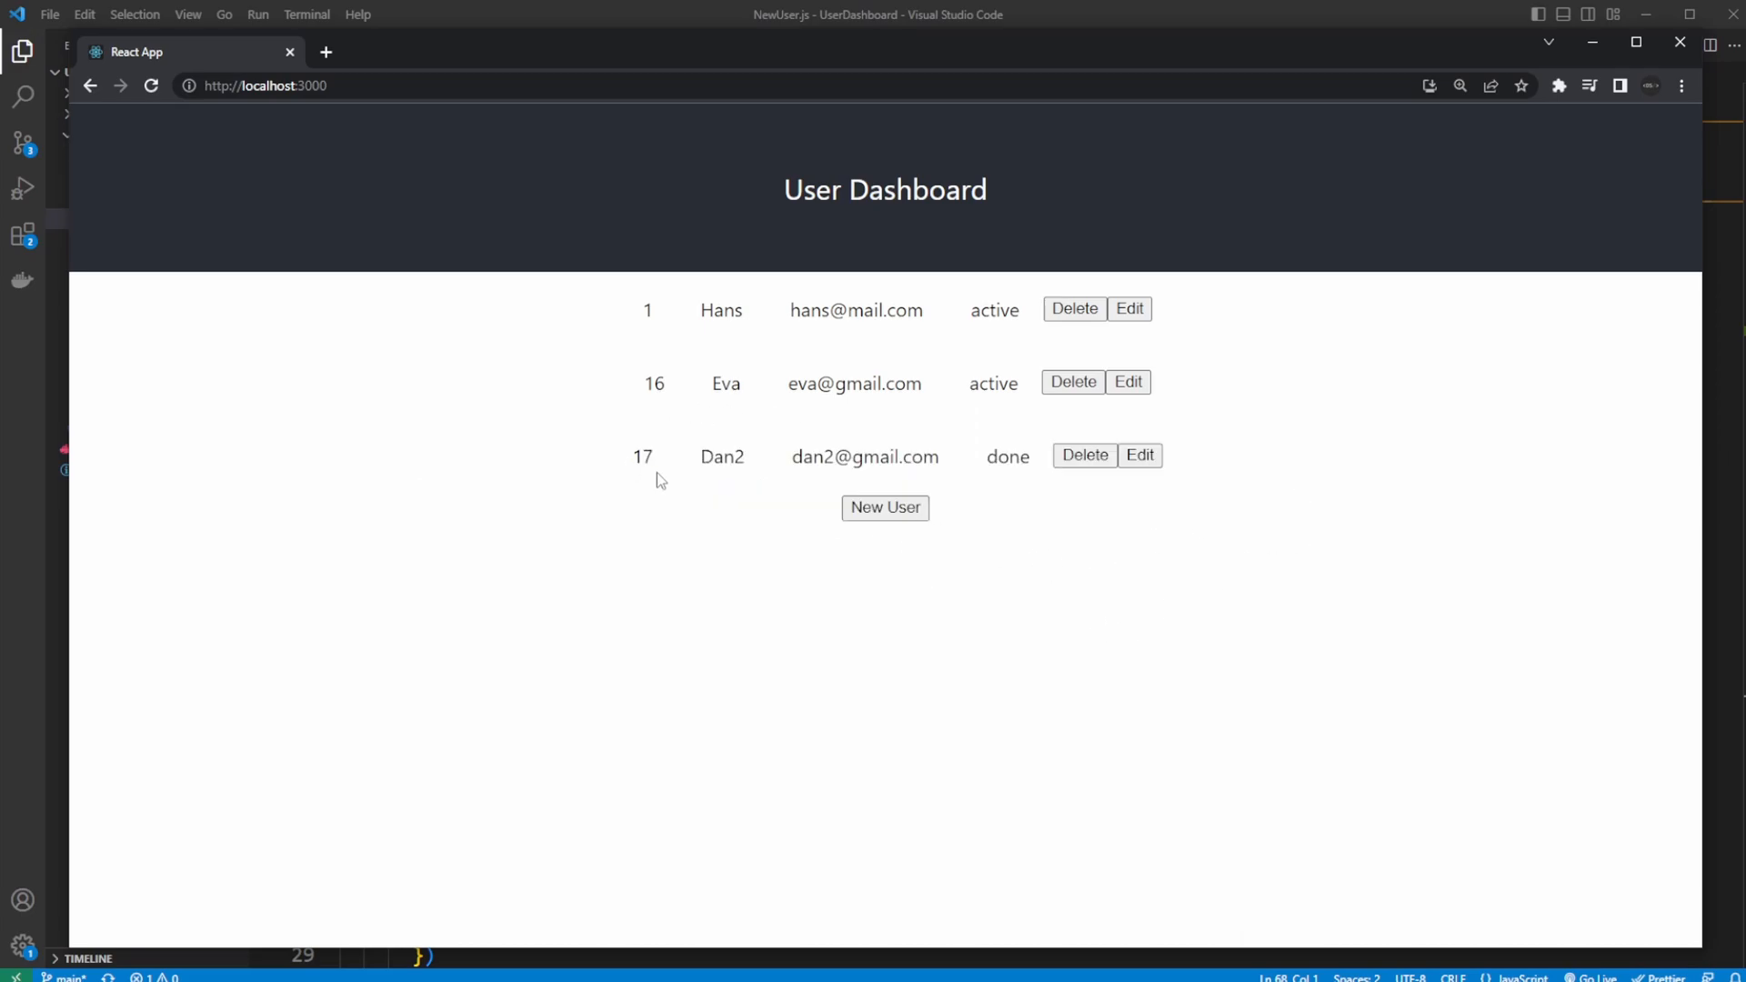
{"action": "mouse_move", "coordinate": [188, 119]}
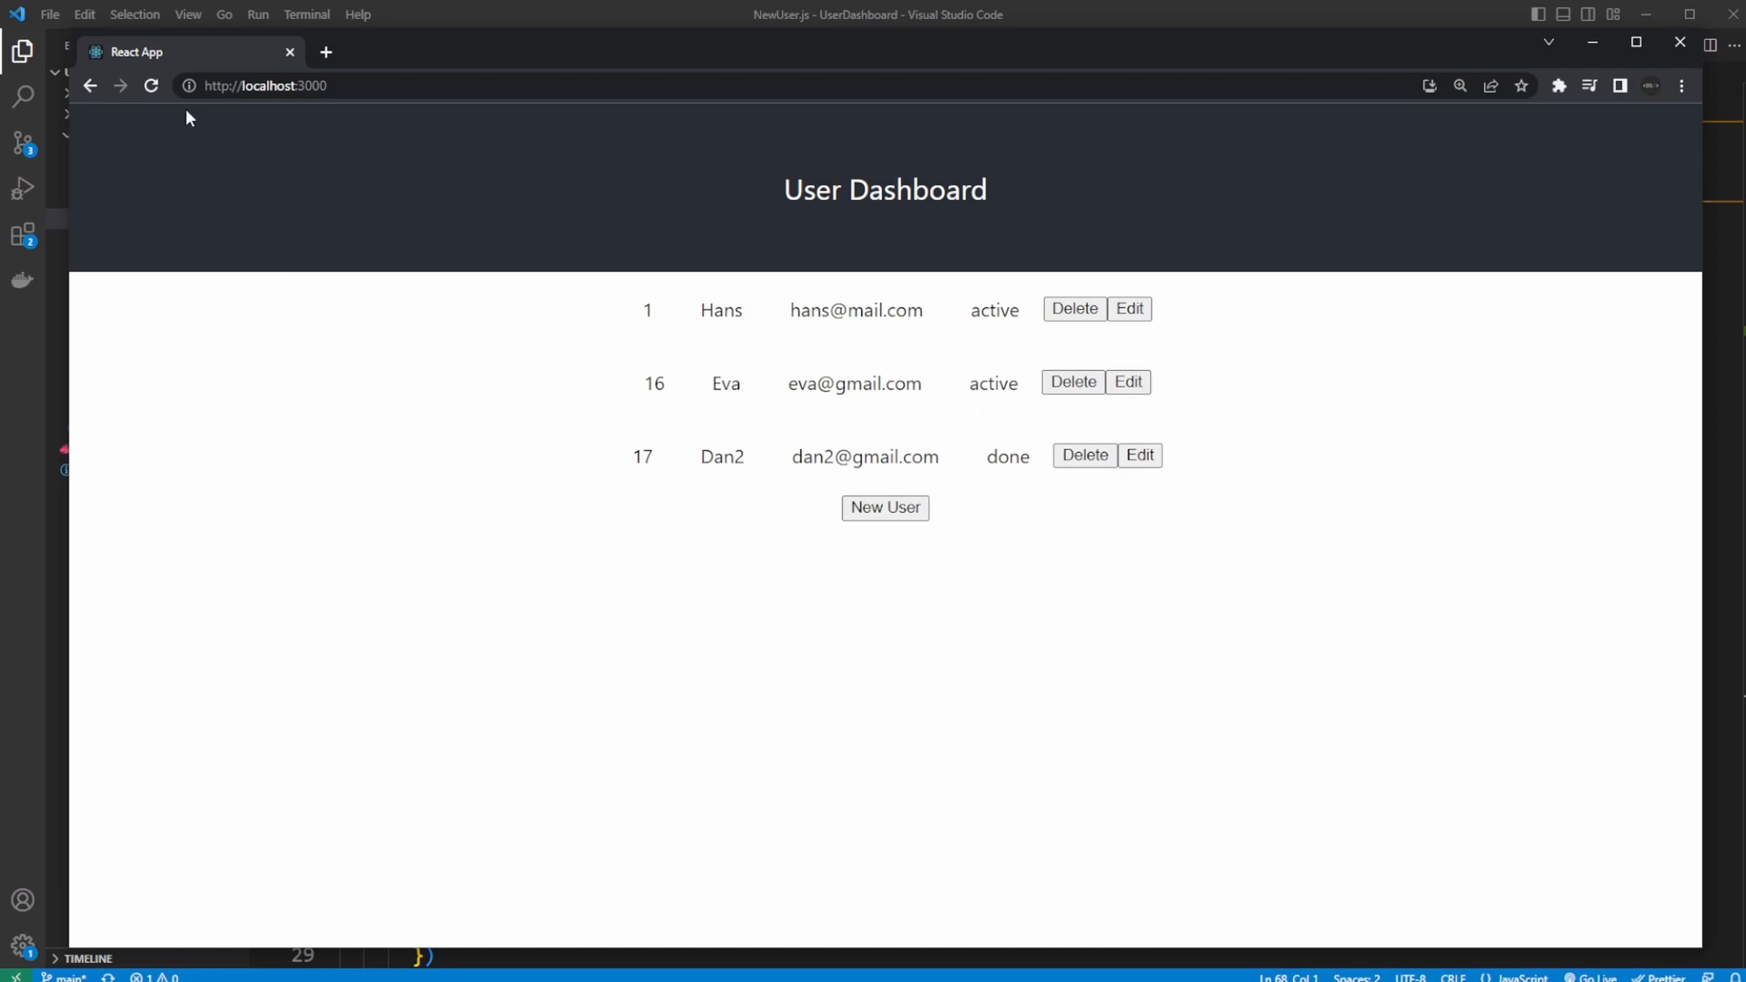
{"action": "mouse_move", "coordinate": [561, 350]}
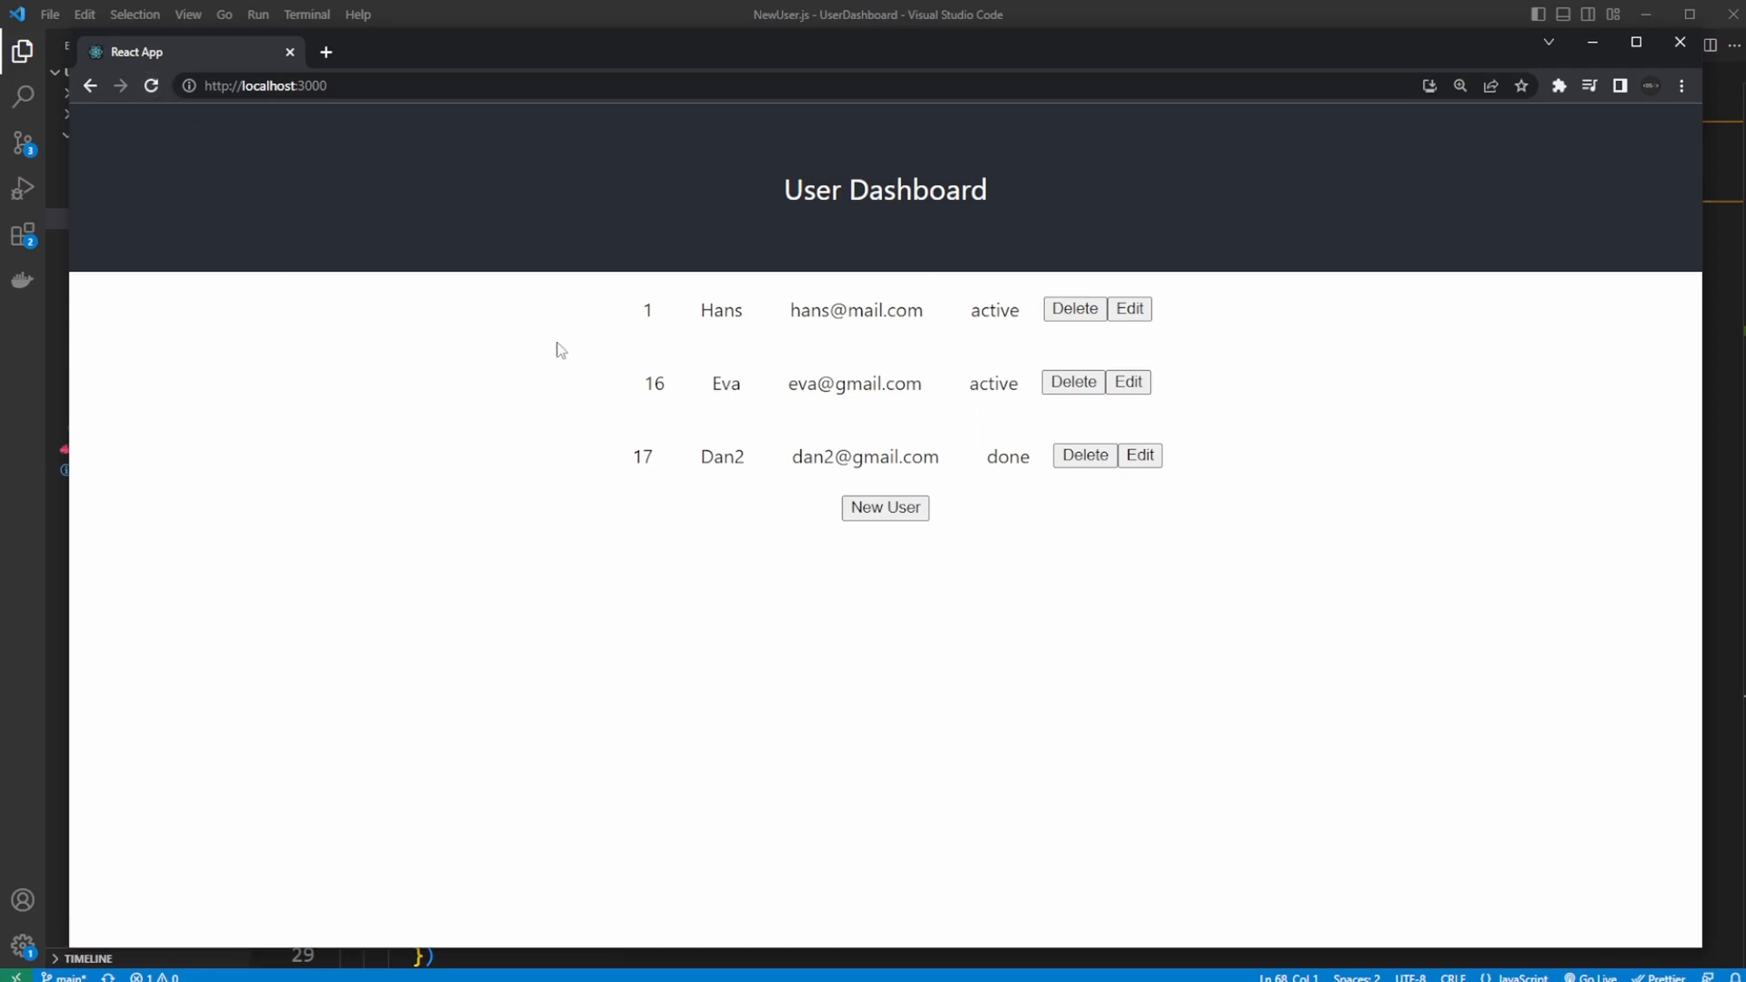
{"action": "mouse_move", "coordinate": [697, 355]}
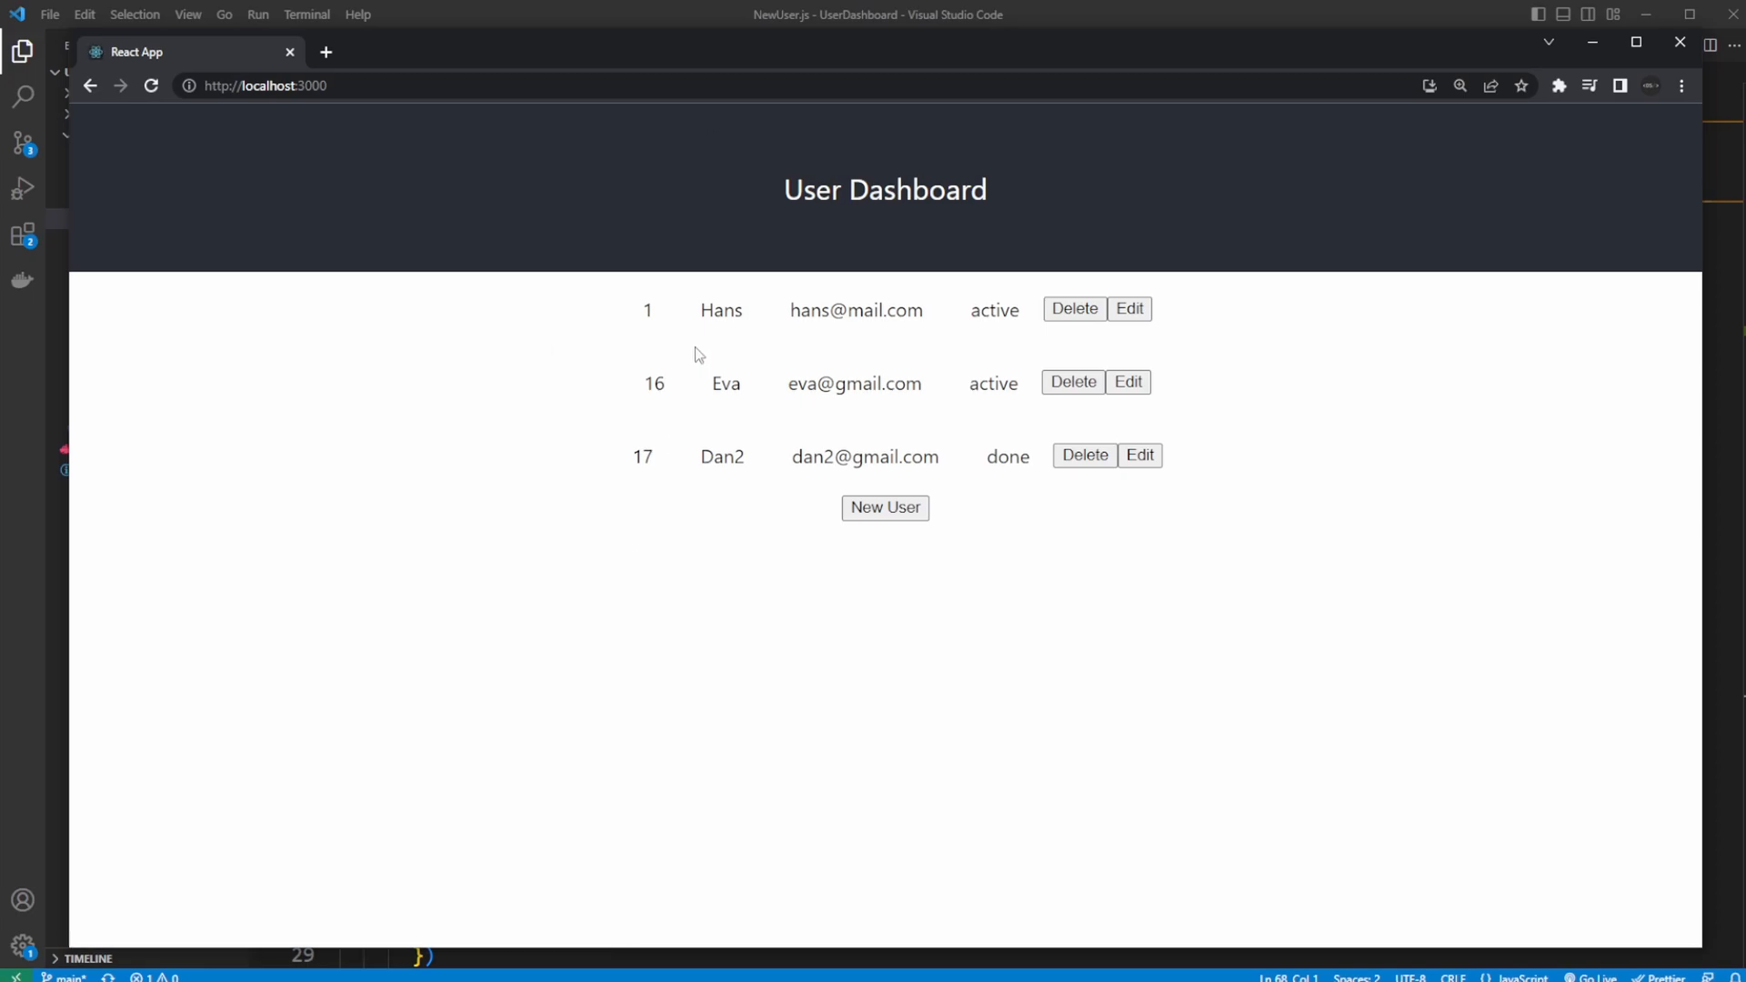
{"action": "left_click_drag", "start_coordinate": [708, 457], "coordinate": [991, 456]}
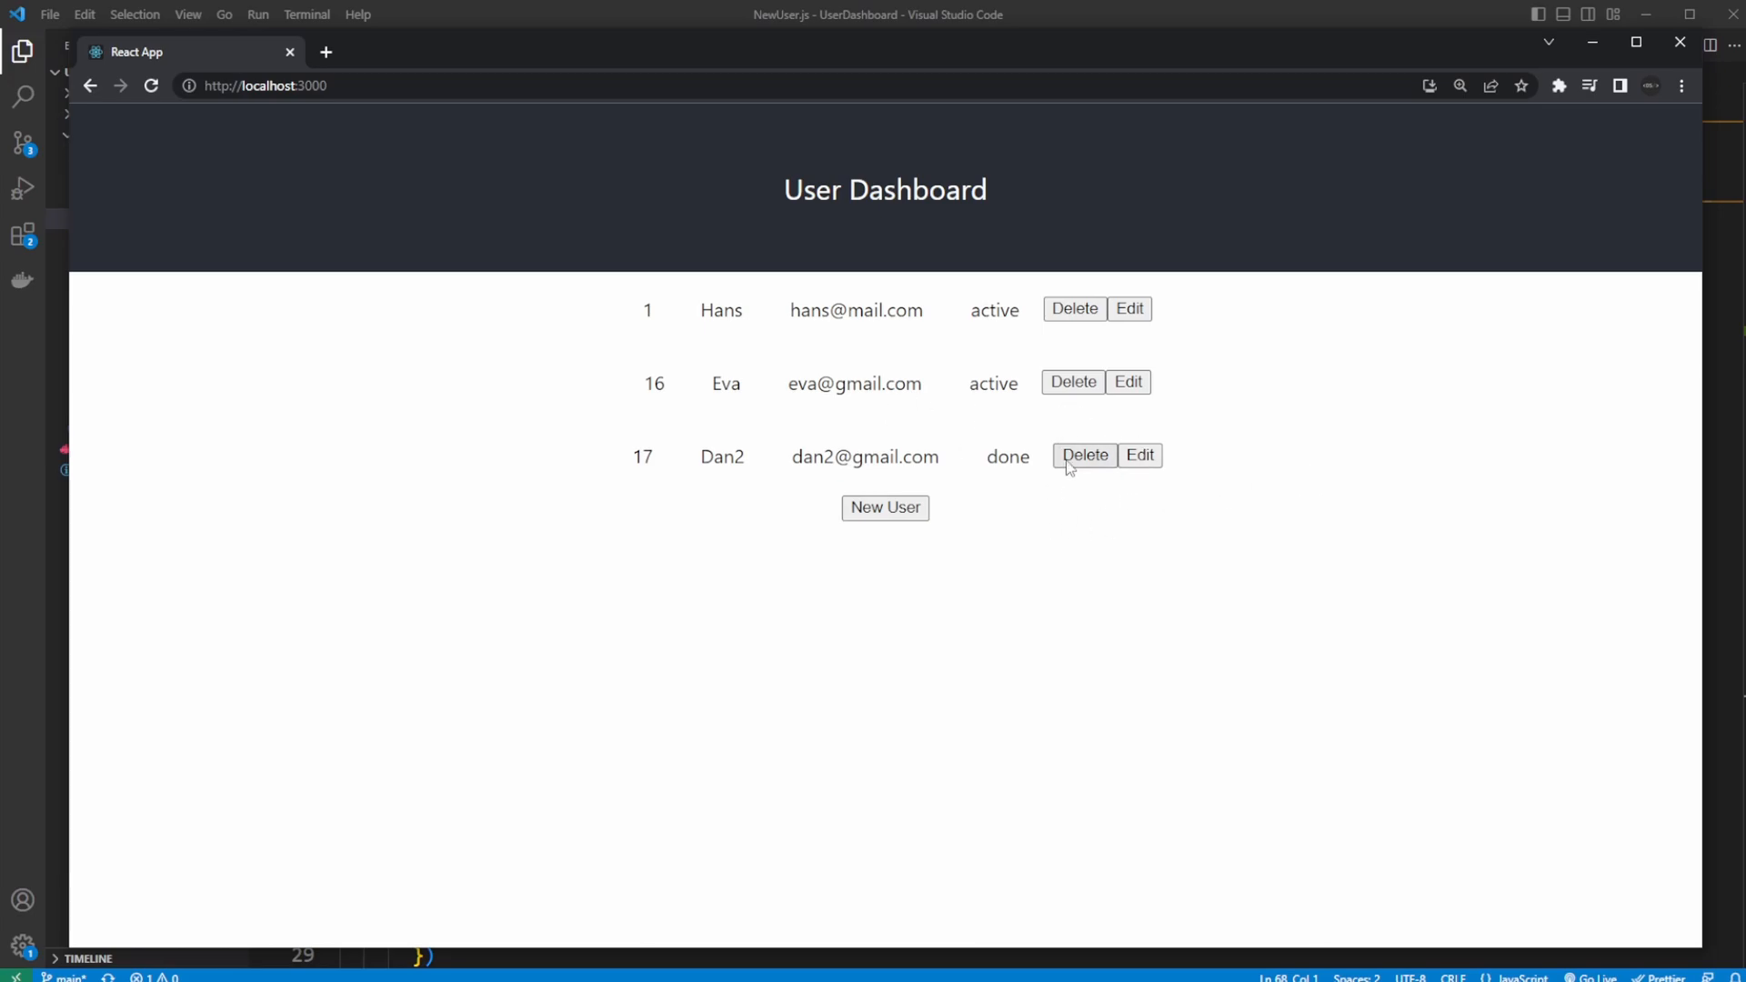
{"action": "left_click", "coordinate": [1085, 455]}
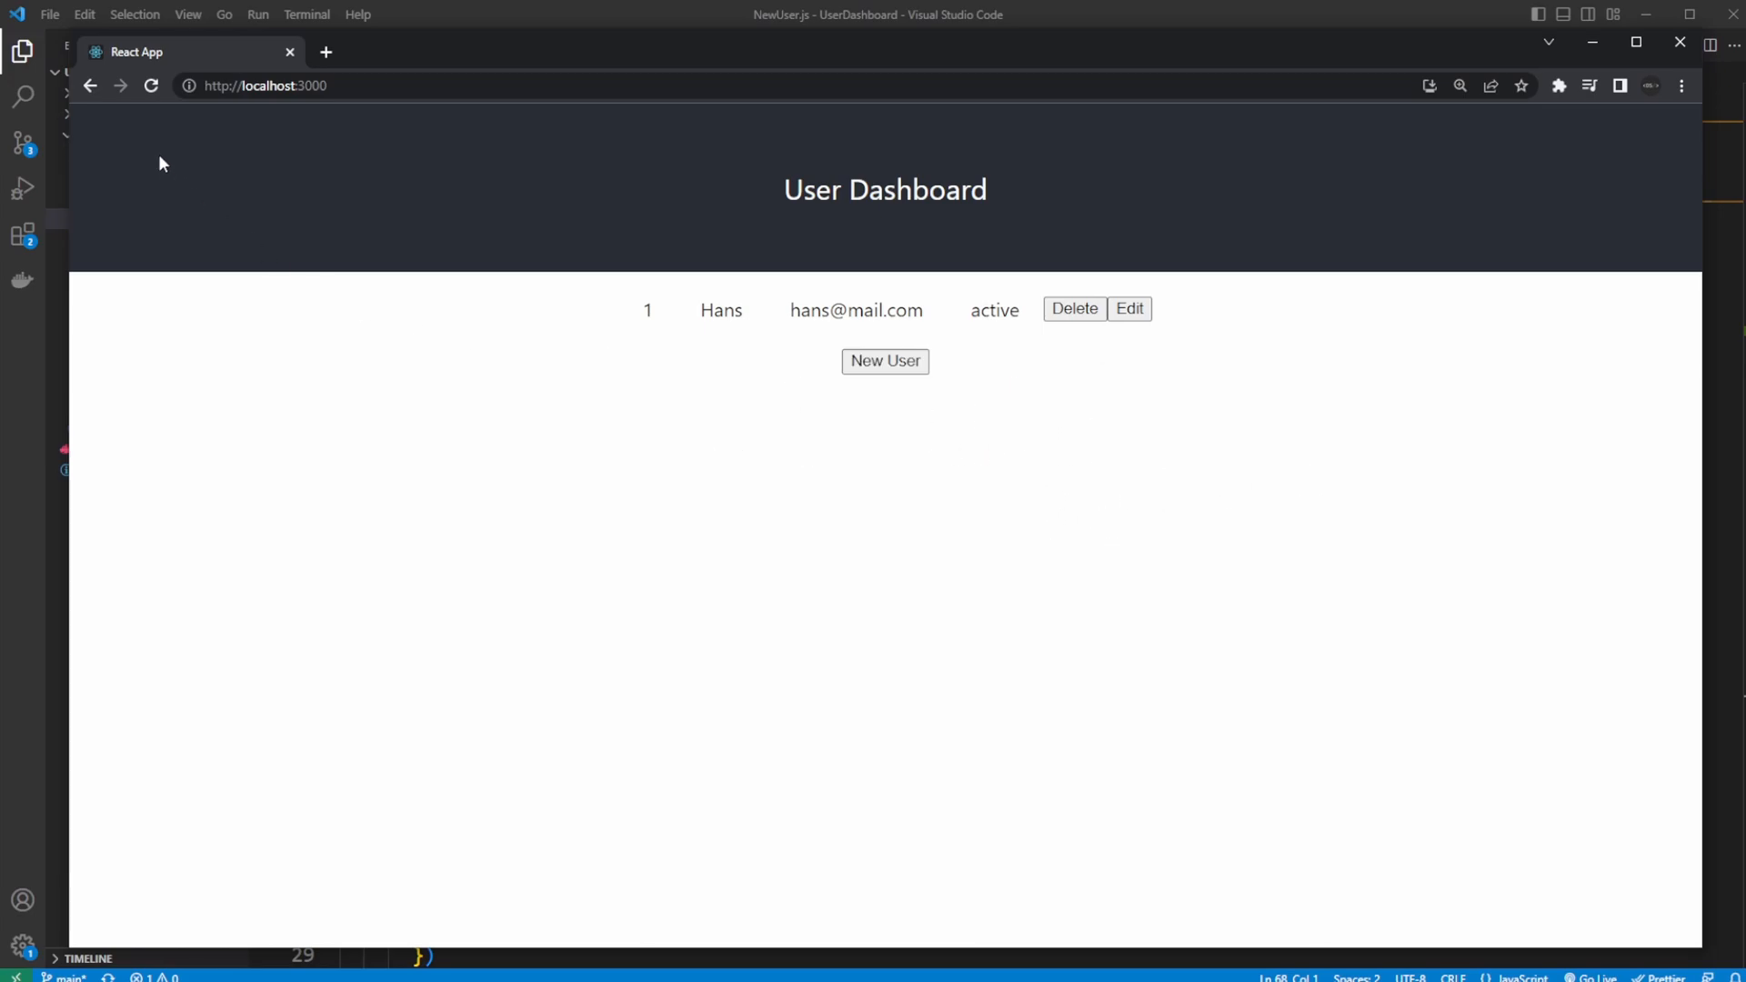
{"action": "mouse_move", "coordinate": [995, 389]}
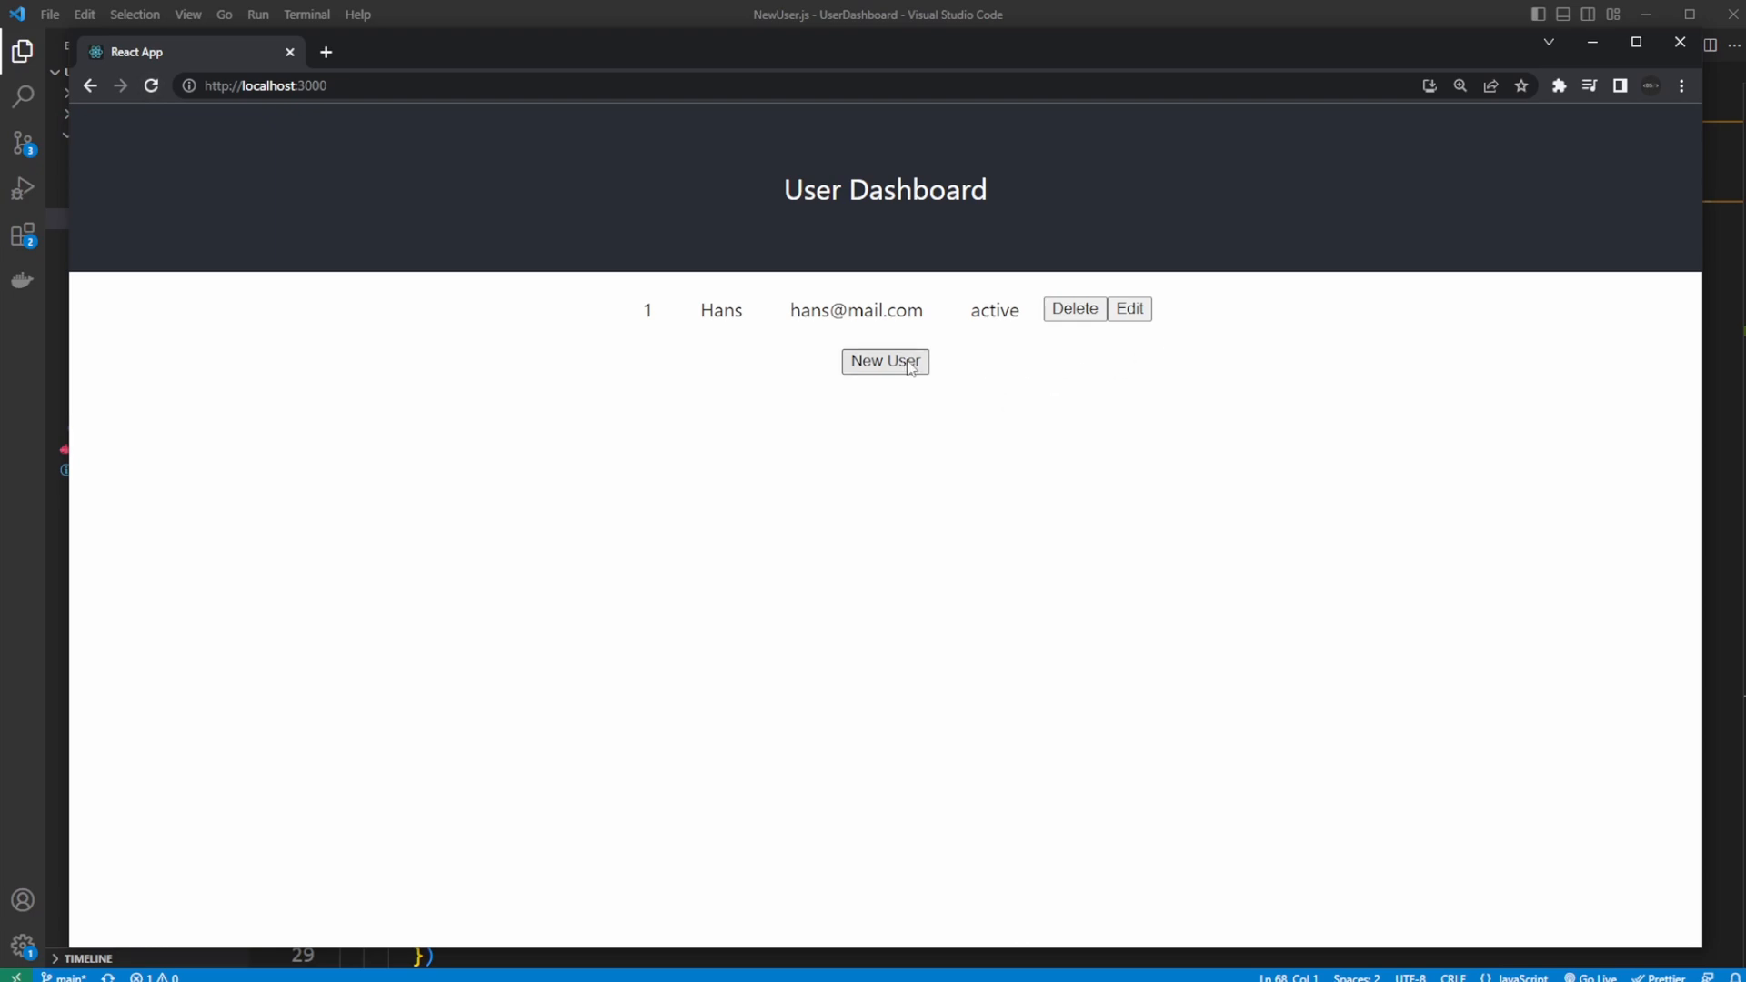
{"action": "mouse_move", "coordinate": [1056, 346]}
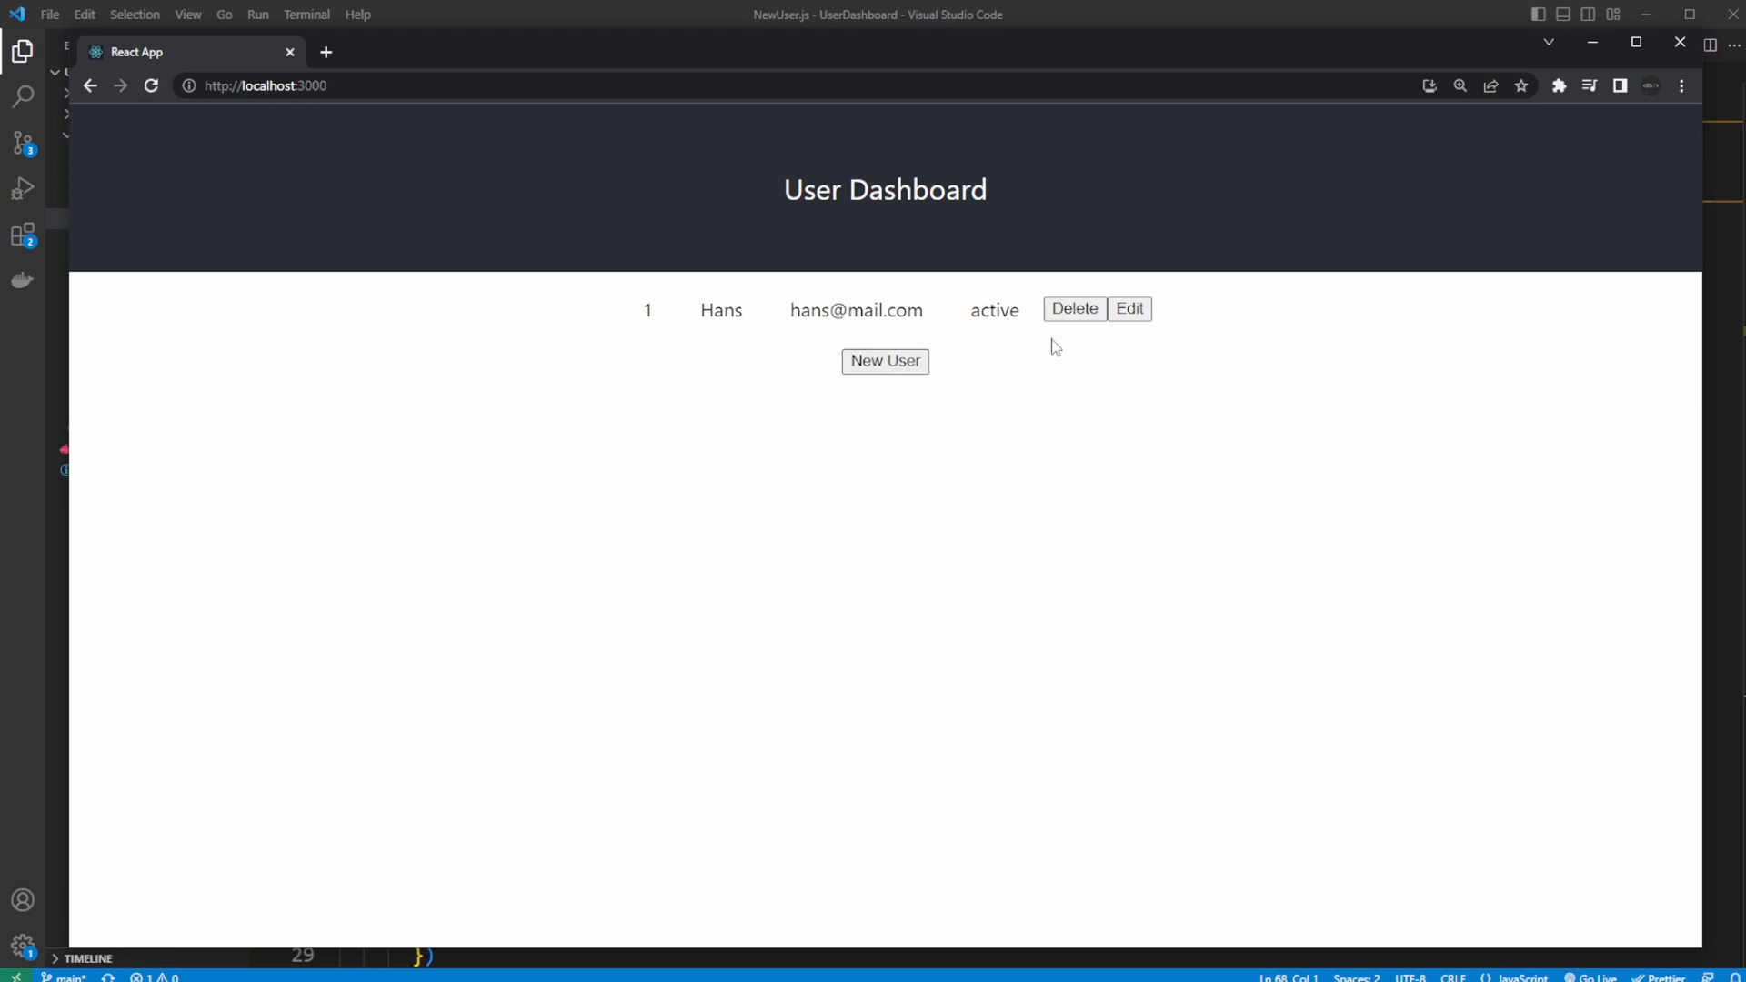
{"action": "left_click", "coordinate": [1128, 310]}
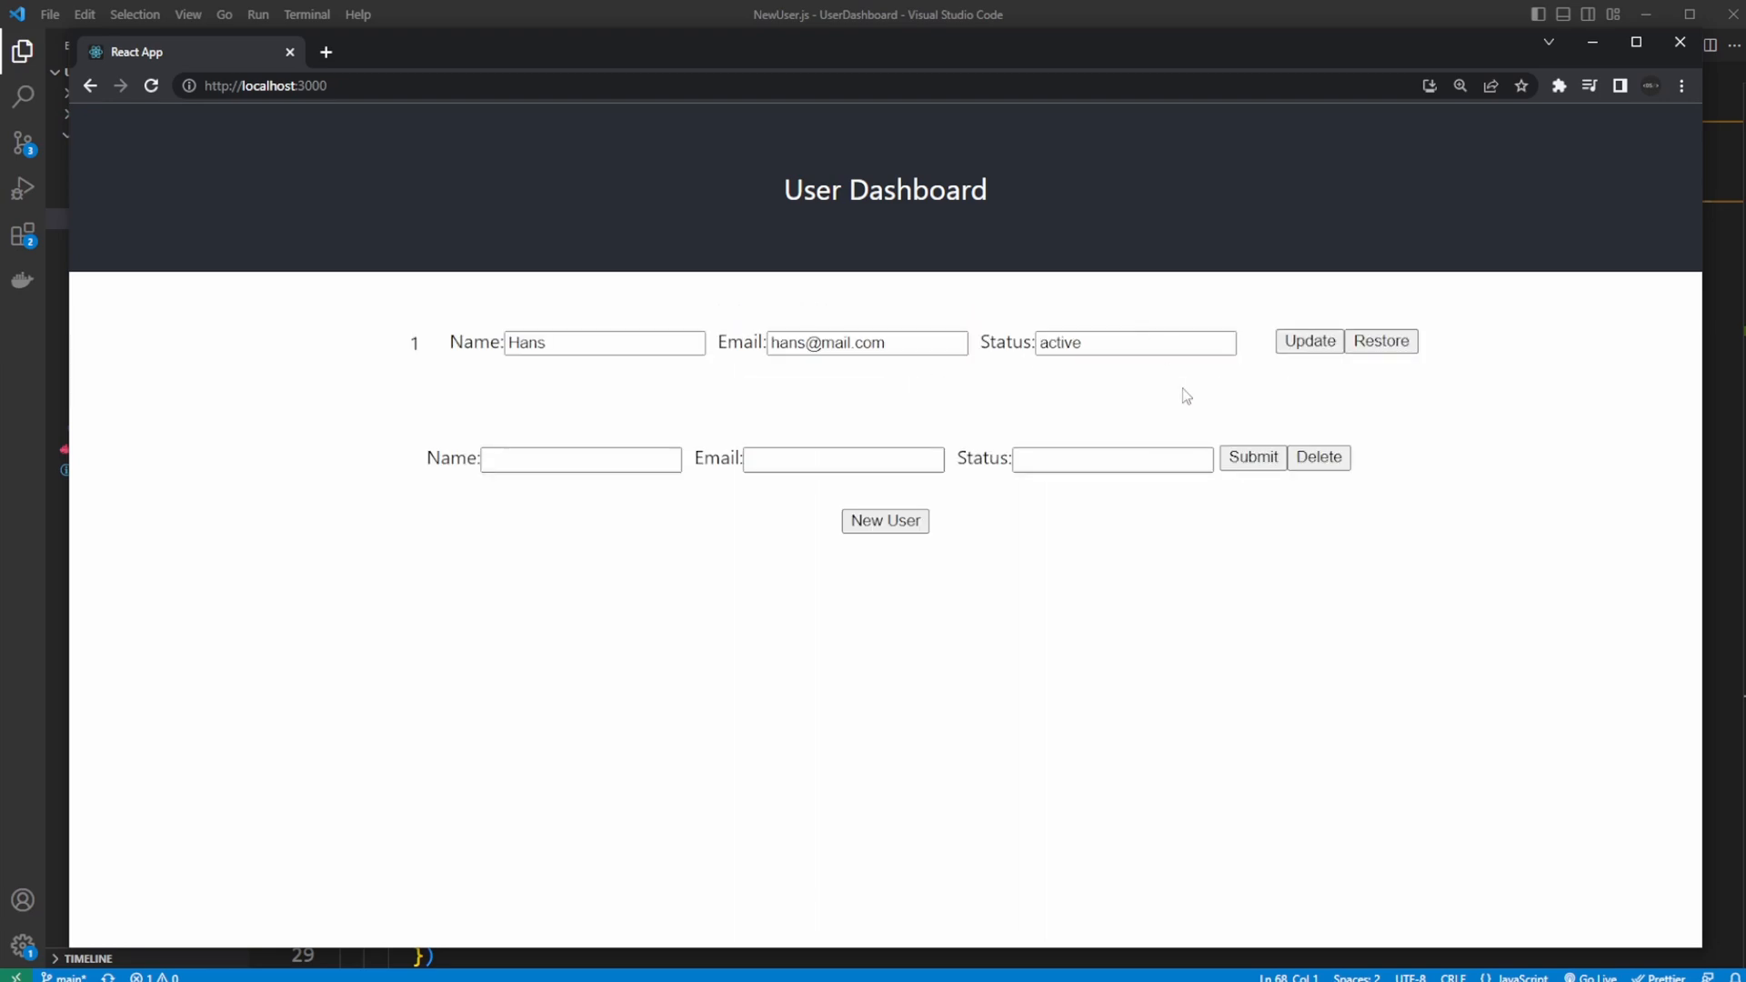
{"action": "left_click", "coordinate": [1308, 340]}
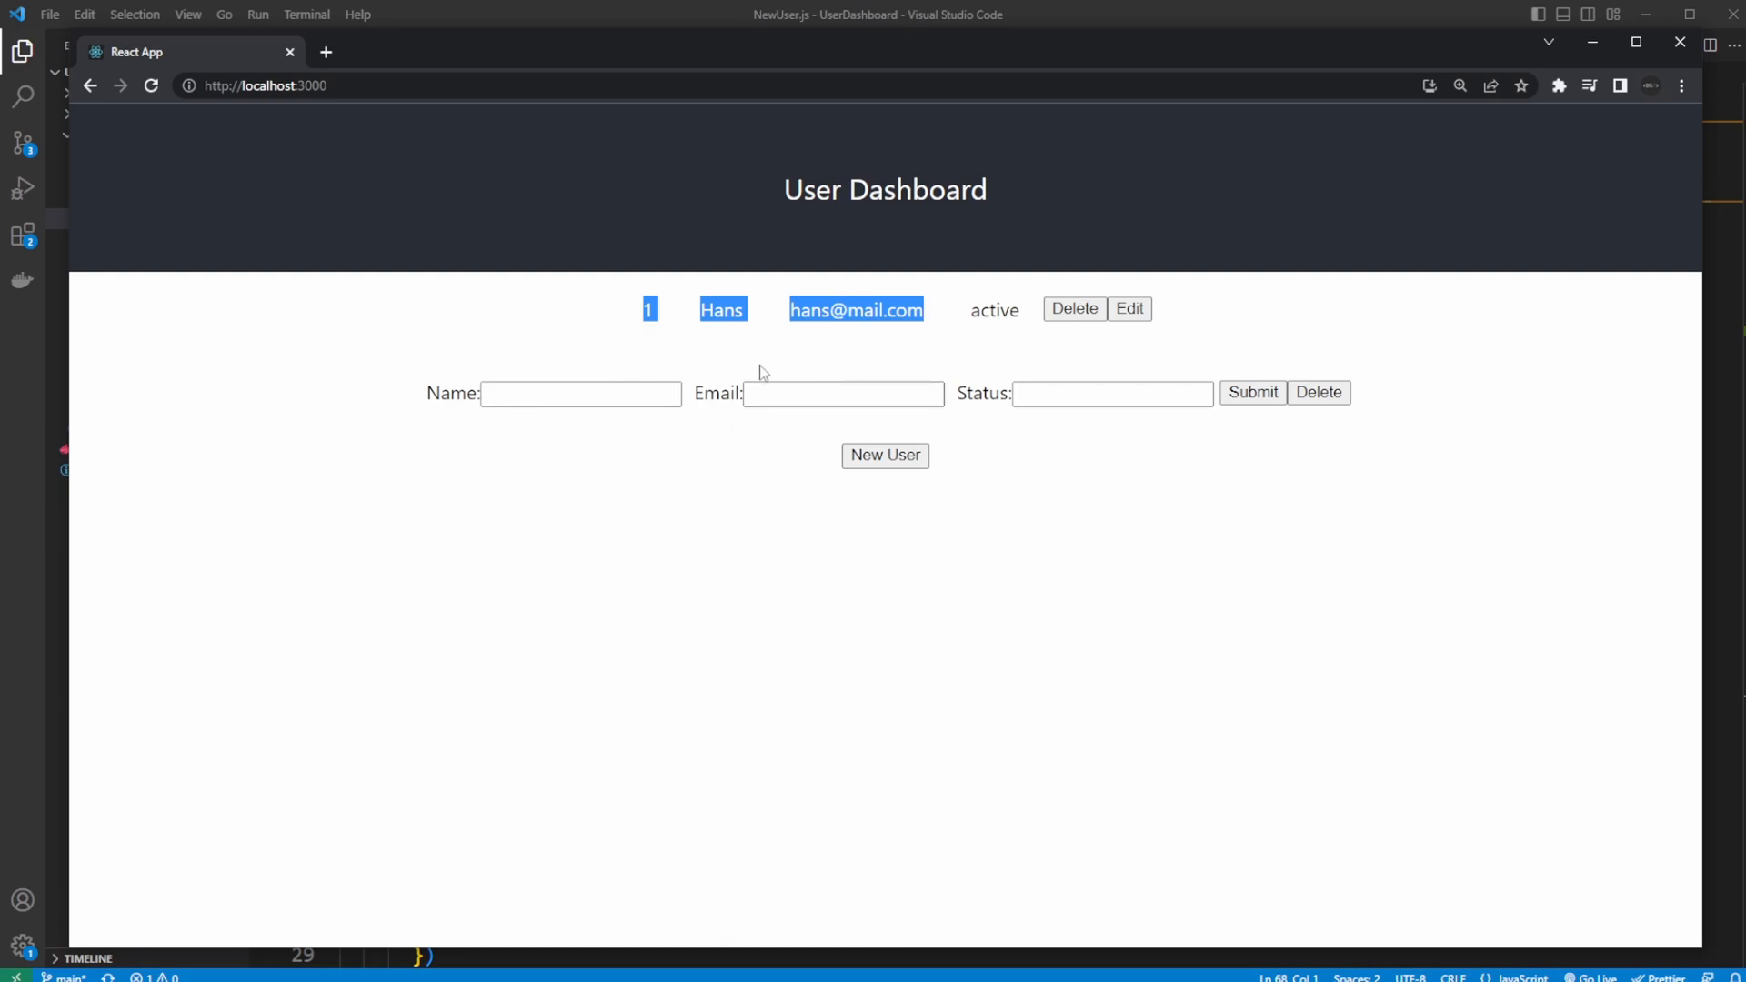
{"action": "type", "text": "sdf@gmail.-com"}
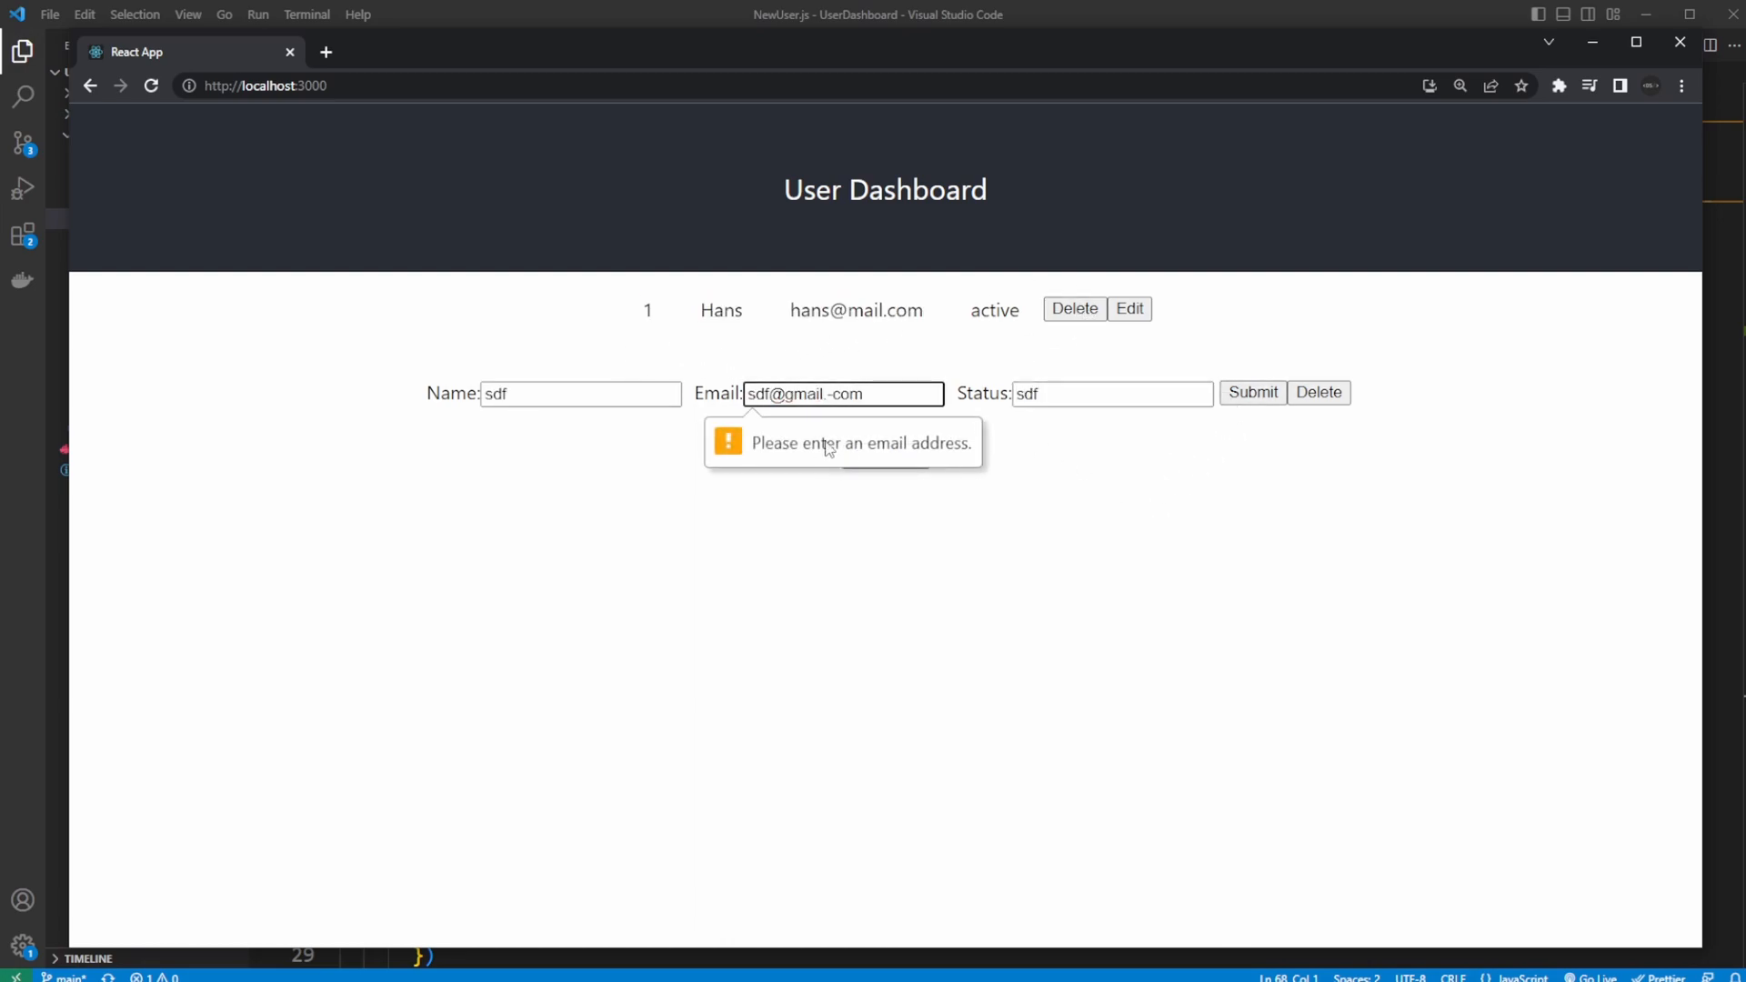
{"action": "mouse_move", "coordinate": [941, 513]}
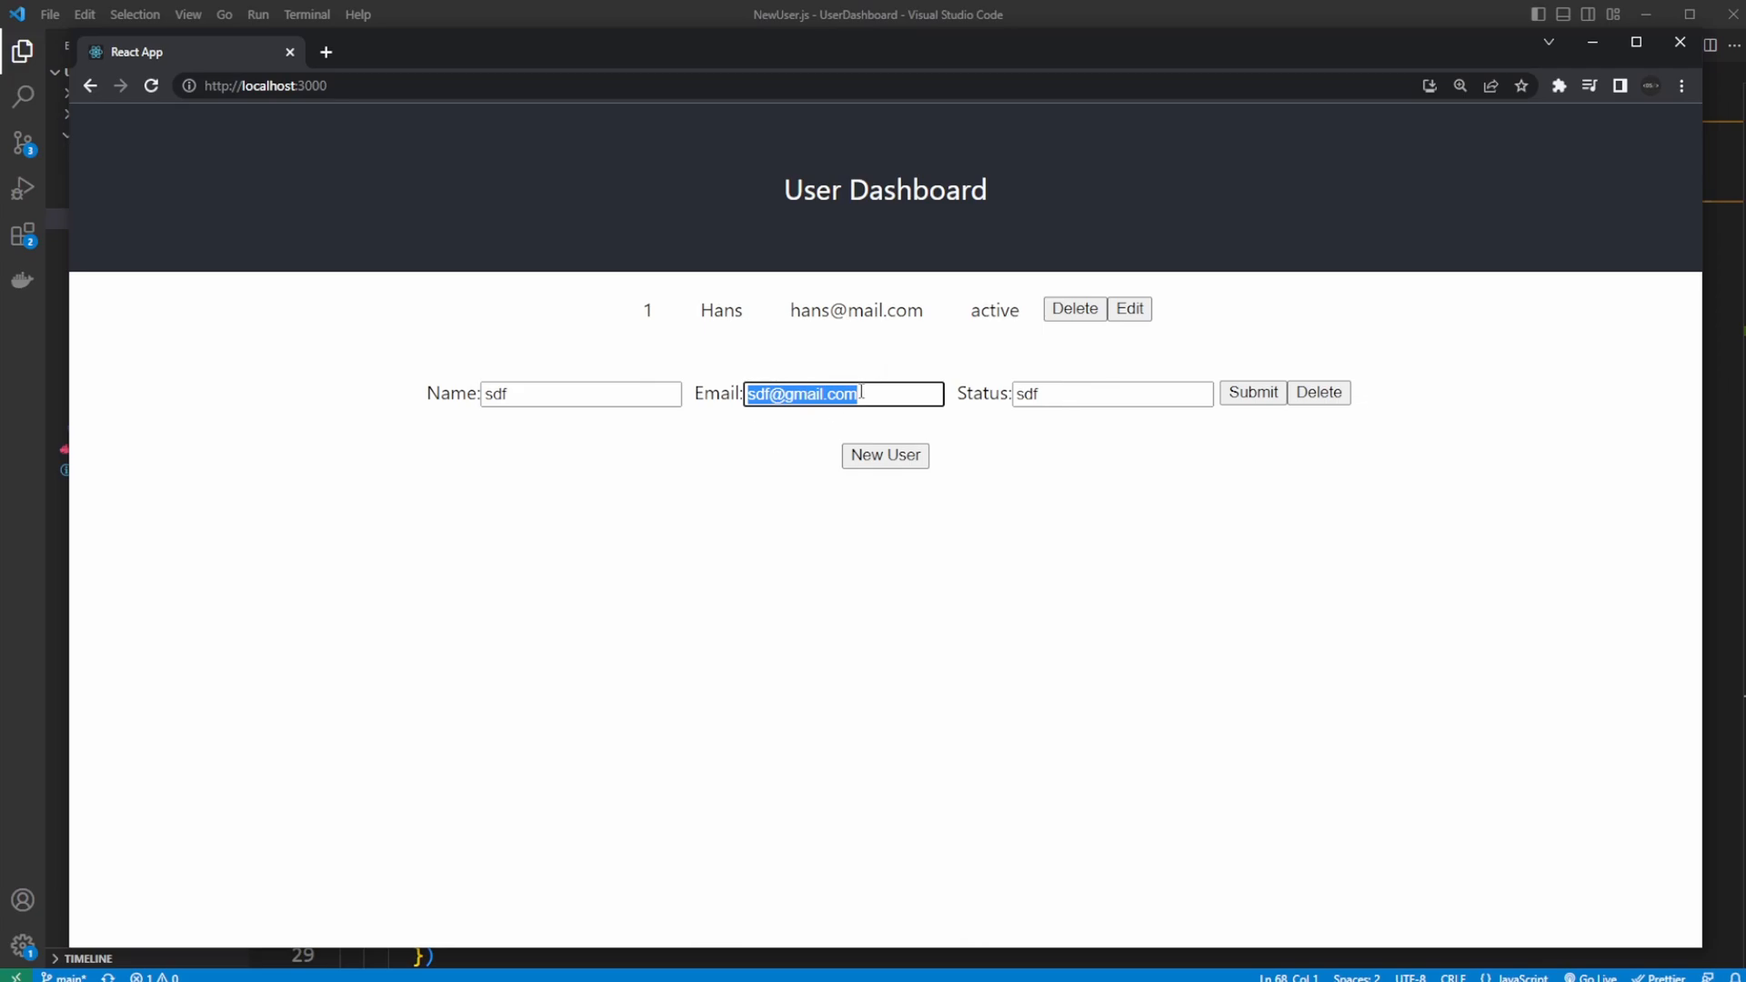
{"action": "double_click", "coordinate": [797, 393]}
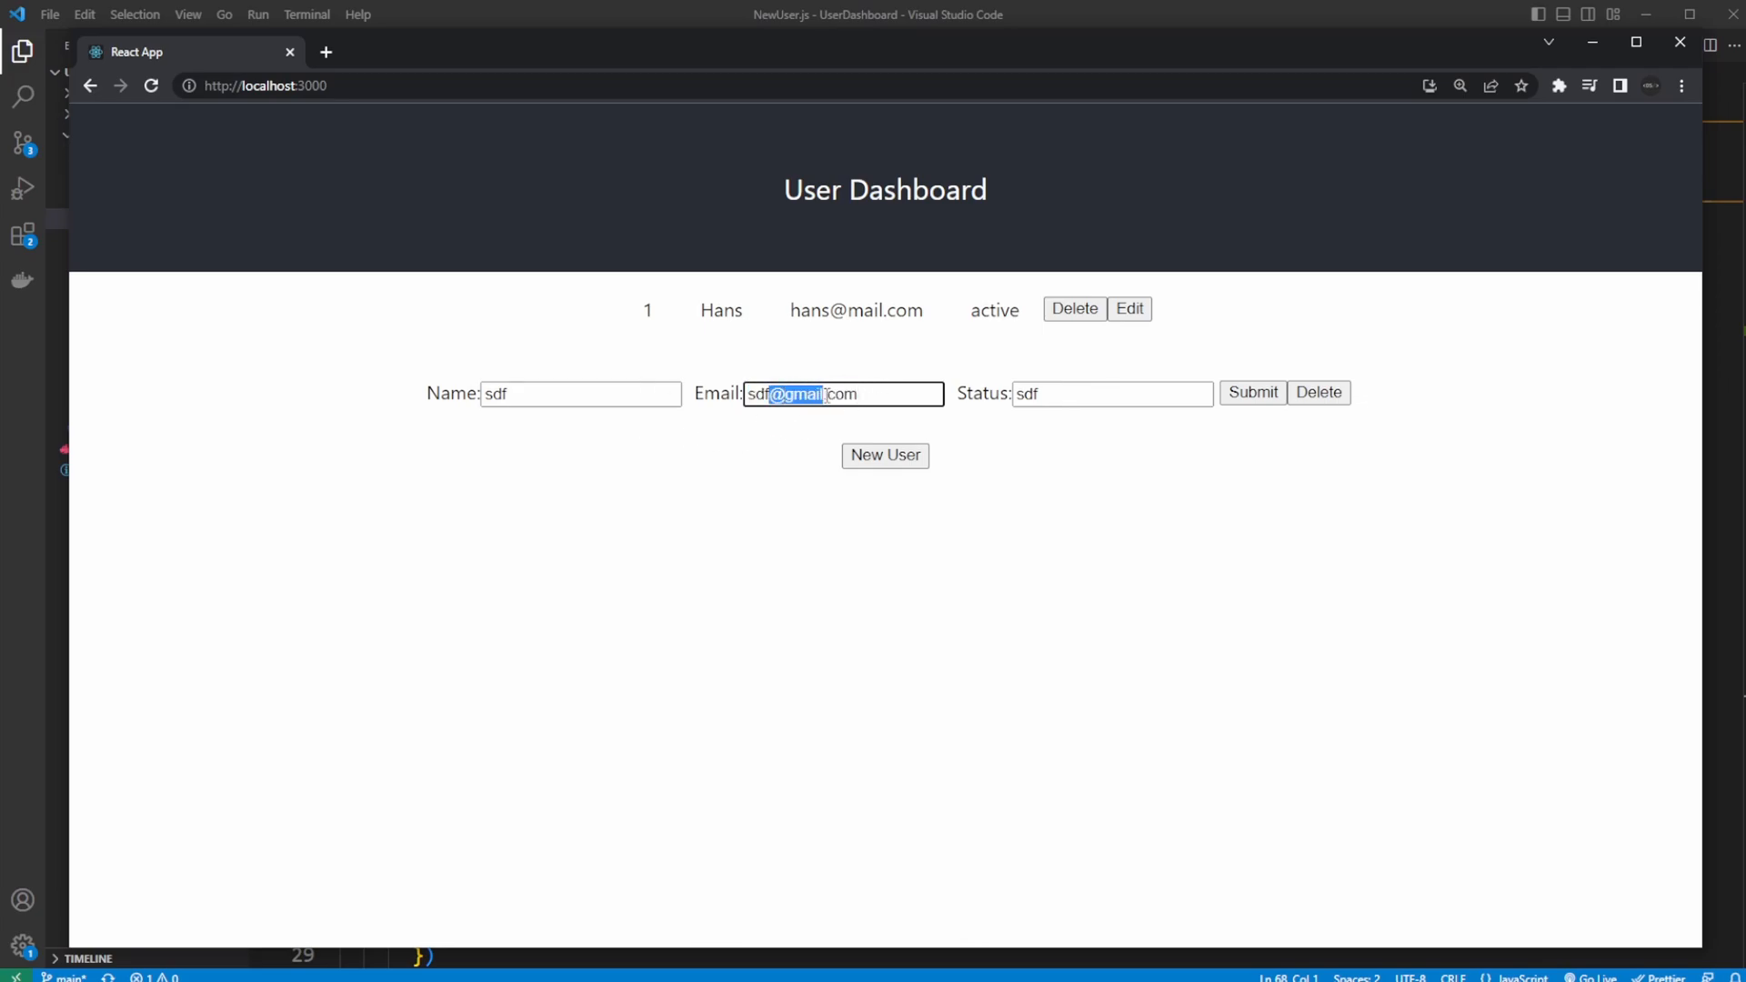
{"action": "triple_click", "coordinate": [843, 393]}
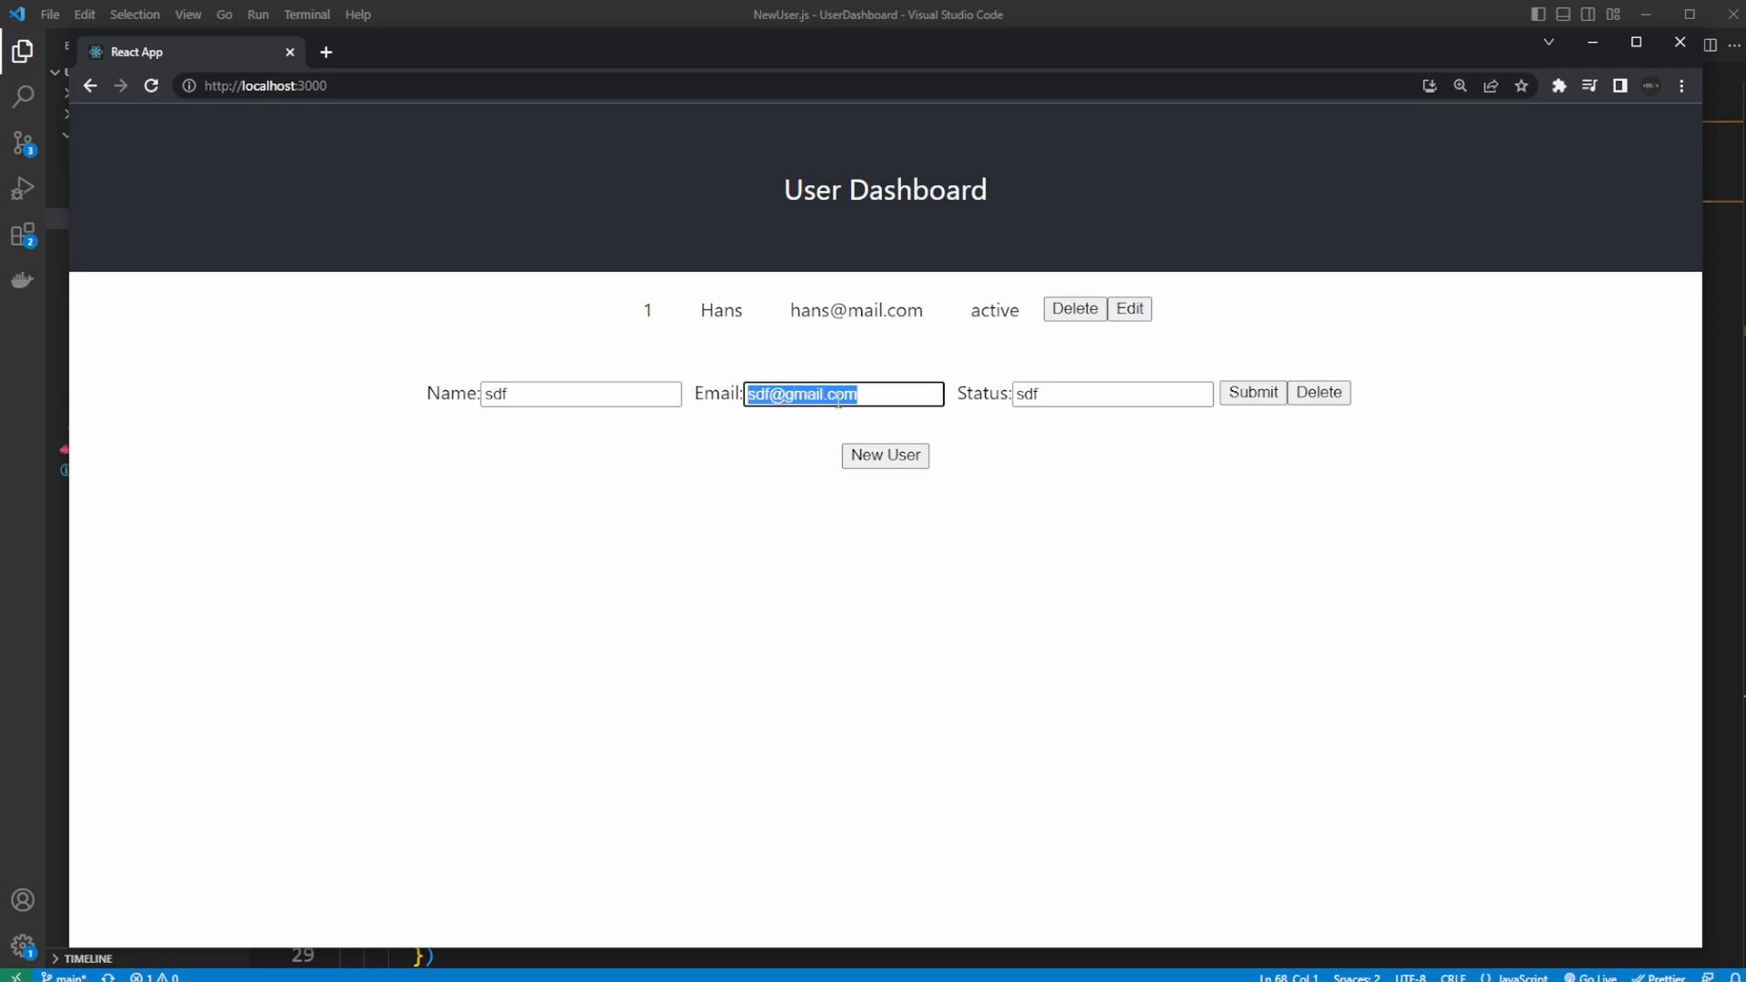
{"action": "left_click", "coordinate": [840, 393]}
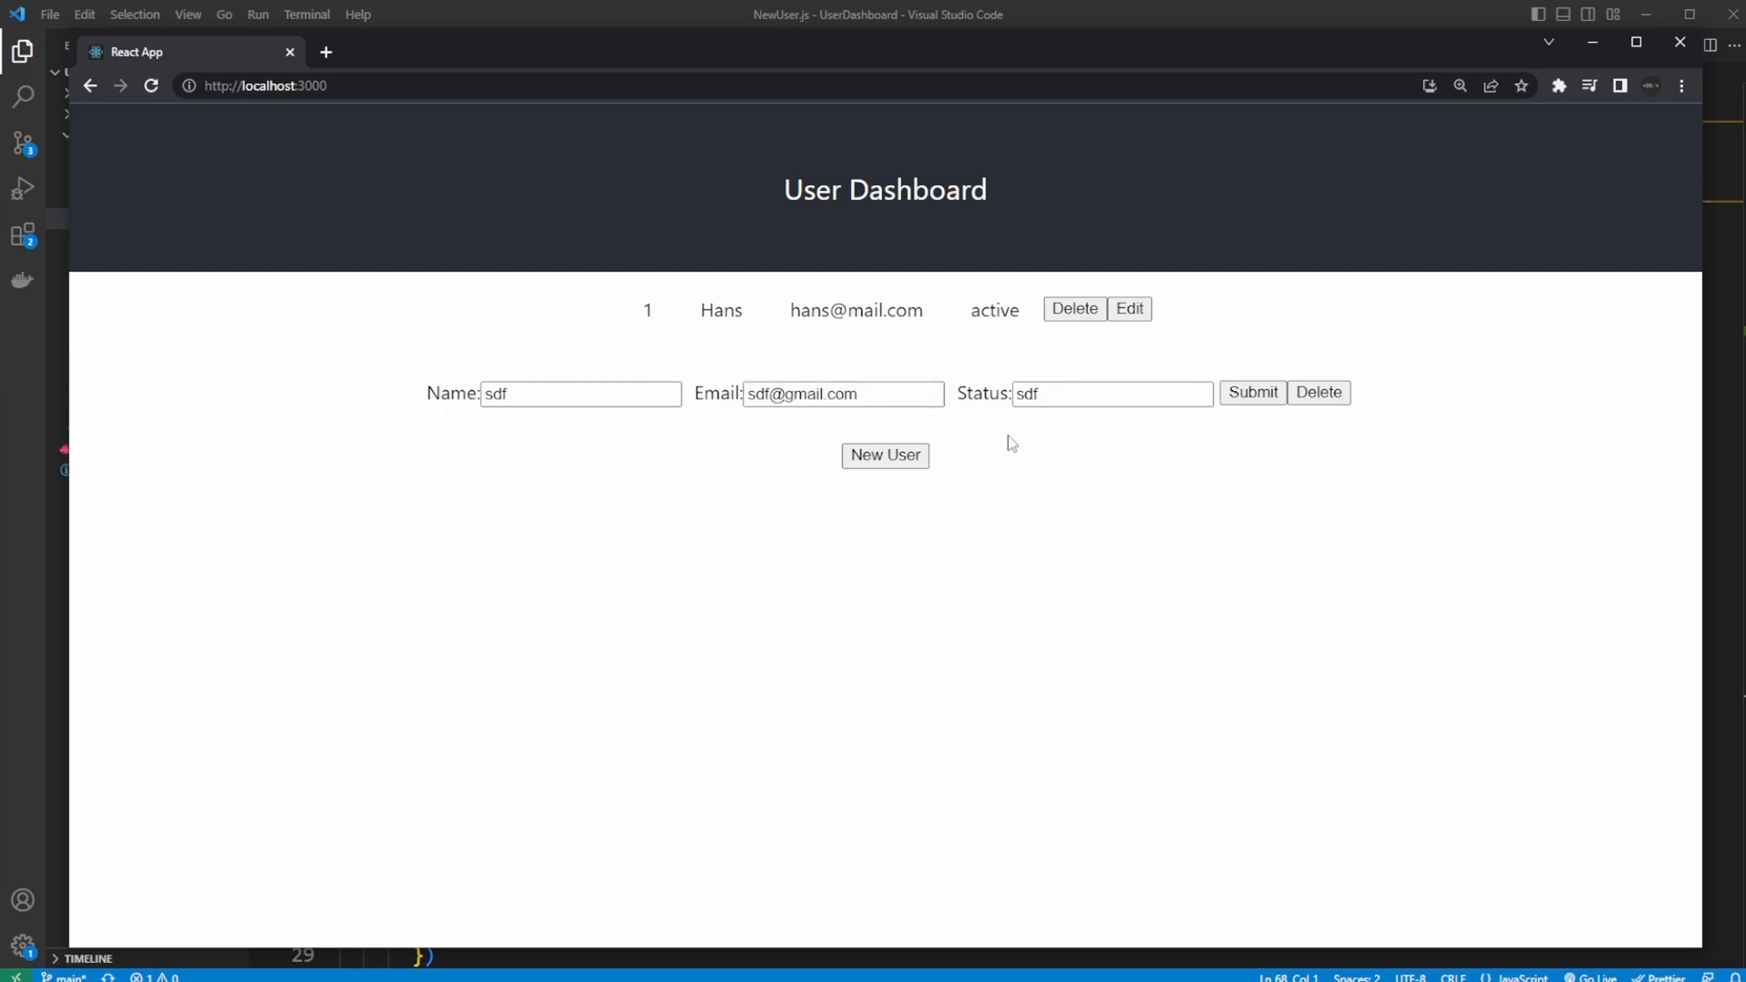
{"action": "left_click", "coordinate": [1251, 393]}
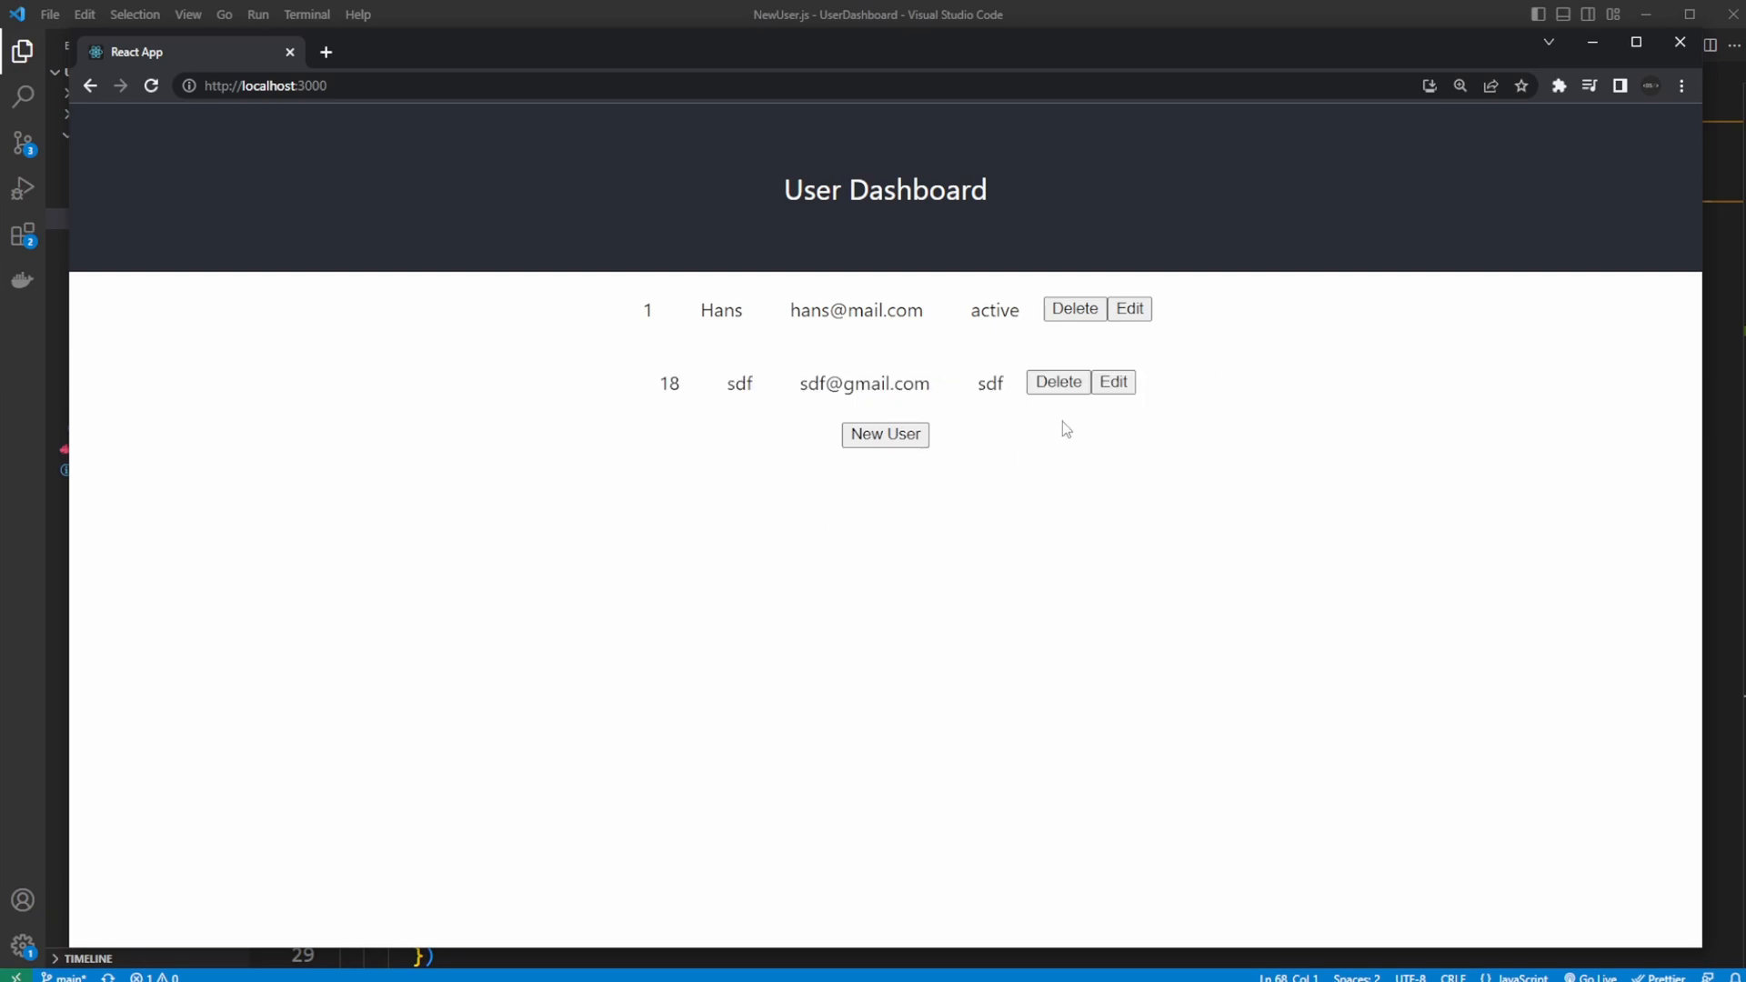
{"action": "mouse_move", "coordinate": [1211, 382]}
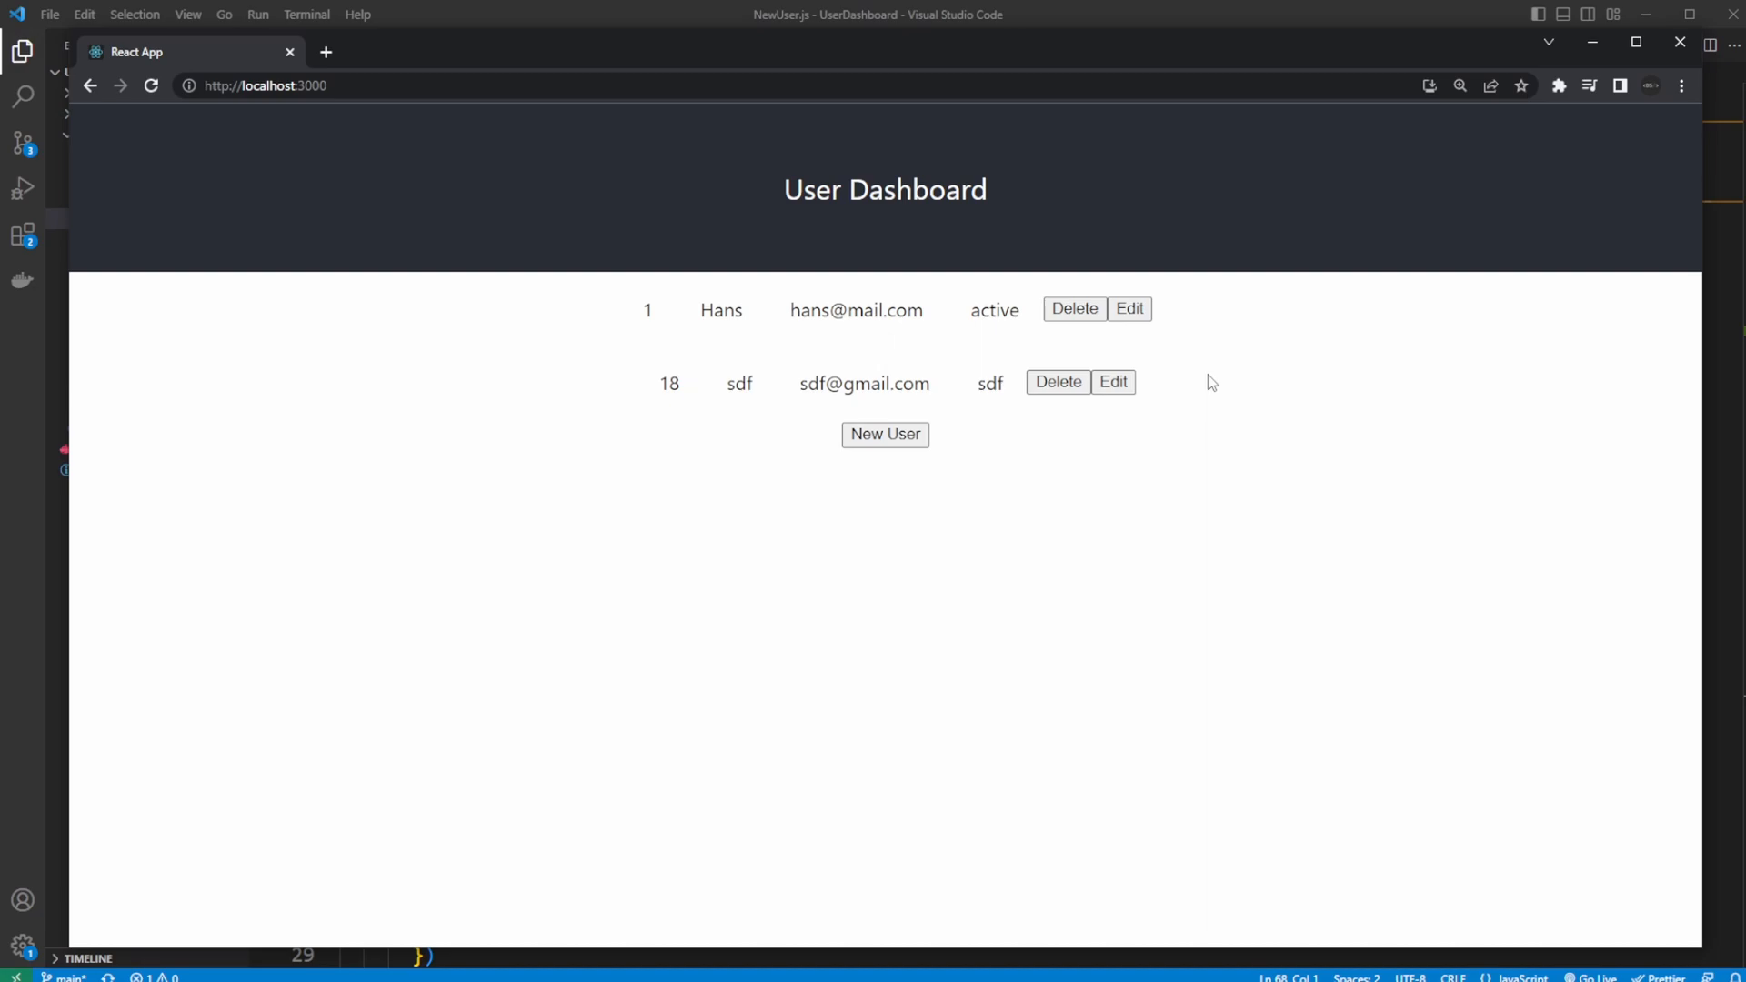
{"action": "mouse_move", "coordinate": [1015, 466]}
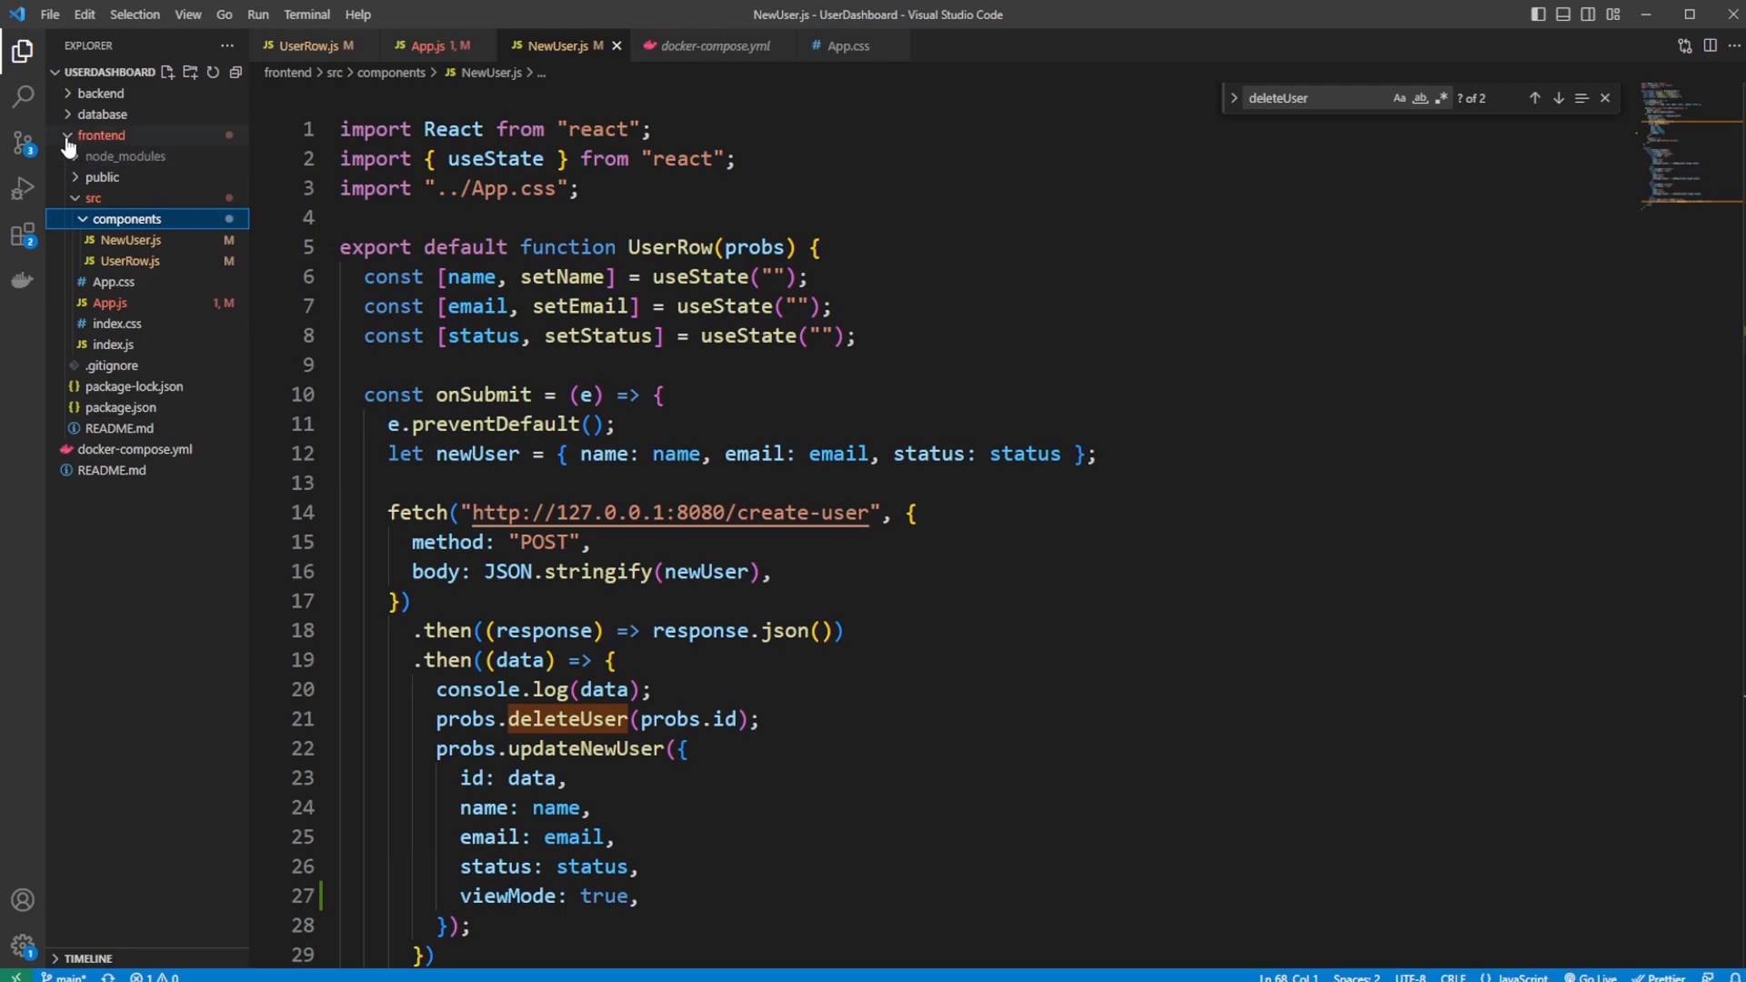
Step: Browse the frontend folder and docker-compose.yml in the Explorer, ending on App.js's updateUser function
{"action": "left_click", "coordinate": [100, 135]}
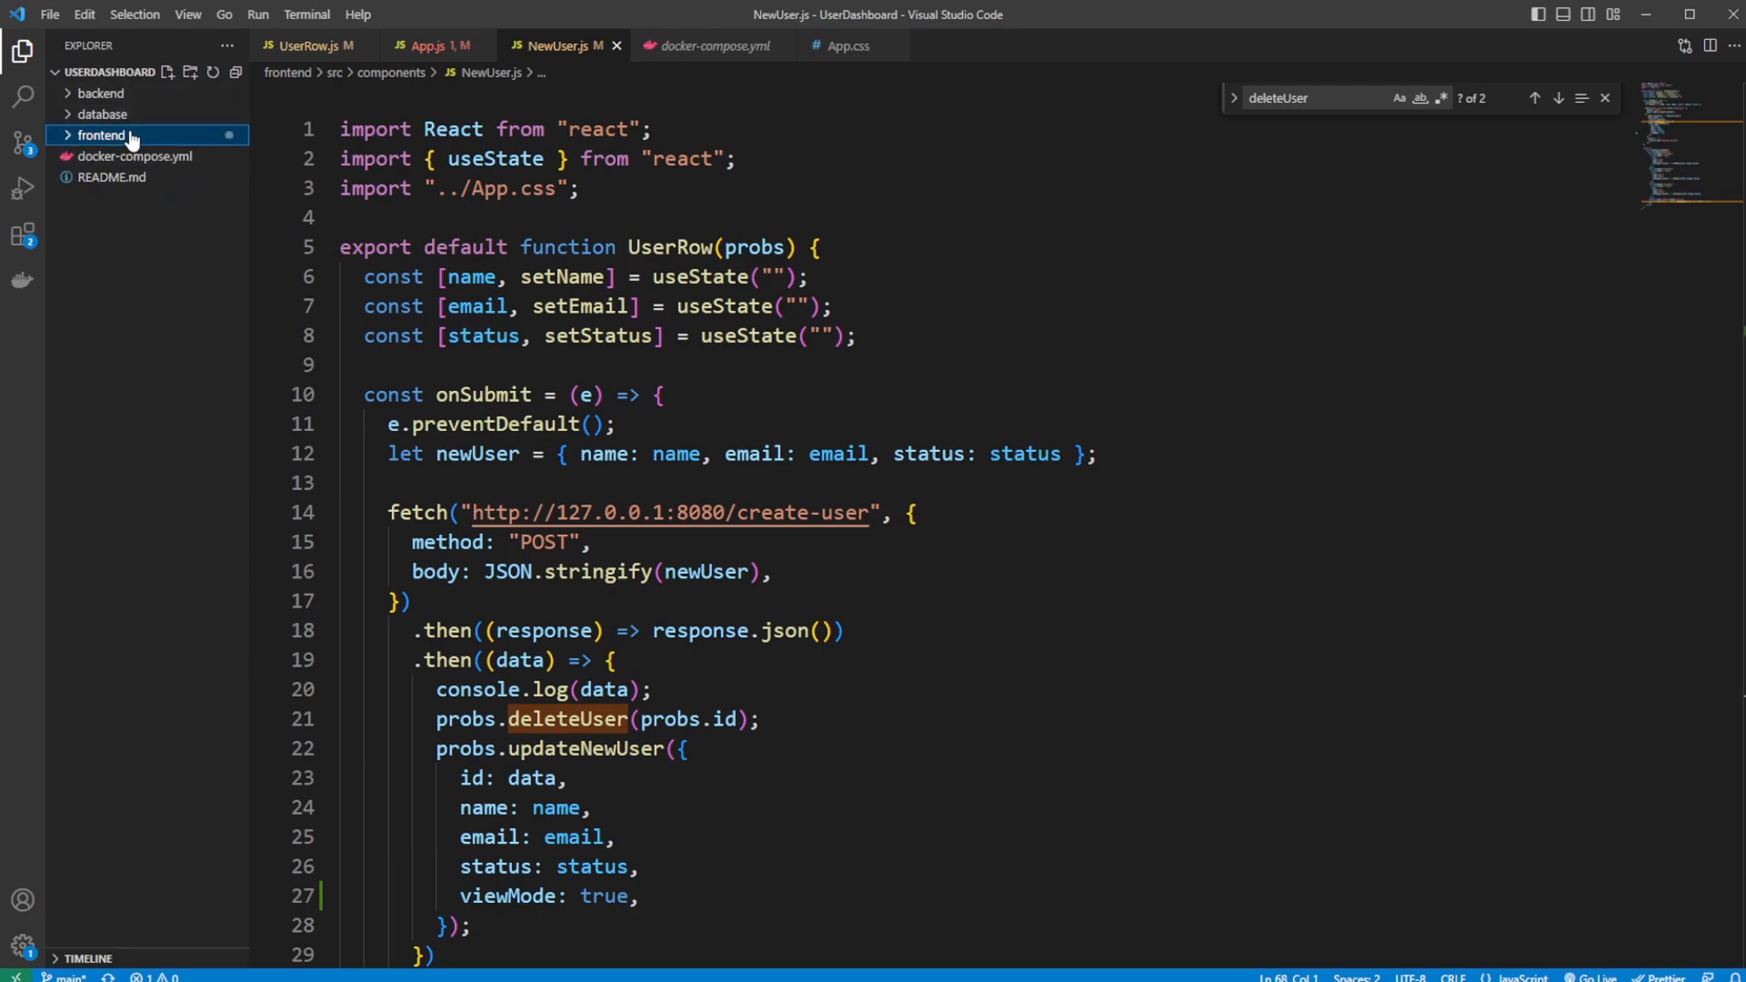
{"action": "mouse_move", "coordinate": [162, 217]}
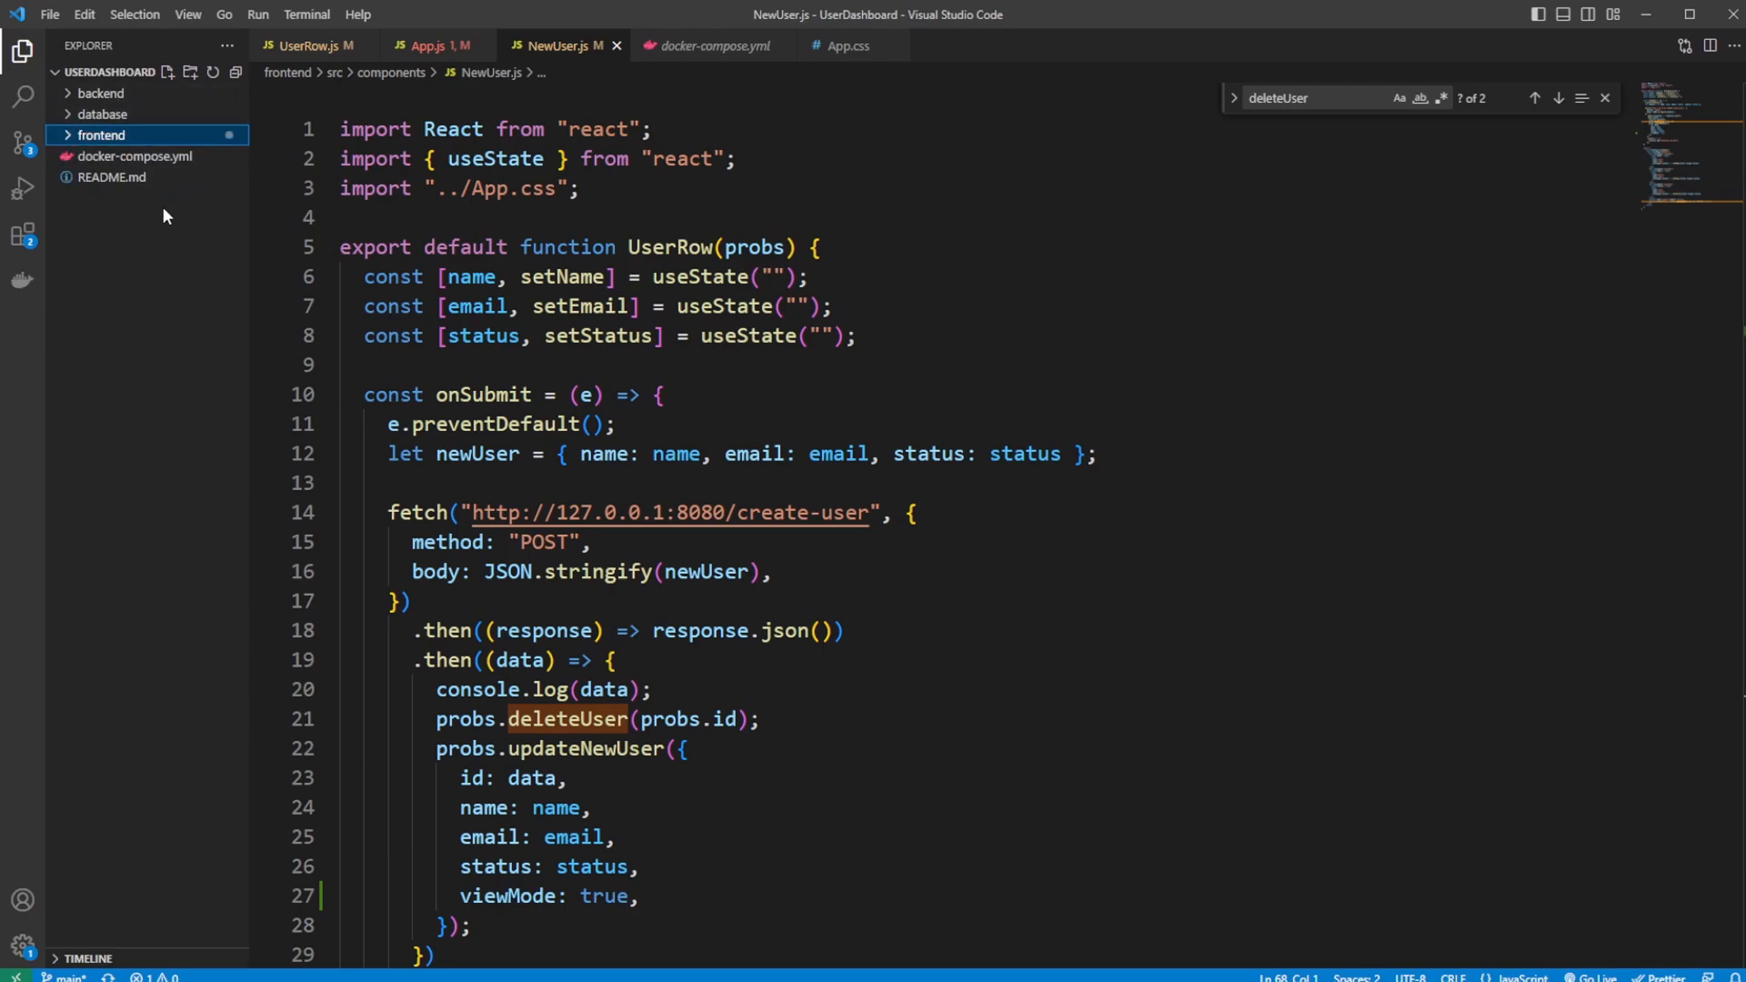
{"action": "left_click", "coordinate": [708, 45]}
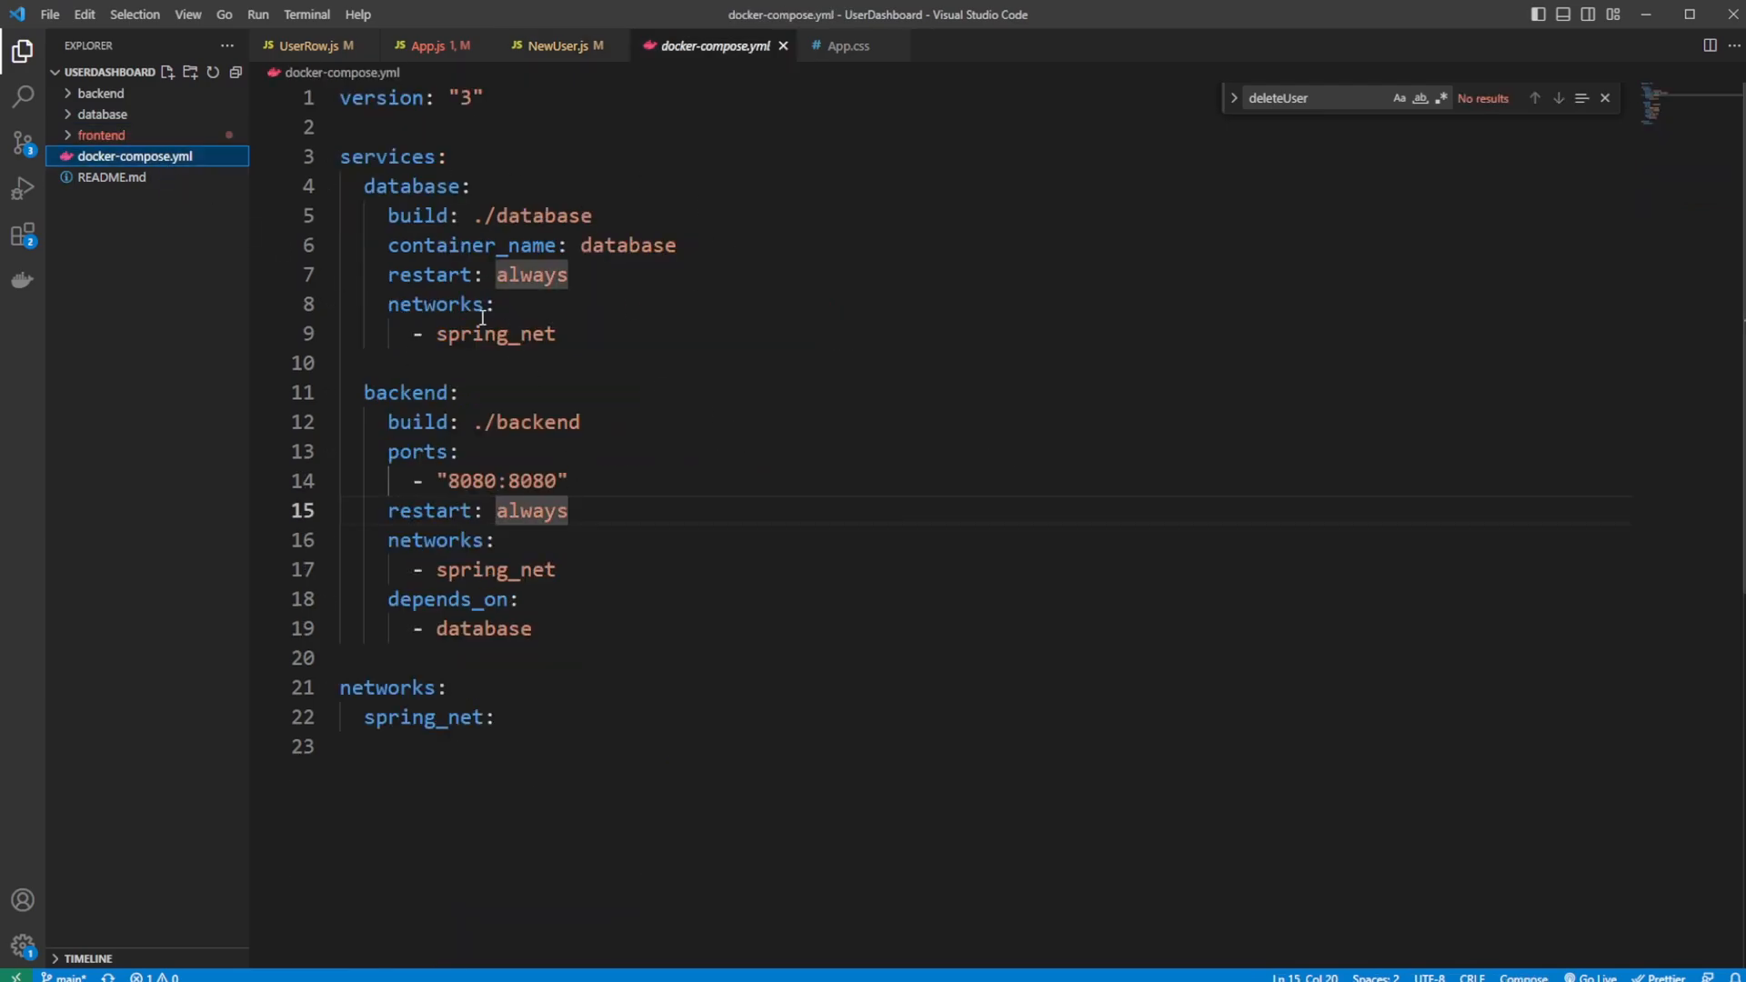
{"action": "left_click", "coordinate": [100, 135]}
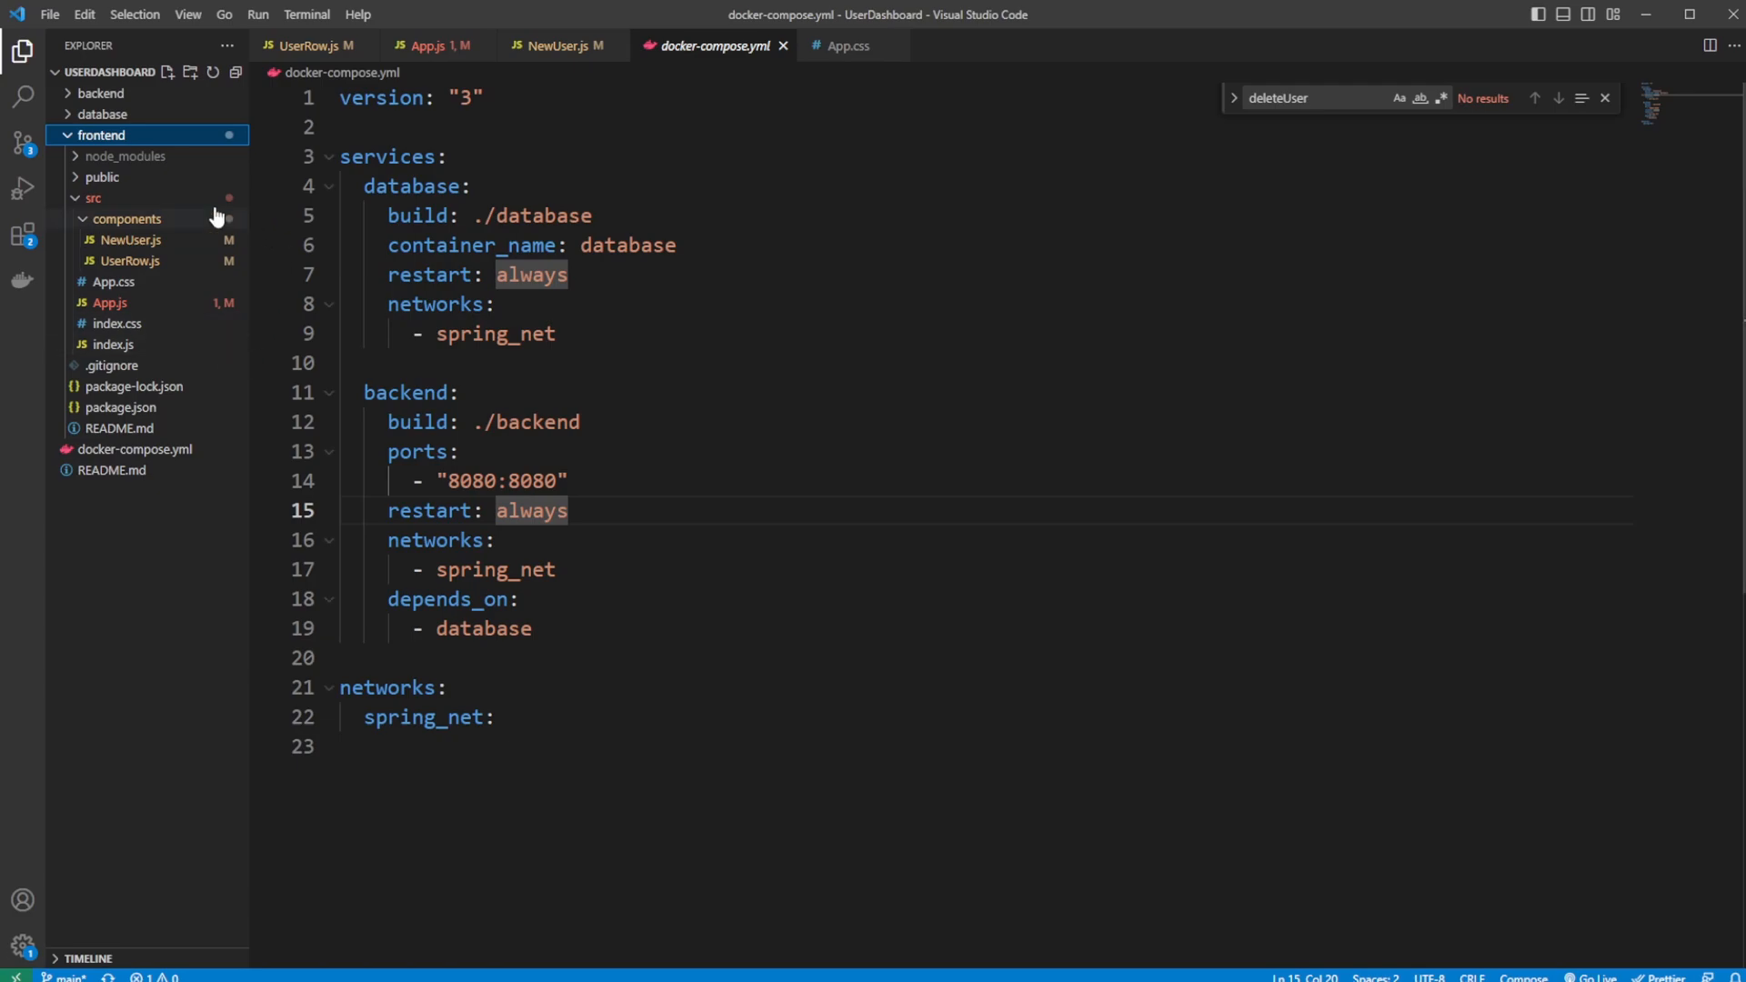
{"action": "mouse_move", "coordinate": [128, 219]}
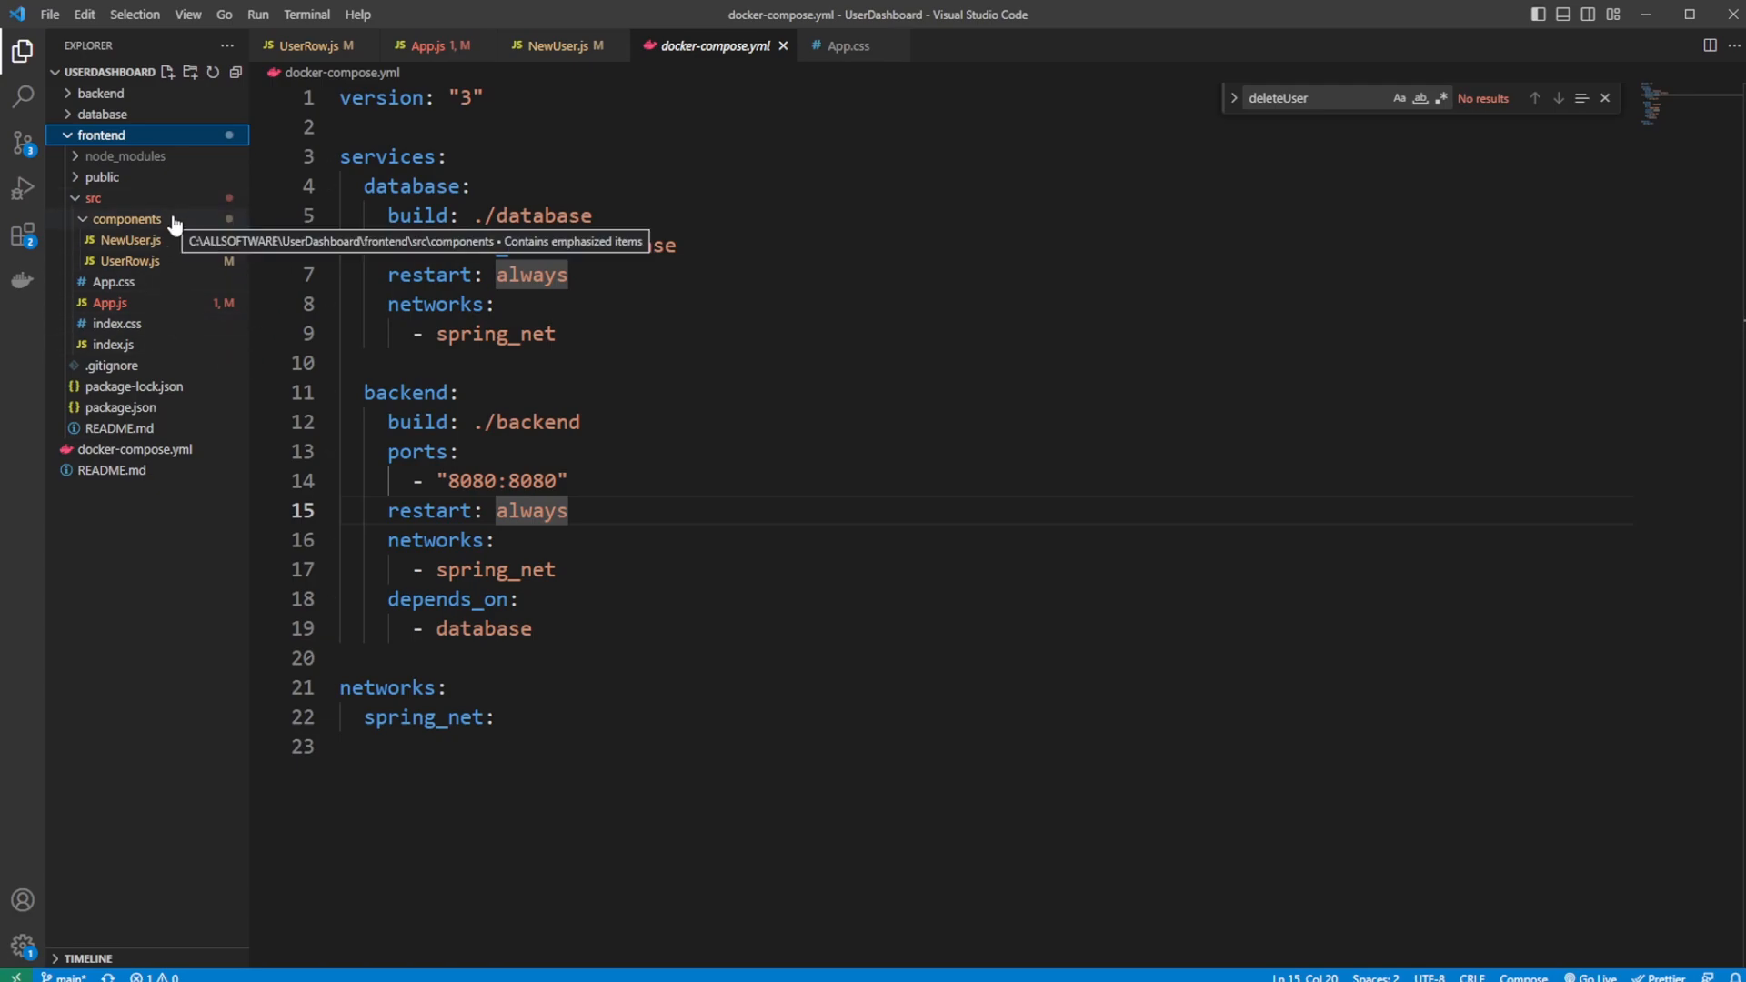
{"action": "left_click", "coordinate": [93, 198]}
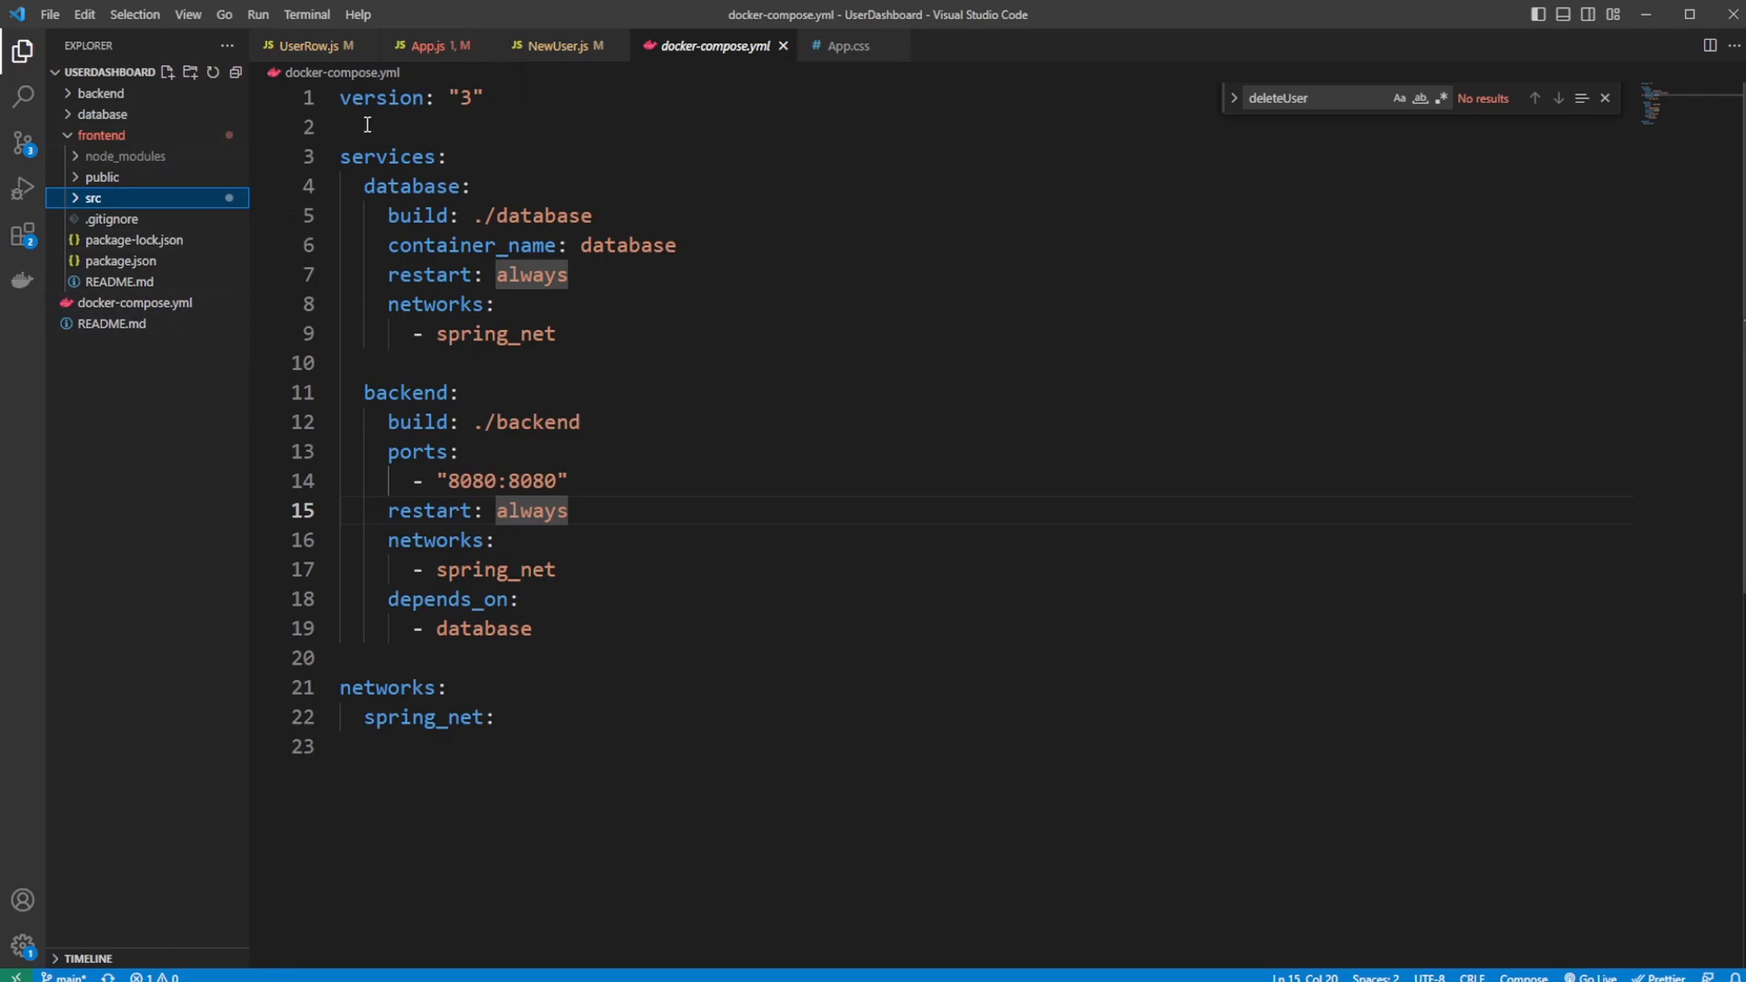
{"action": "left_click", "coordinate": [427, 45]}
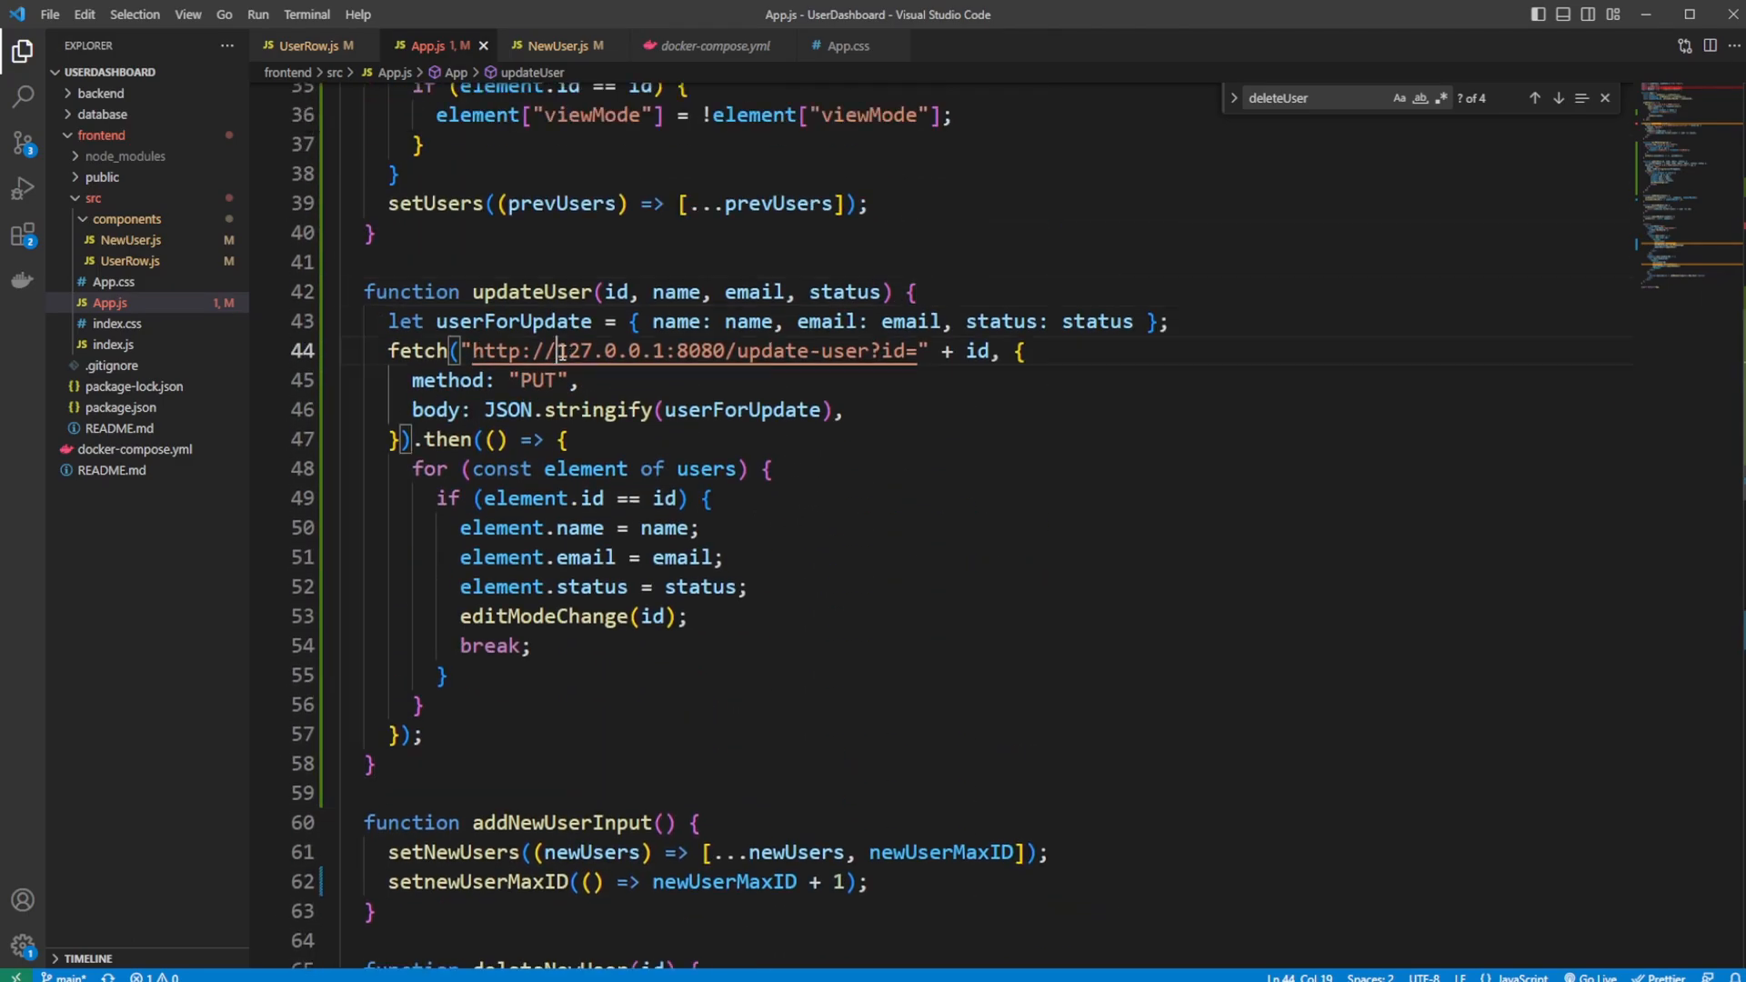
Step: Scroll through App.js's user functions around the 127.0.0.1 fetch, then return to docker-compose.yml
{"action": "double_click", "coordinate": [613, 351]}
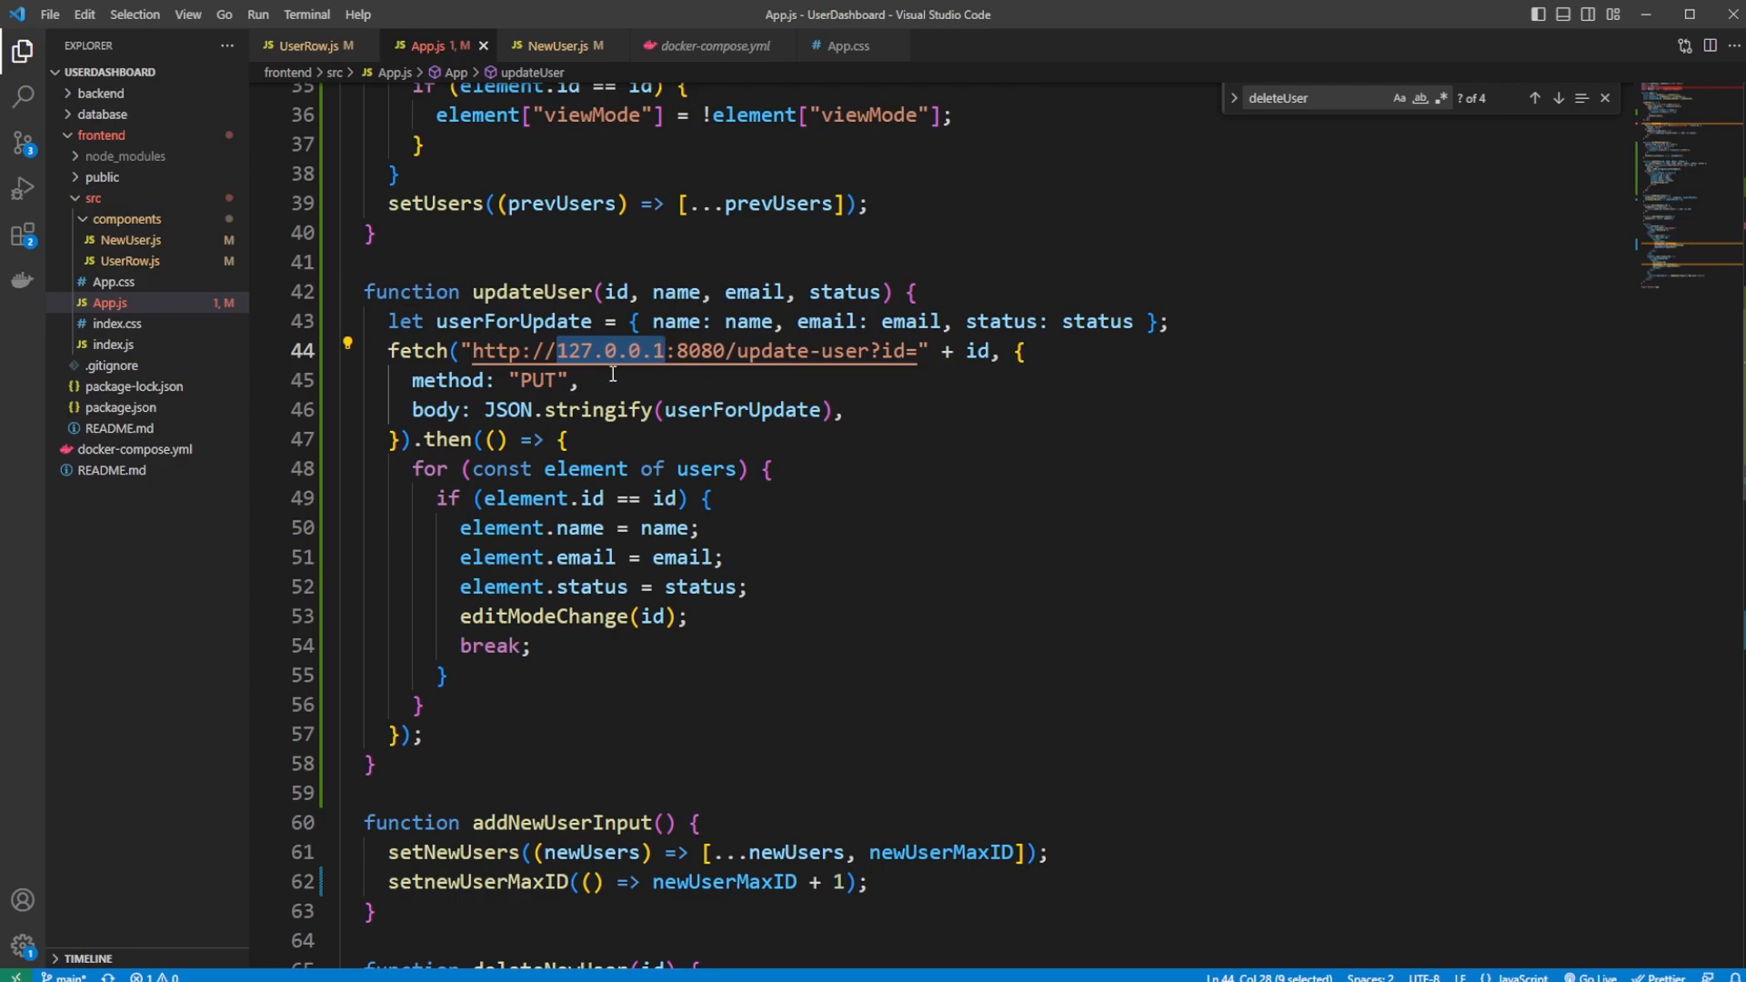
{"action": "mouse_move", "coordinate": [809, 315]}
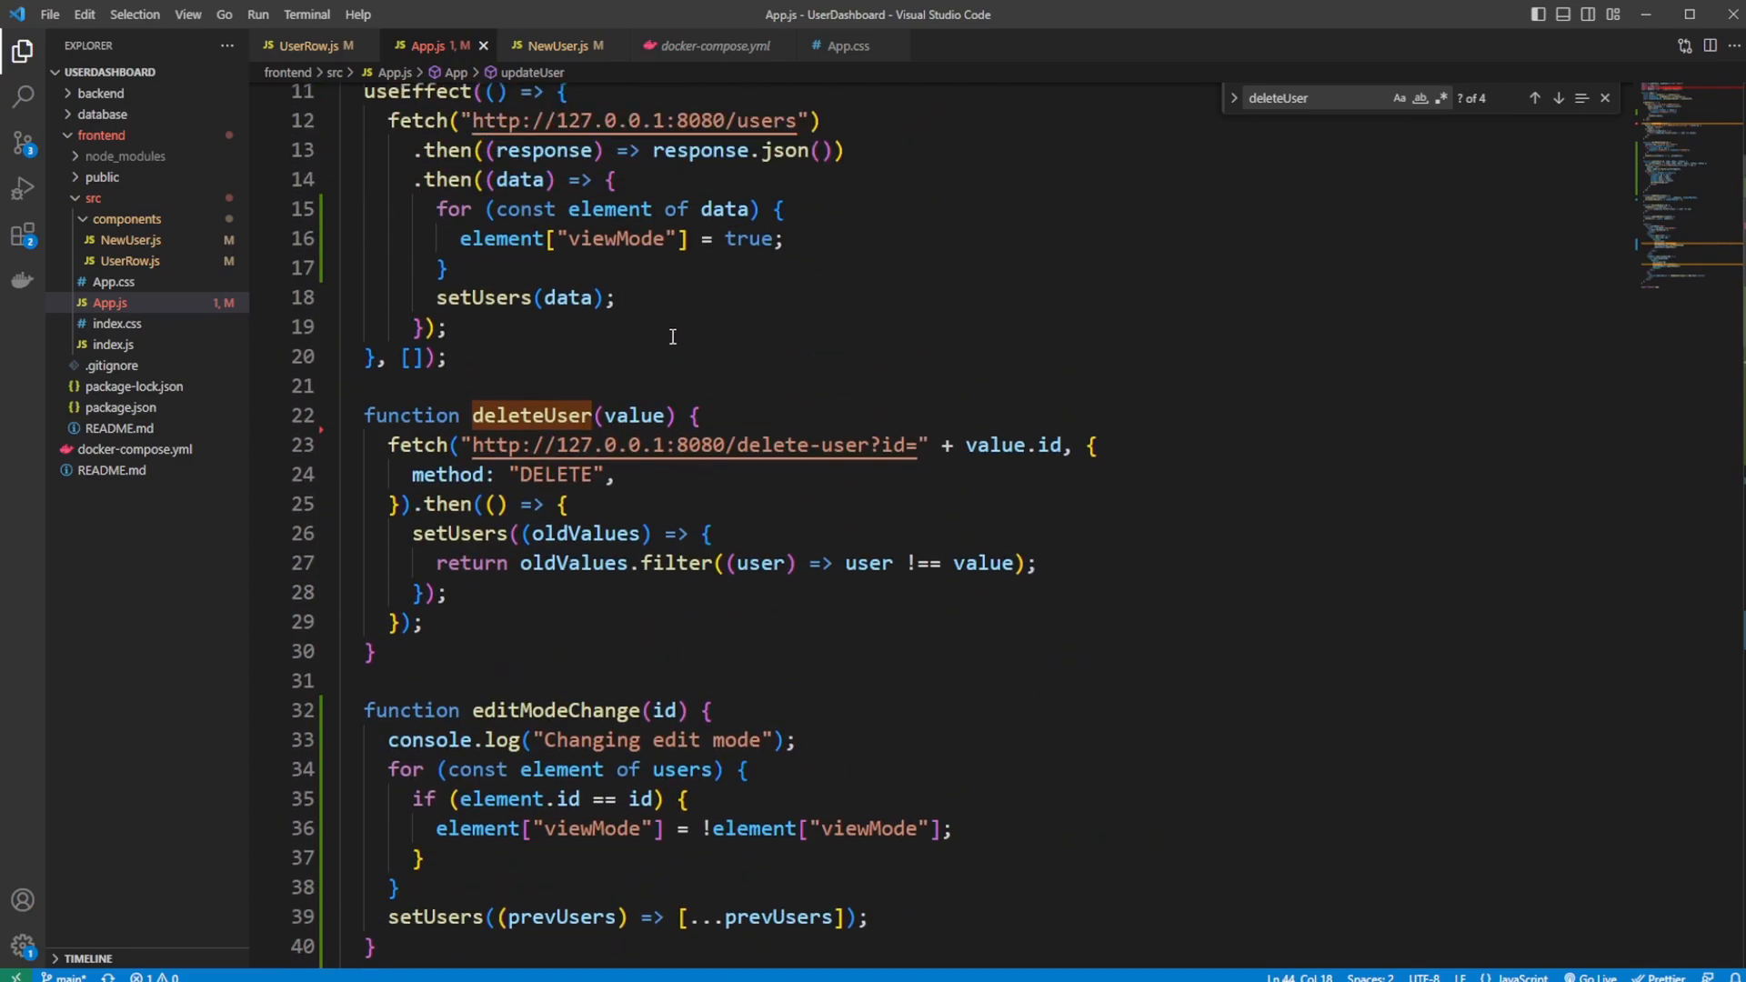
{"action": "scroll", "scroll_direction": "down", "scroll_amount": 3}
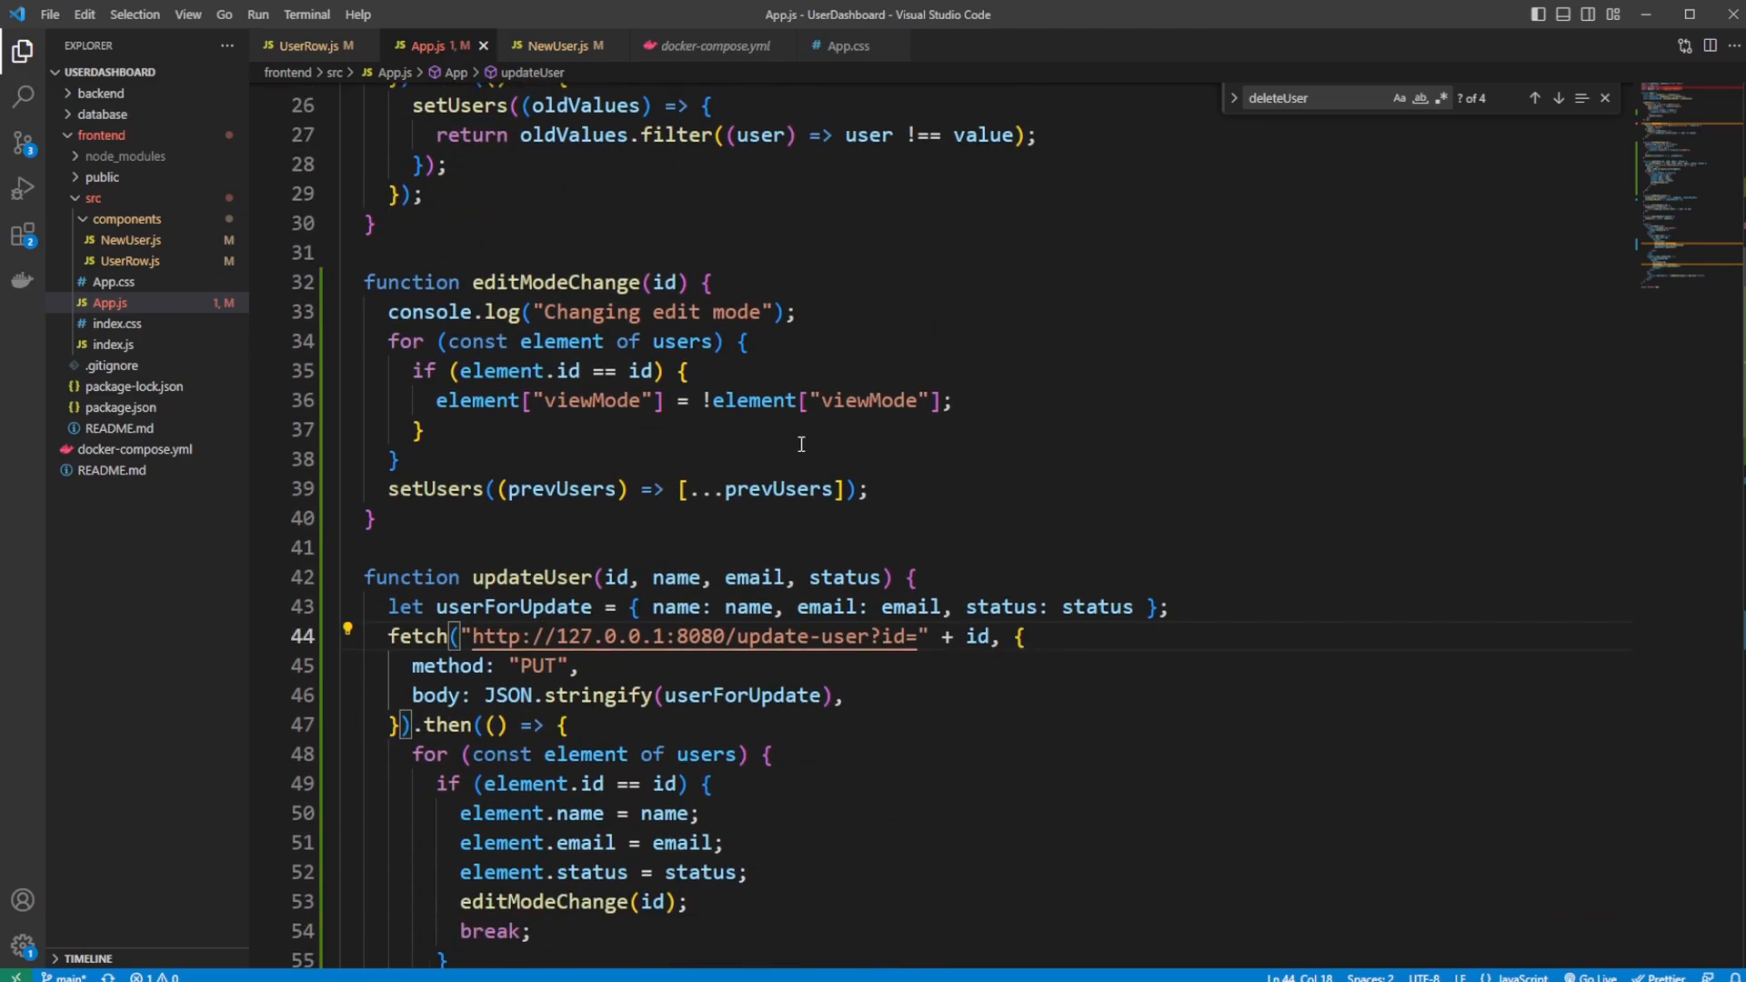
{"action": "scroll", "scroll_direction": "down", "scroll_amount": 3}
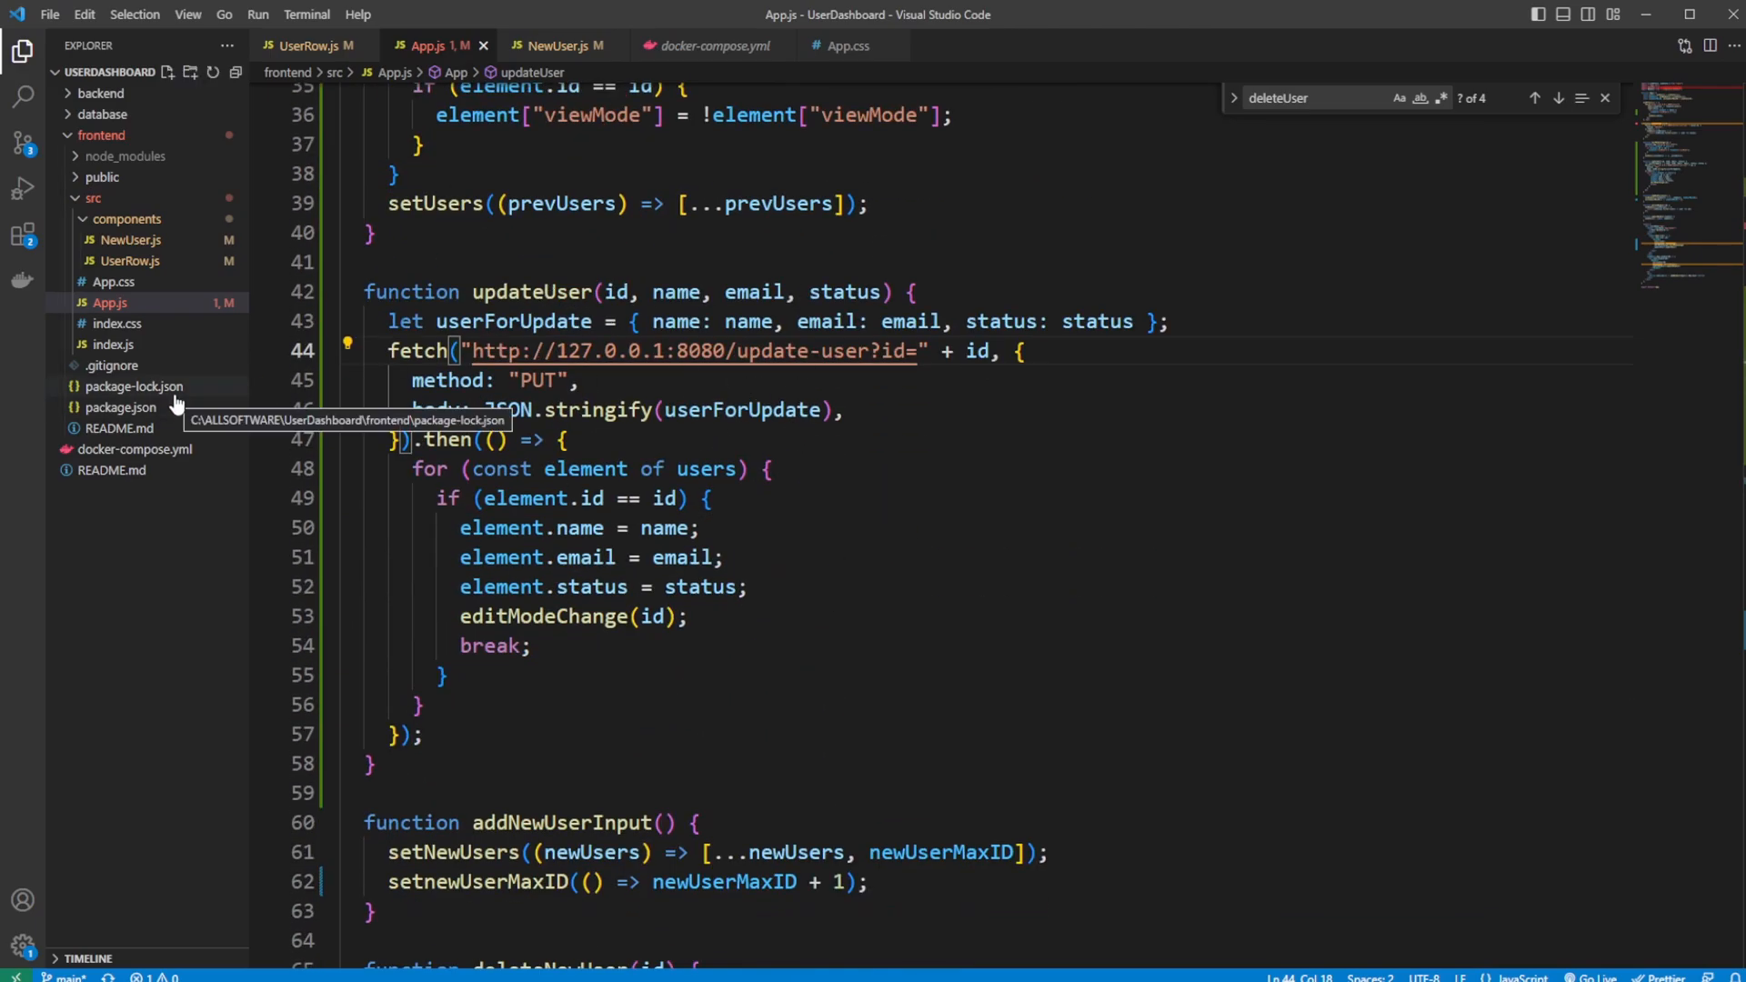
{"action": "left_click", "coordinate": [707, 46]}
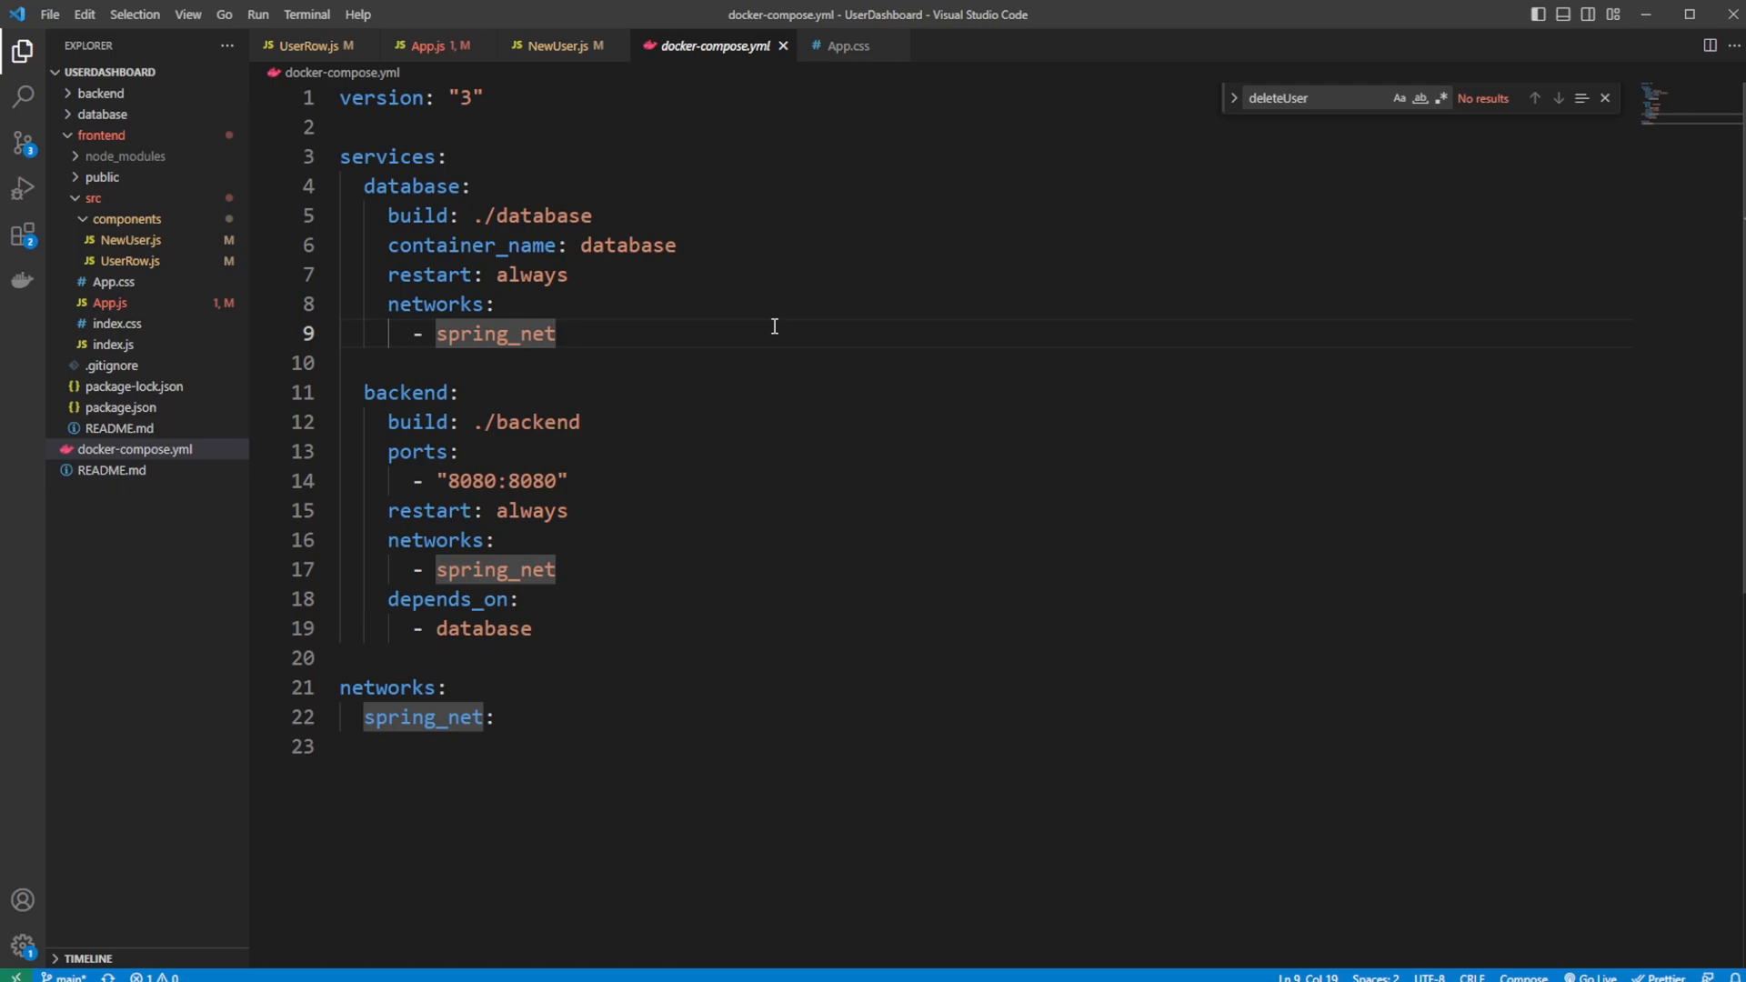
{"action": "mouse_move", "coordinate": [653, 320]}
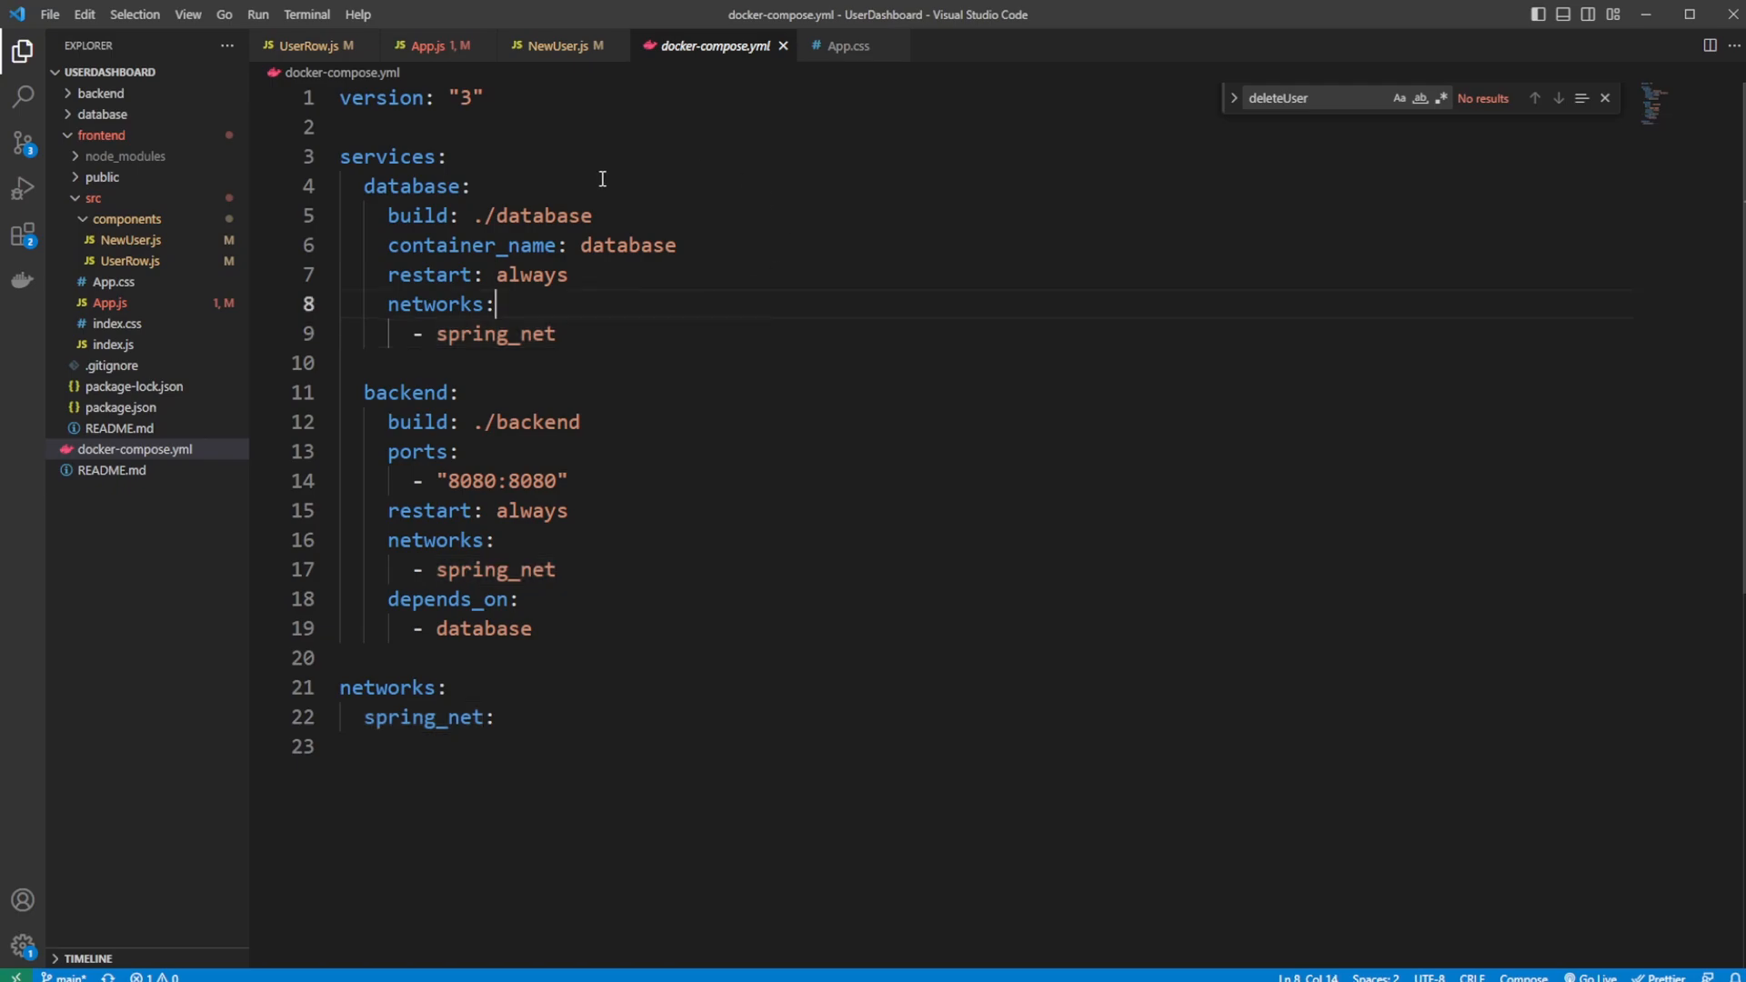
{"action": "mouse_move", "coordinate": [598, 342]}
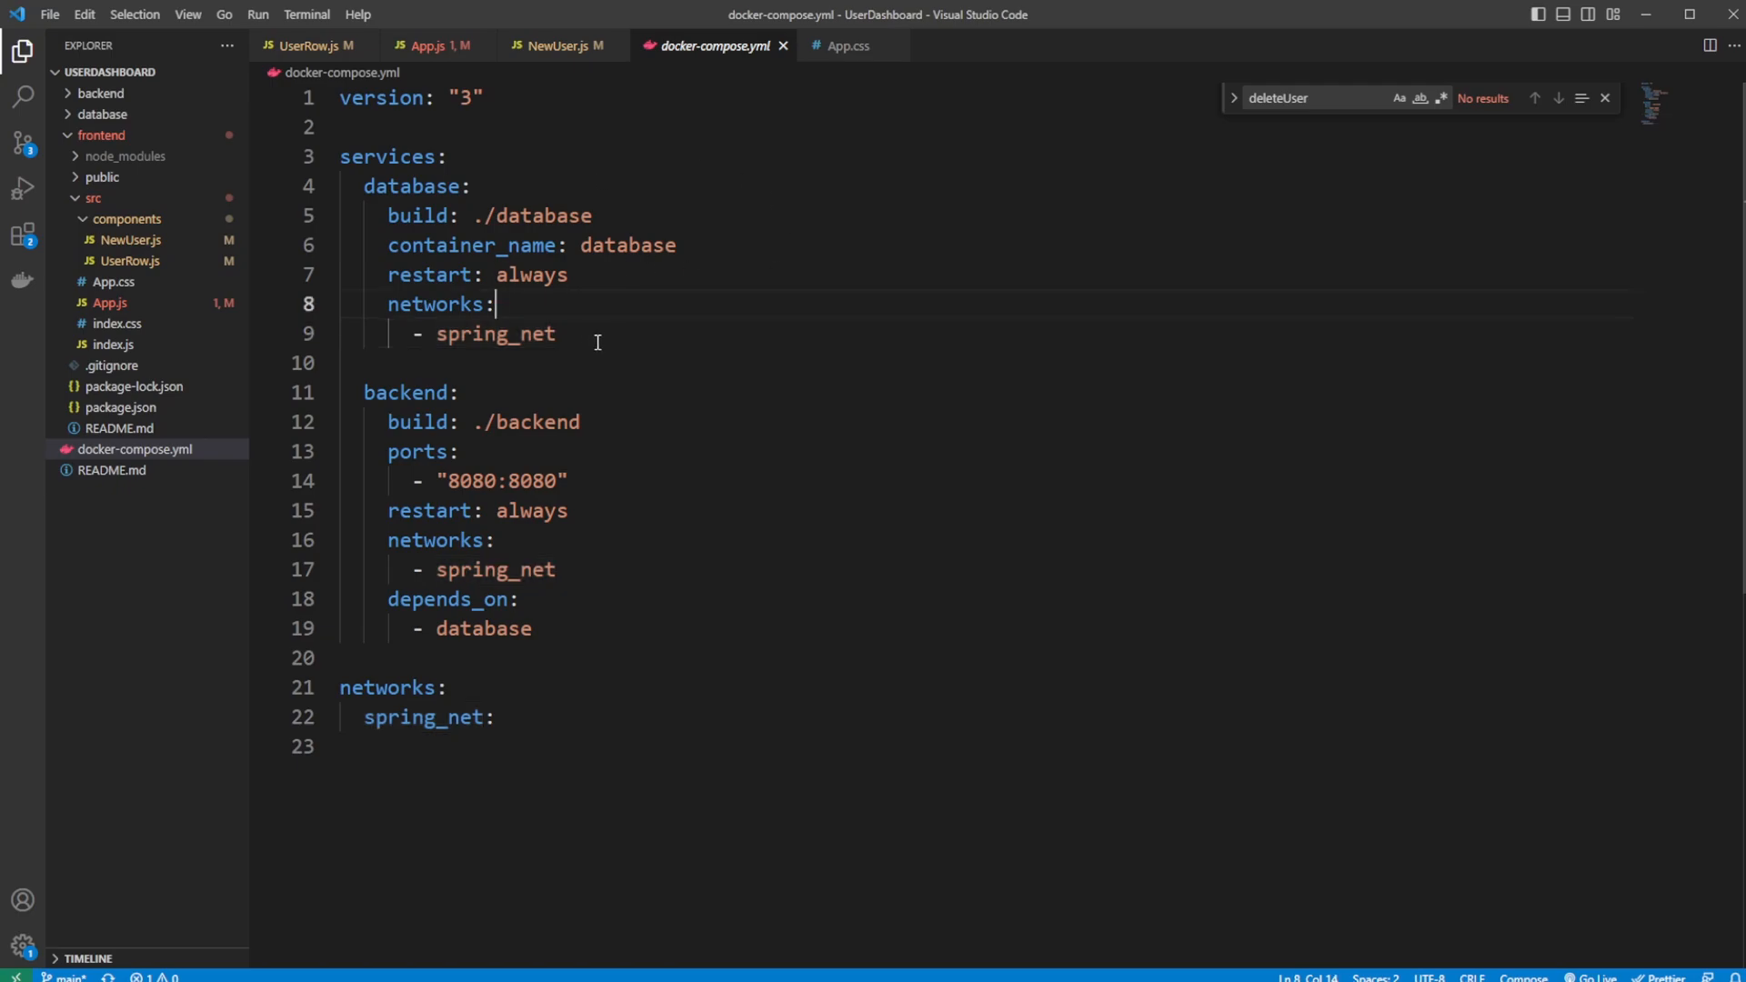